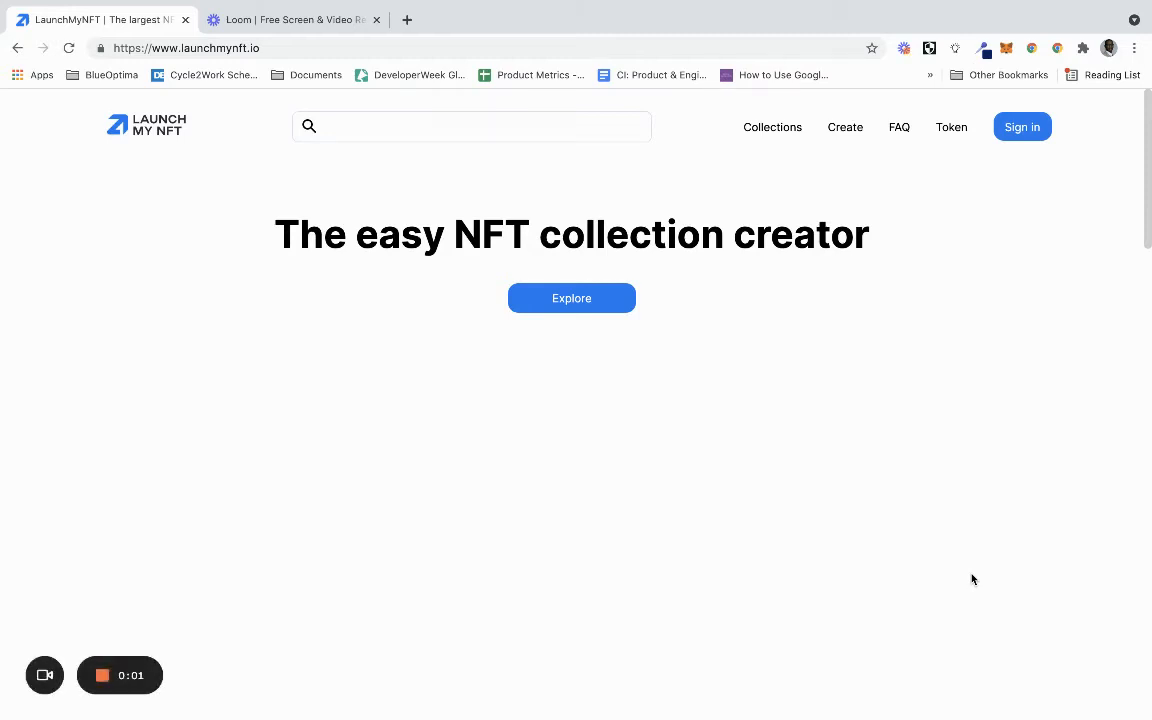
mouse_move(956, 490)
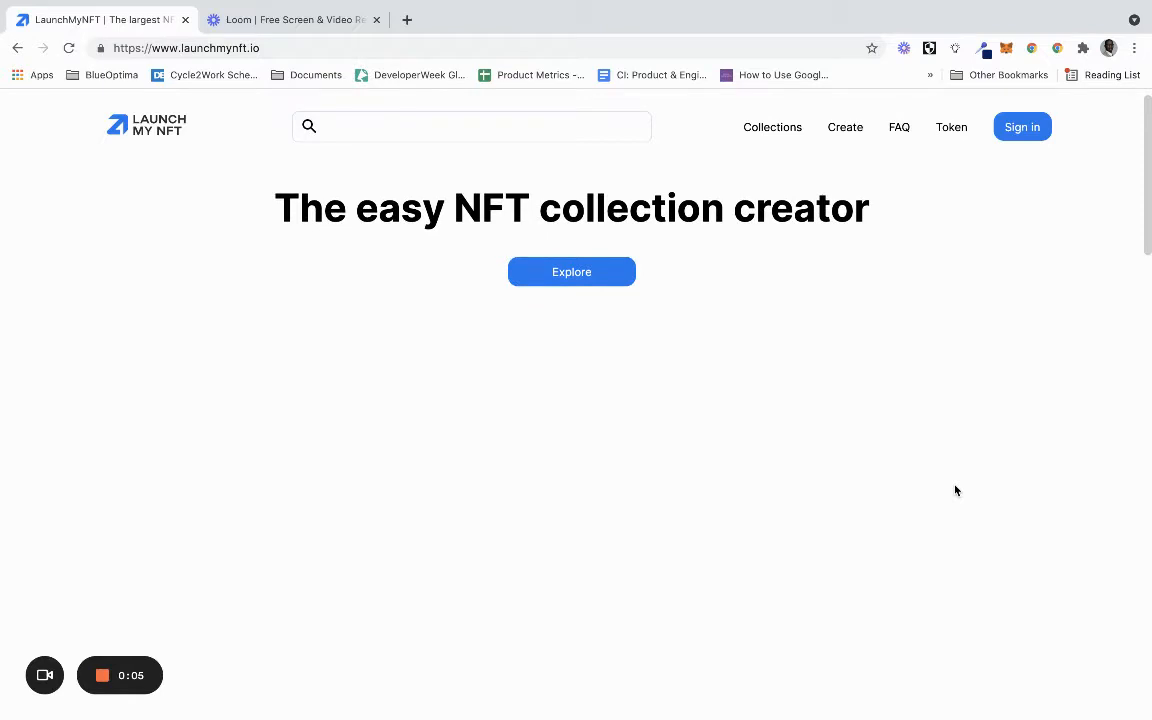
Scroll the page and bring up the site's wallet sign-in choice, dismissing and reopening it
scroll(down, 3)
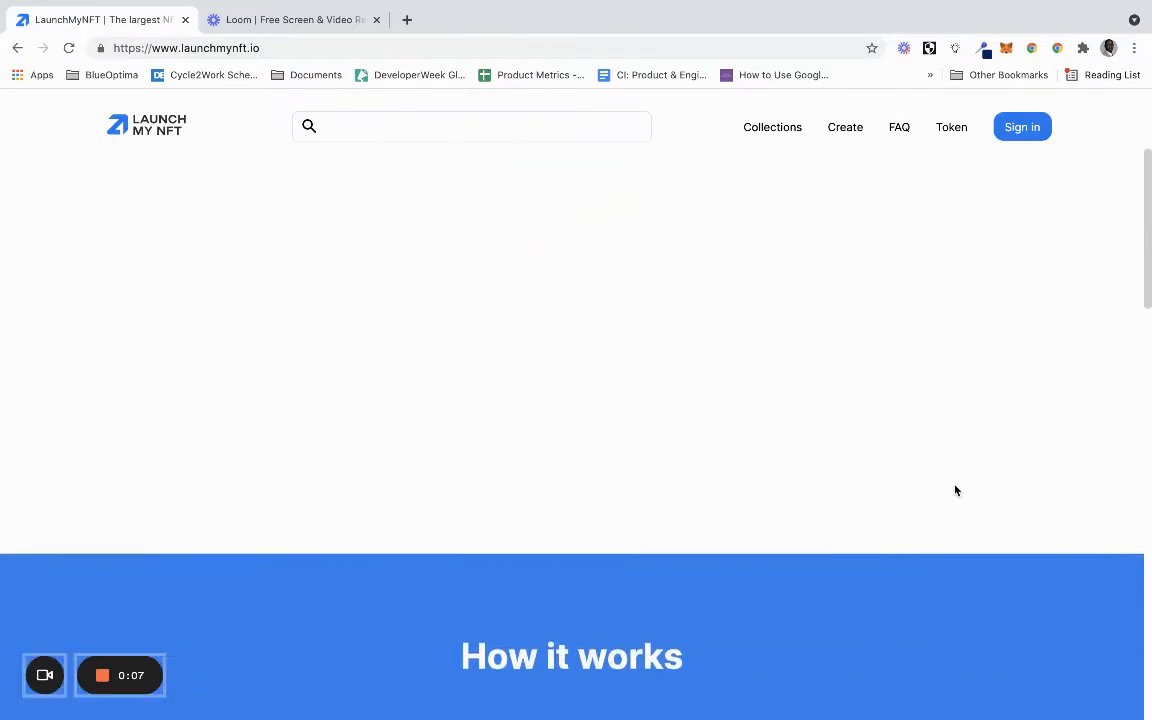
scroll(up, 3)
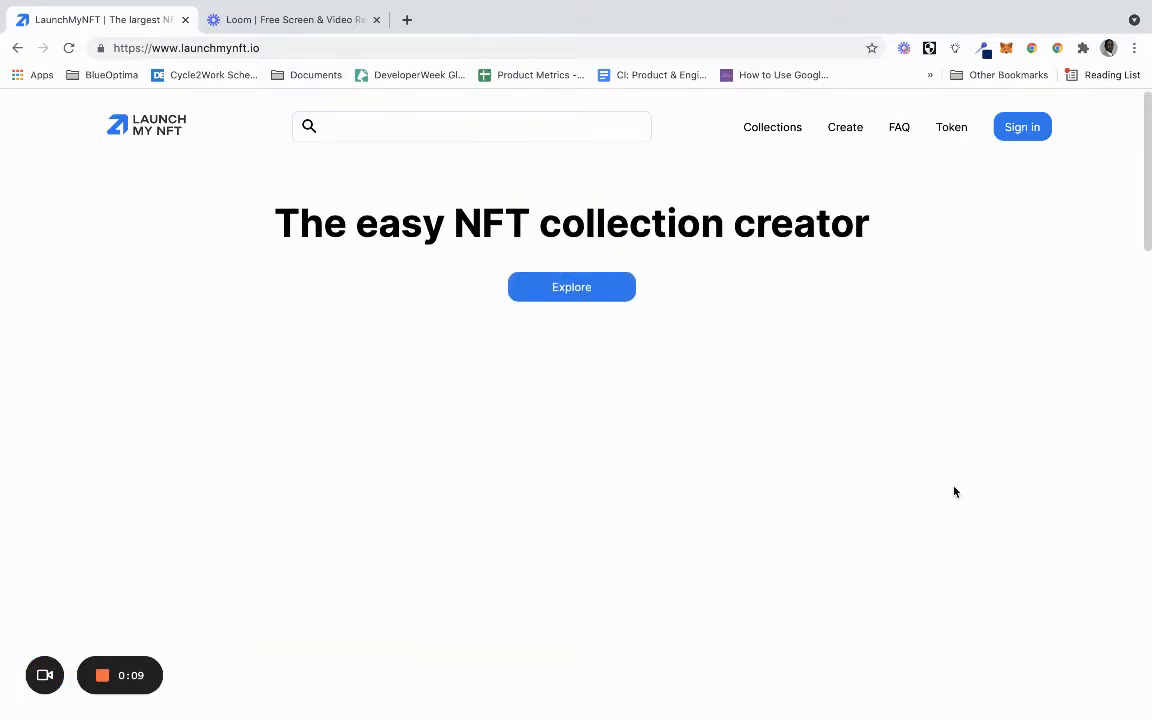
mouse_move(927, 427)
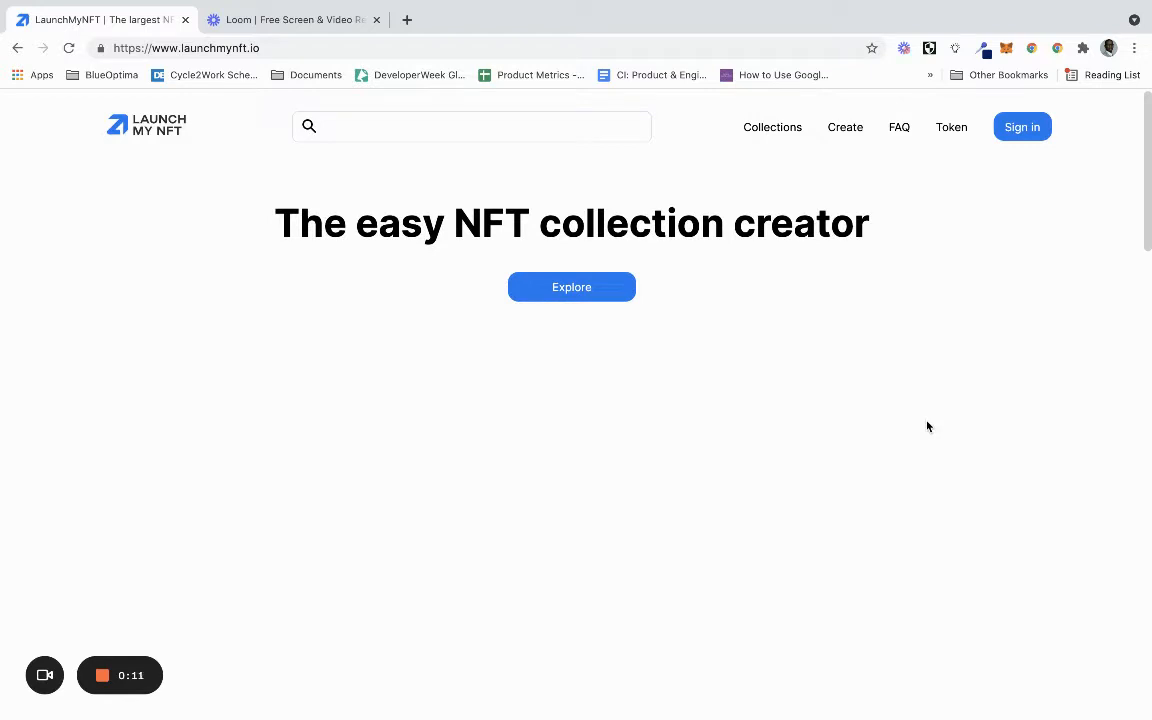
mouse_move(776, 376)
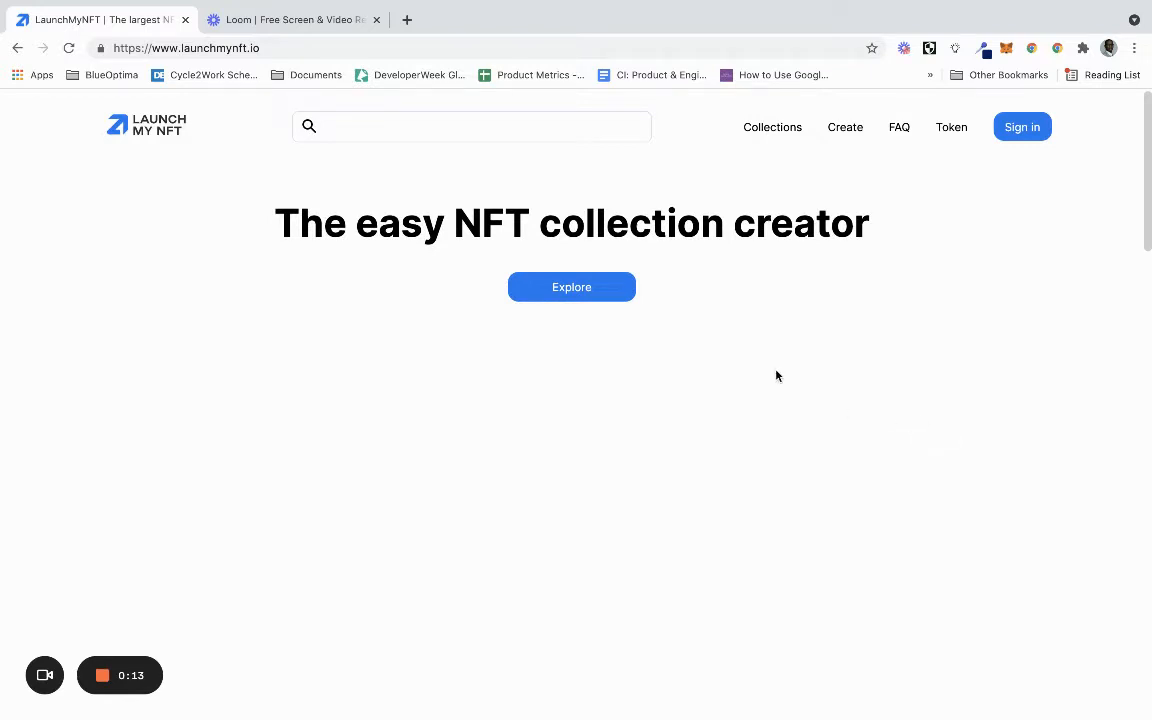
mouse_move(810, 358)
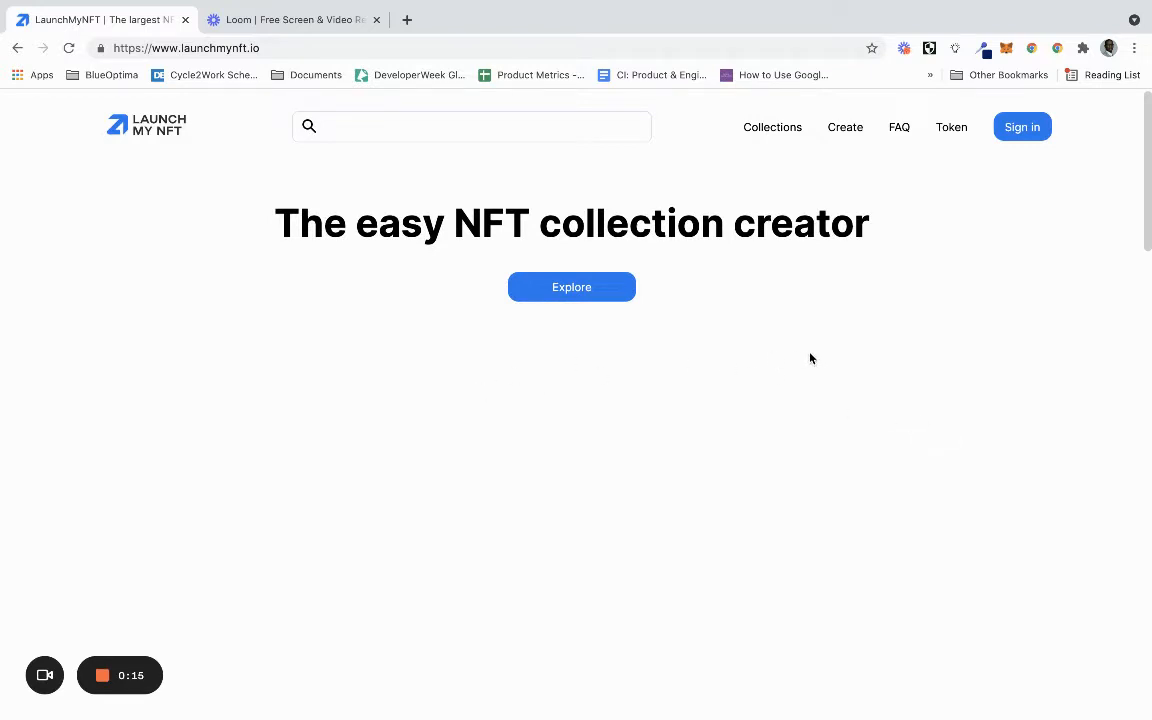
mouse_move(904, 352)
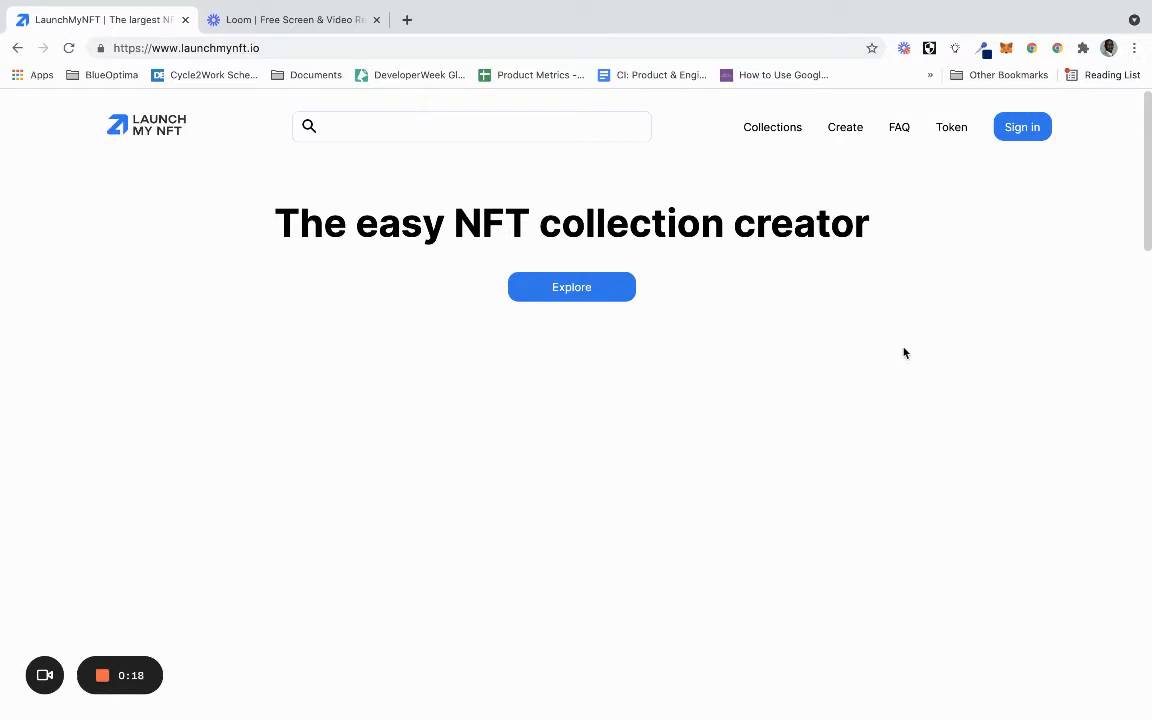
scroll(down, 3)
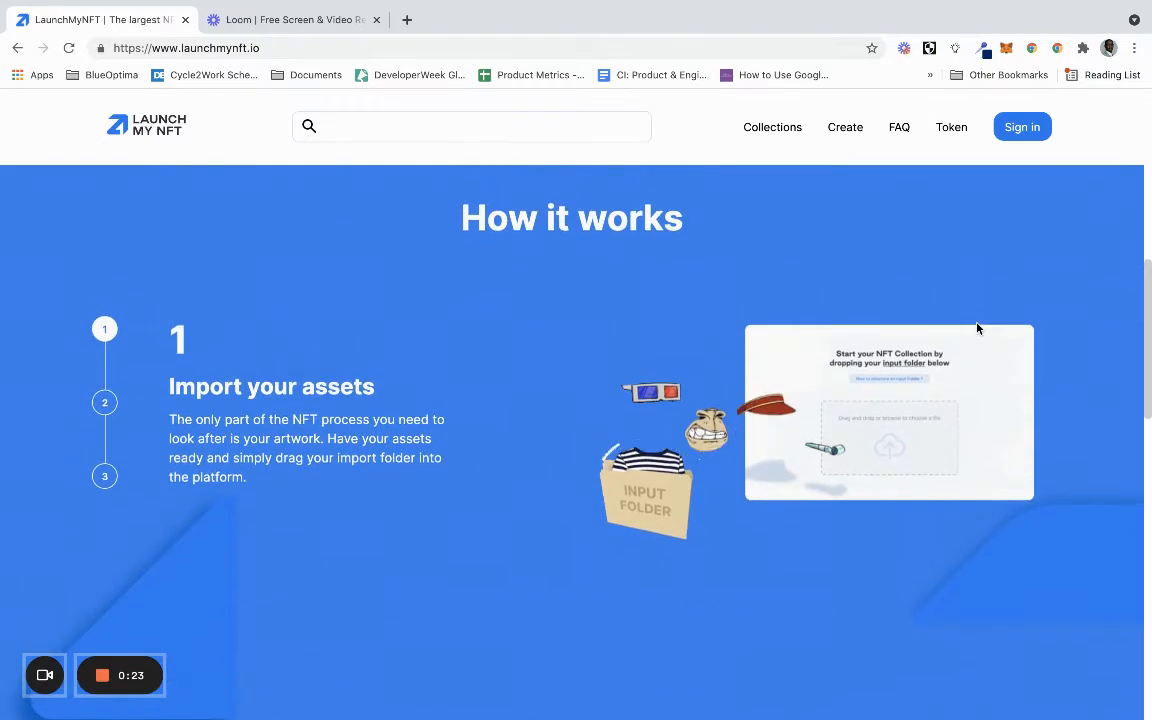
mouse_move(825, 340)
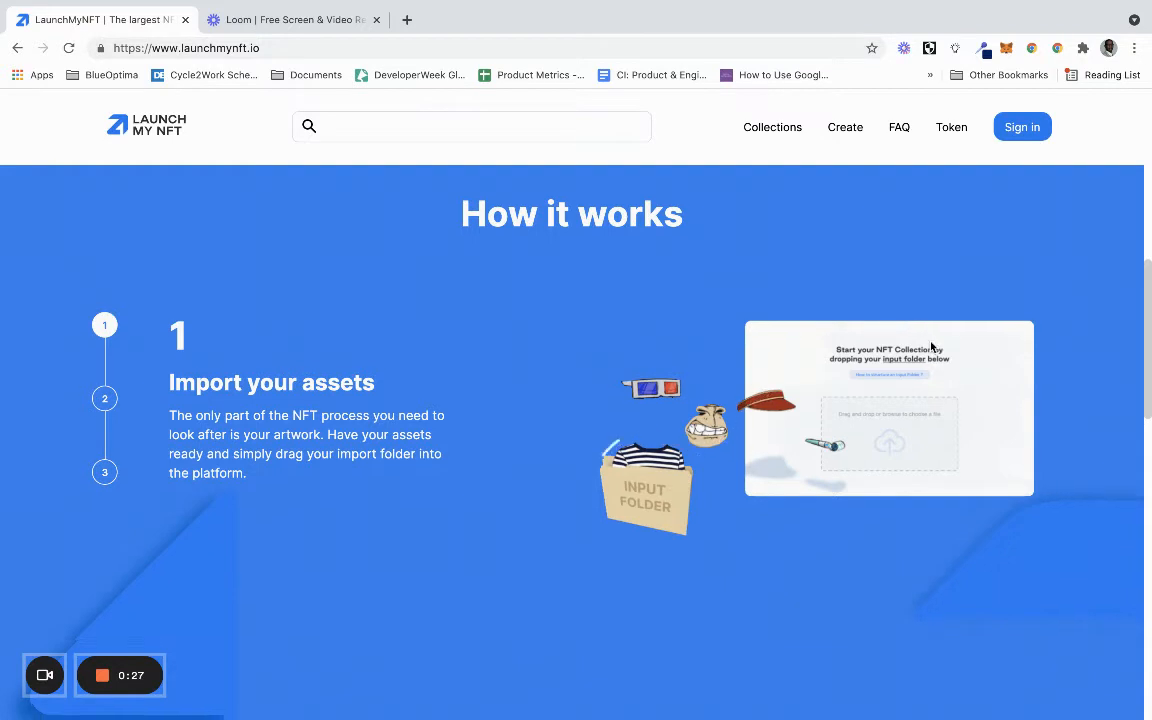
scroll(up, 3)
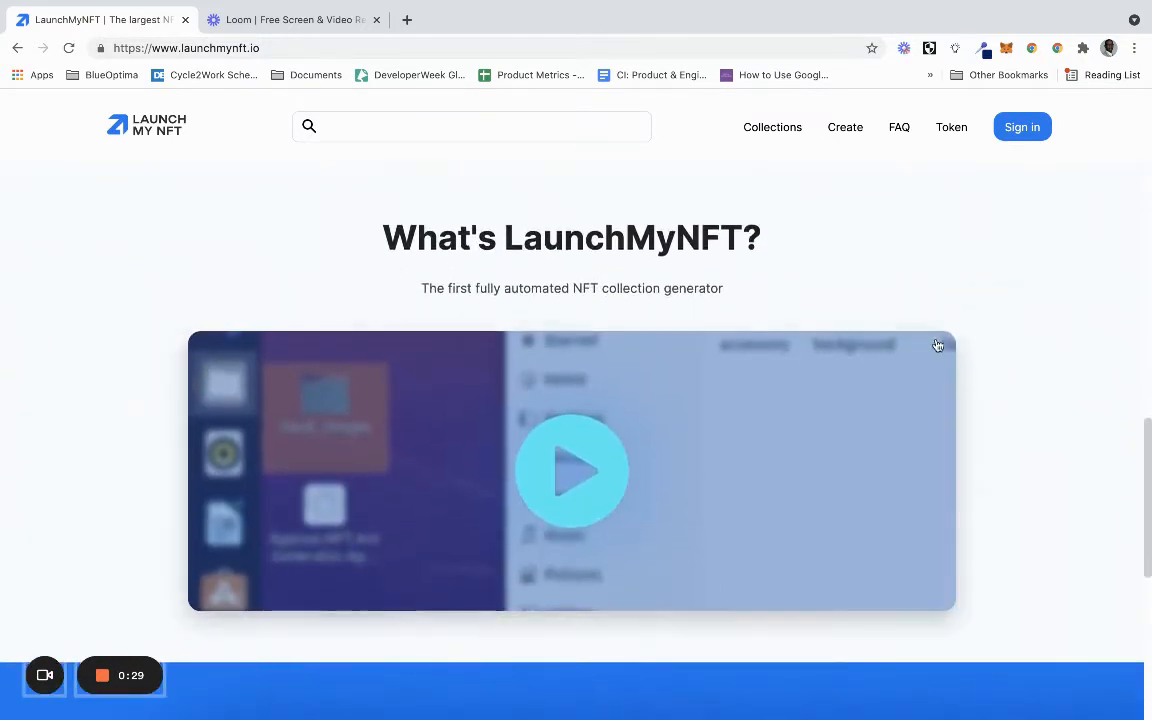
mouse_move(875, 285)
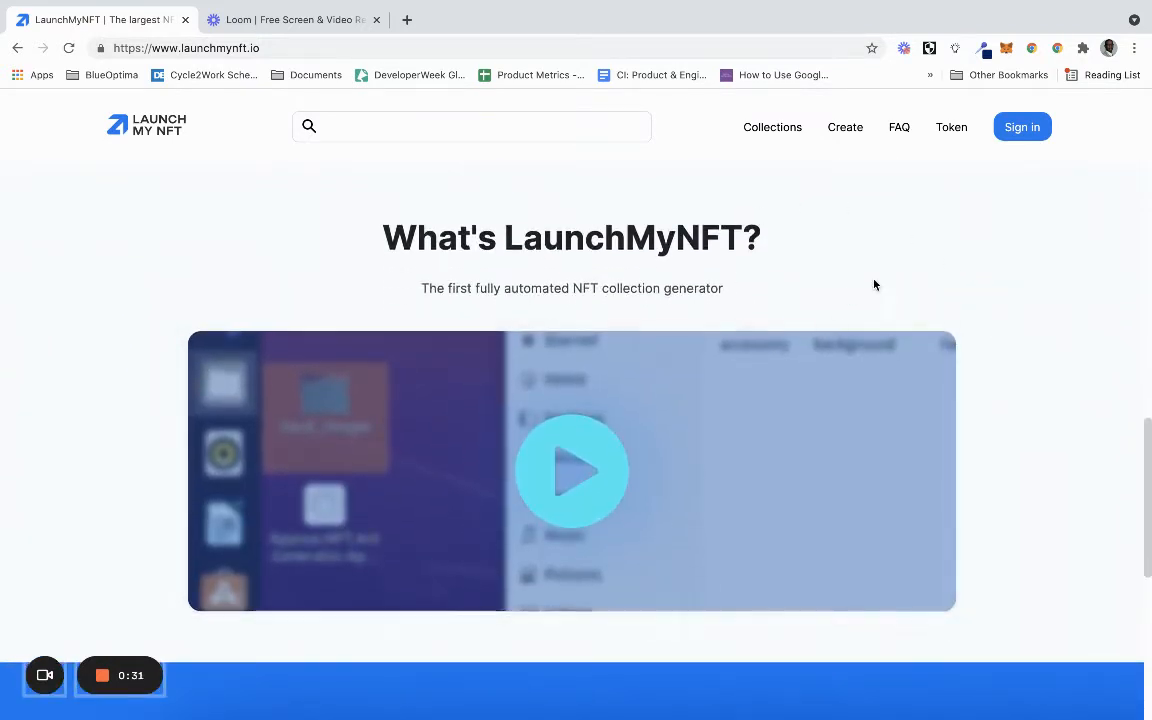
scroll(down, 3)
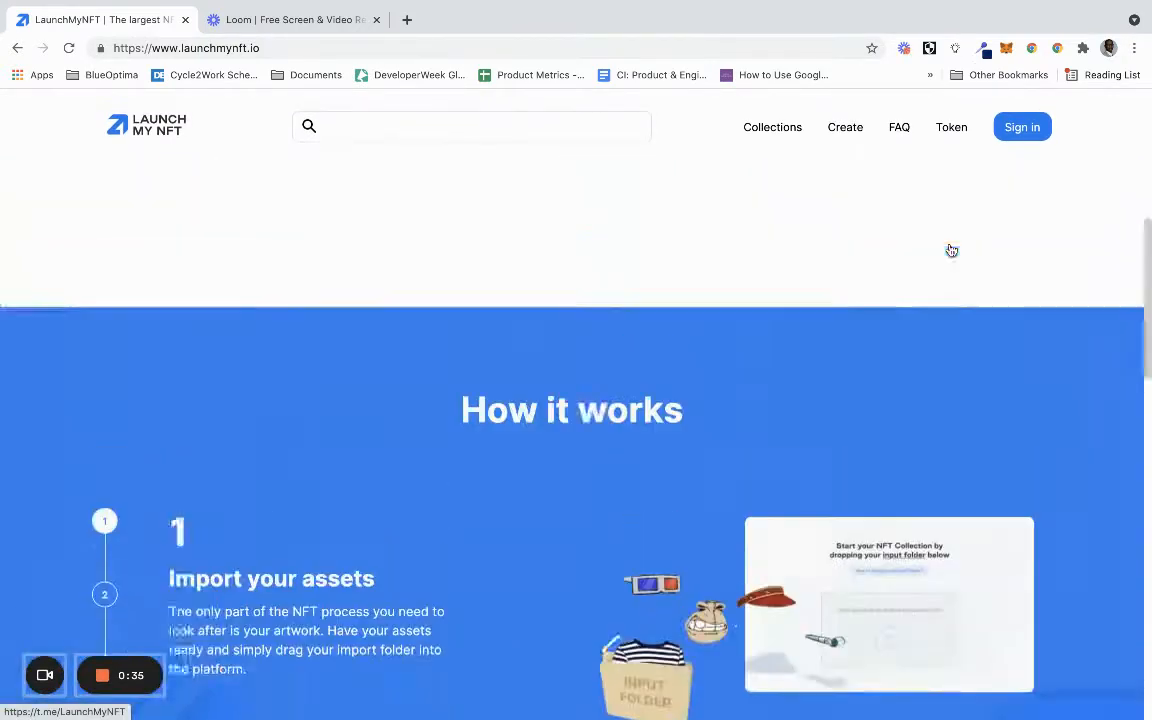
scroll(up, 3)
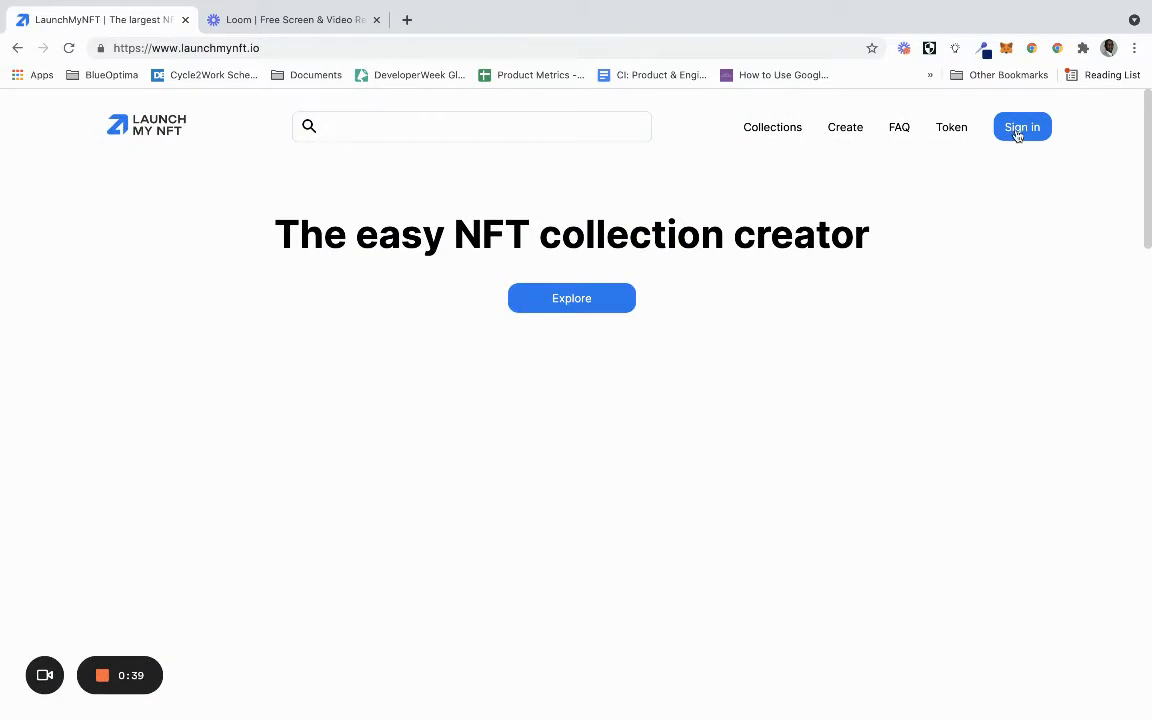
click(1021, 127)
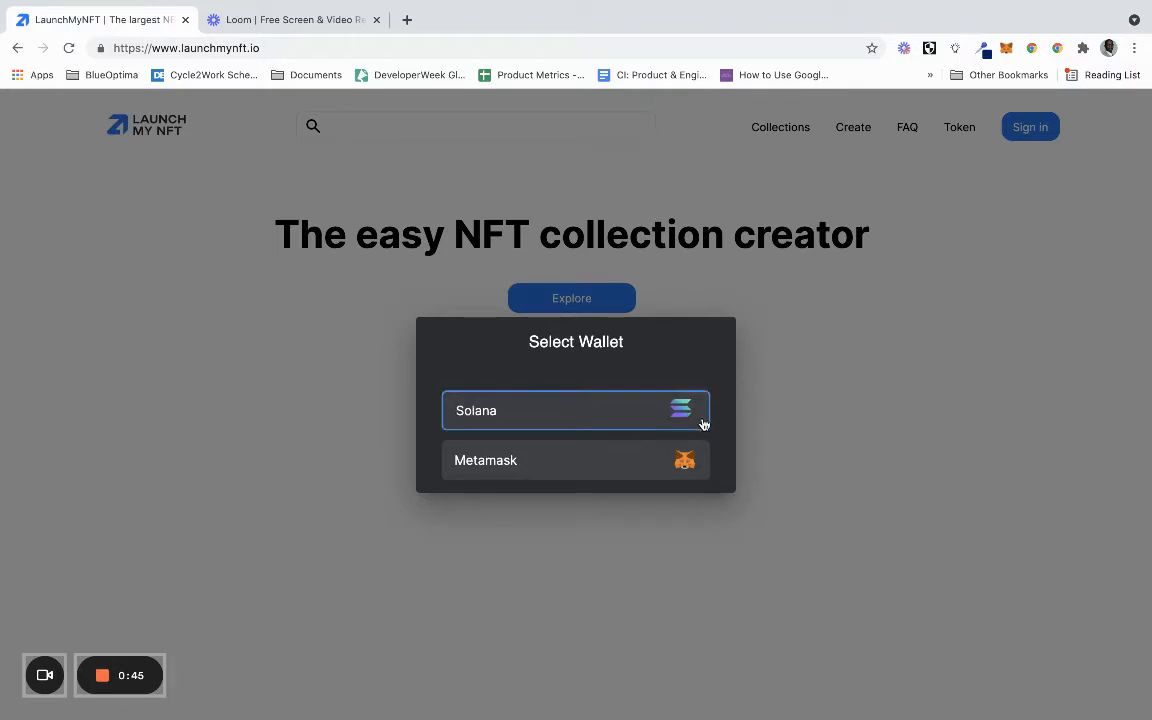
click(575, 460)
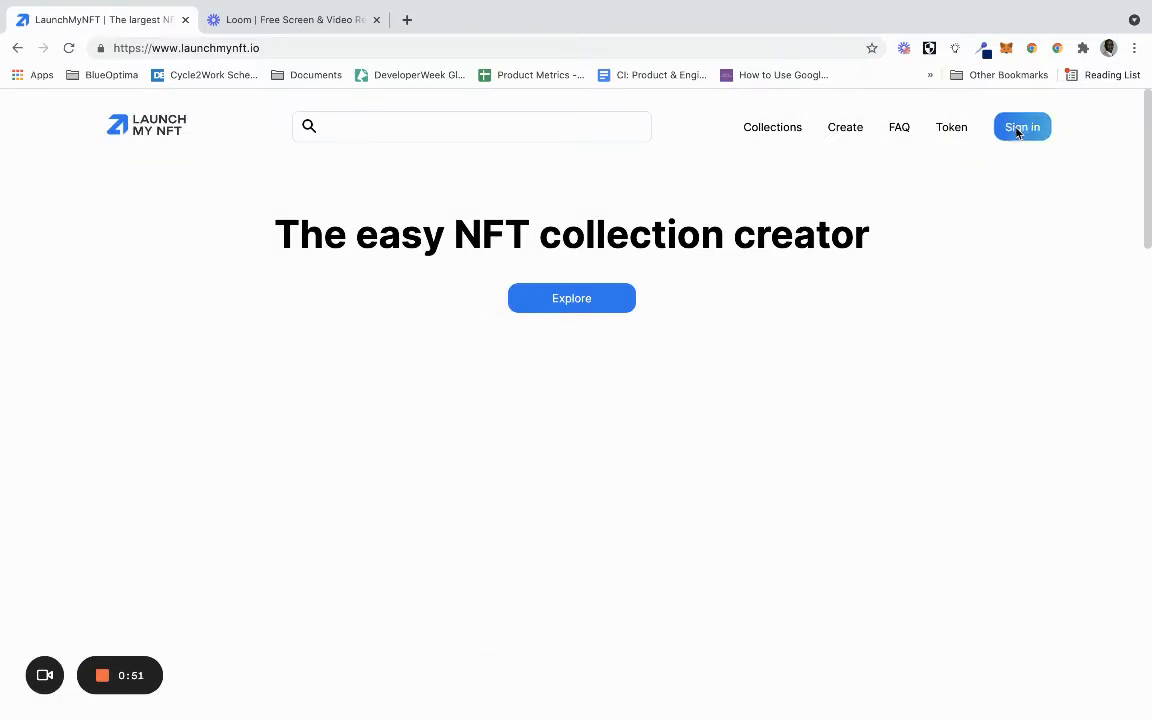
click(1021, 126)
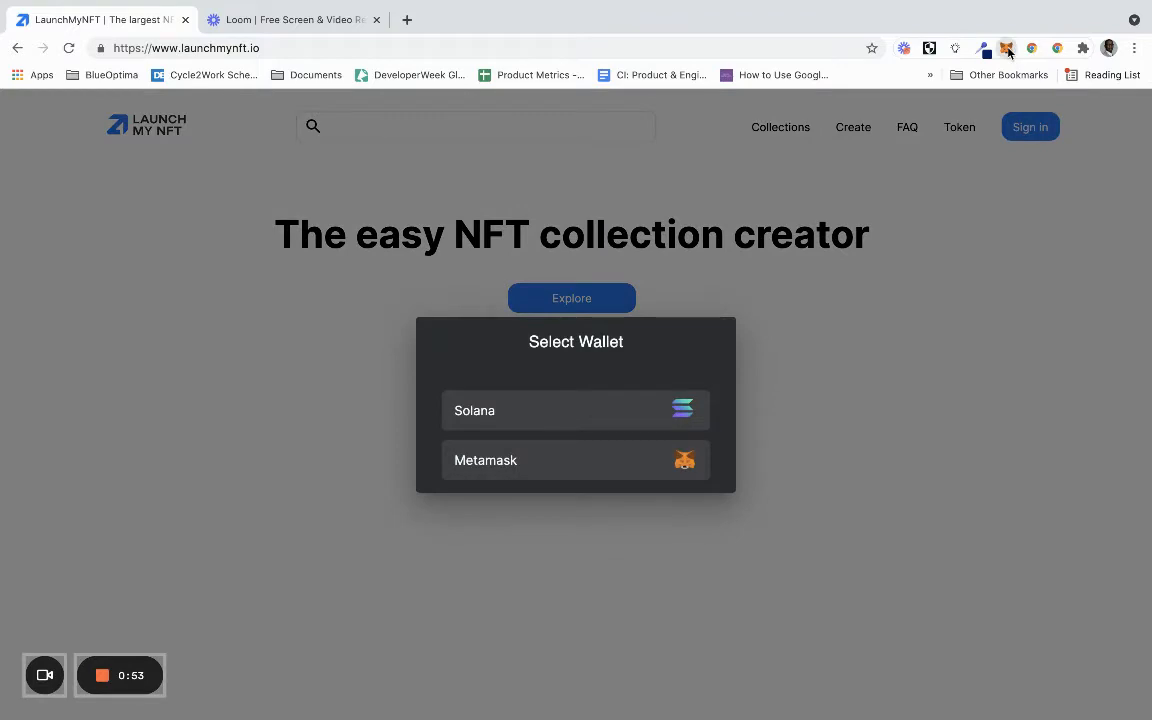
Sign in with MetaMask and approve the launchmynft.io login signature request
click(1006, 48)
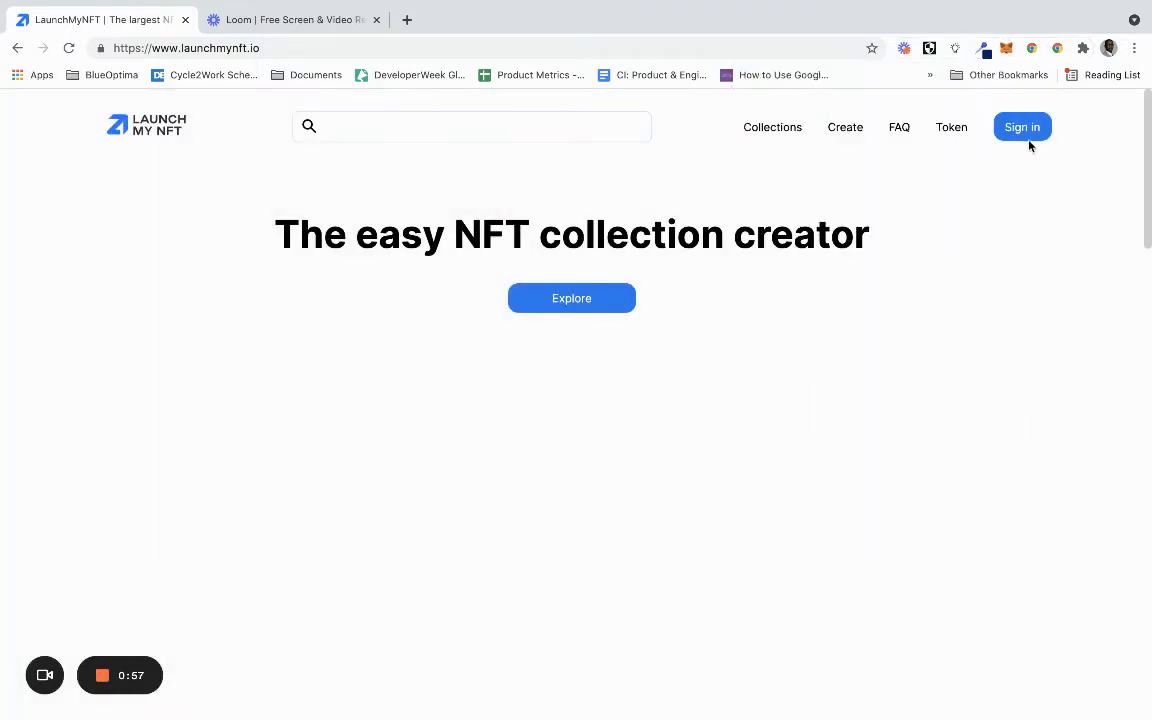
click(1021, 127)
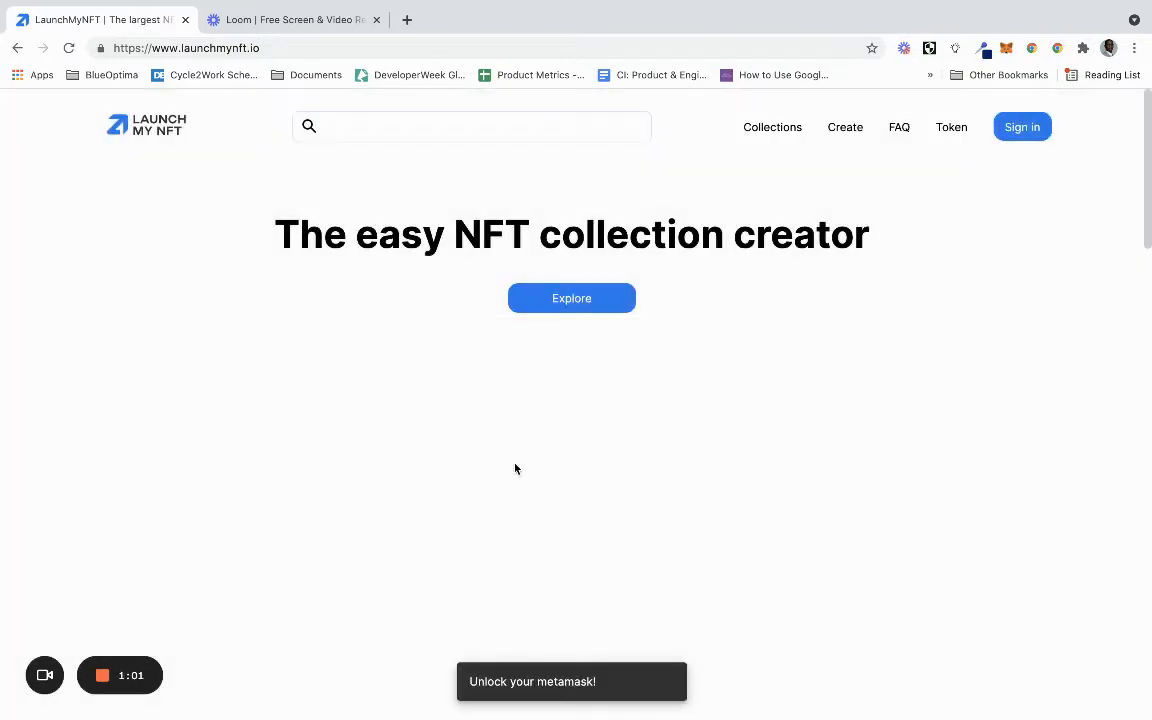
mouse_move(485, 476)
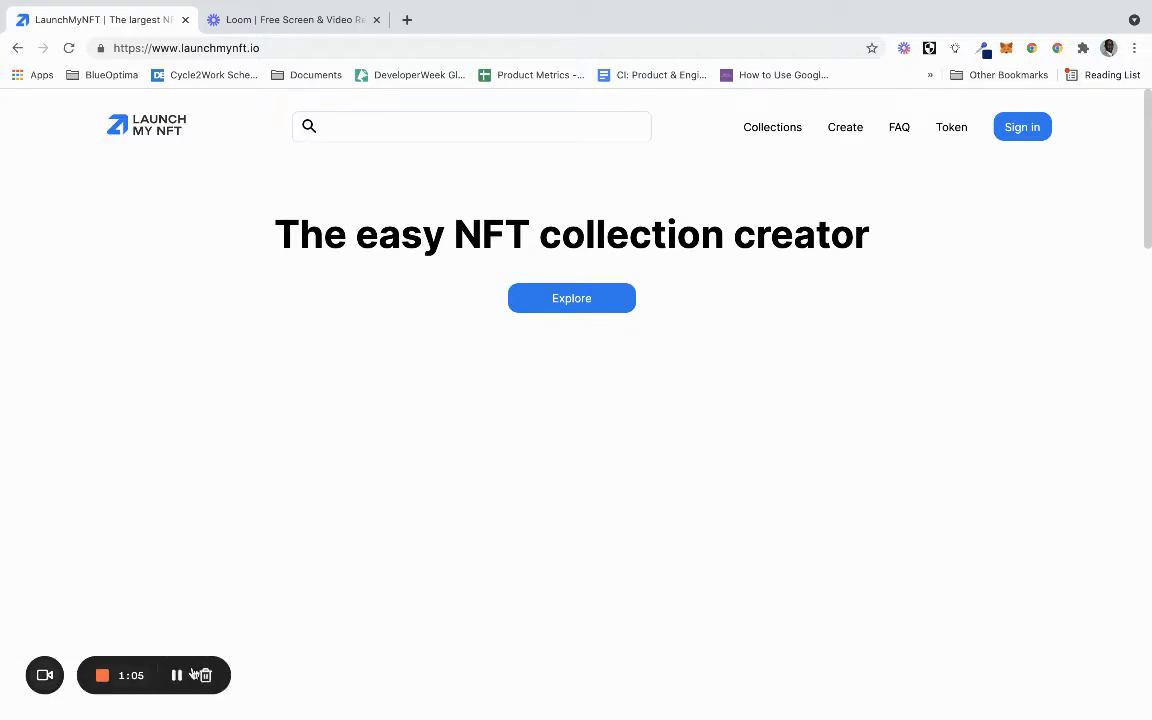
mouse_move(663, 404)
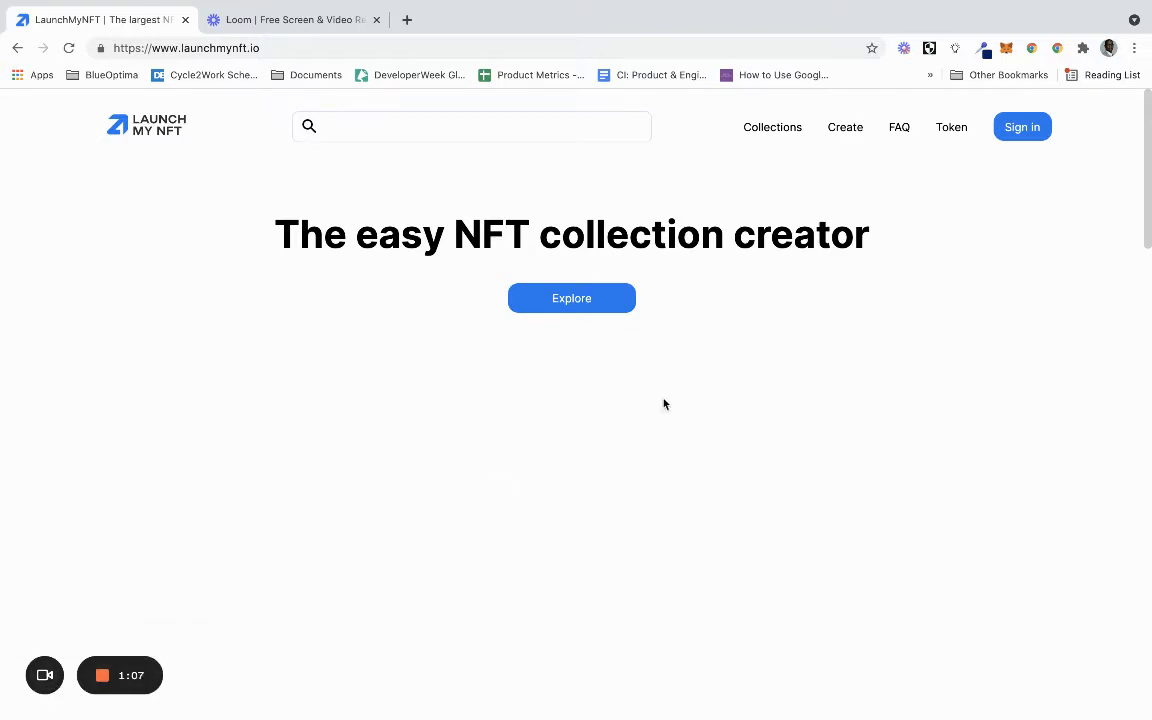
click(1022, 126)
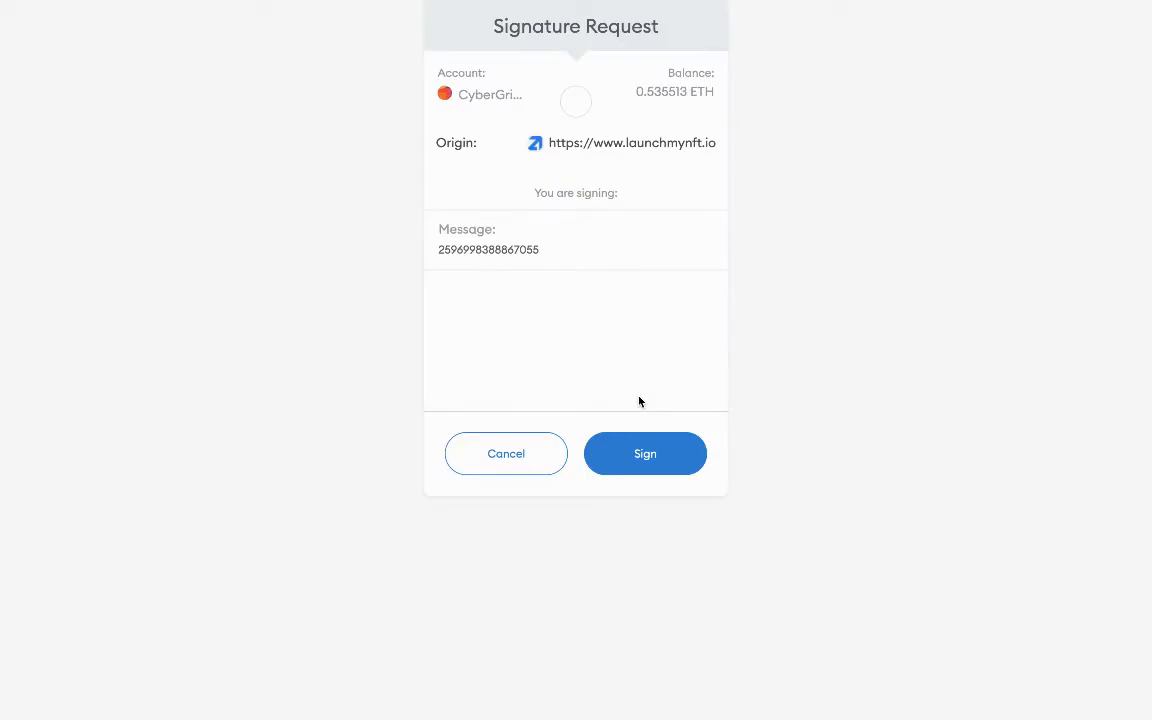
click(645, 453)
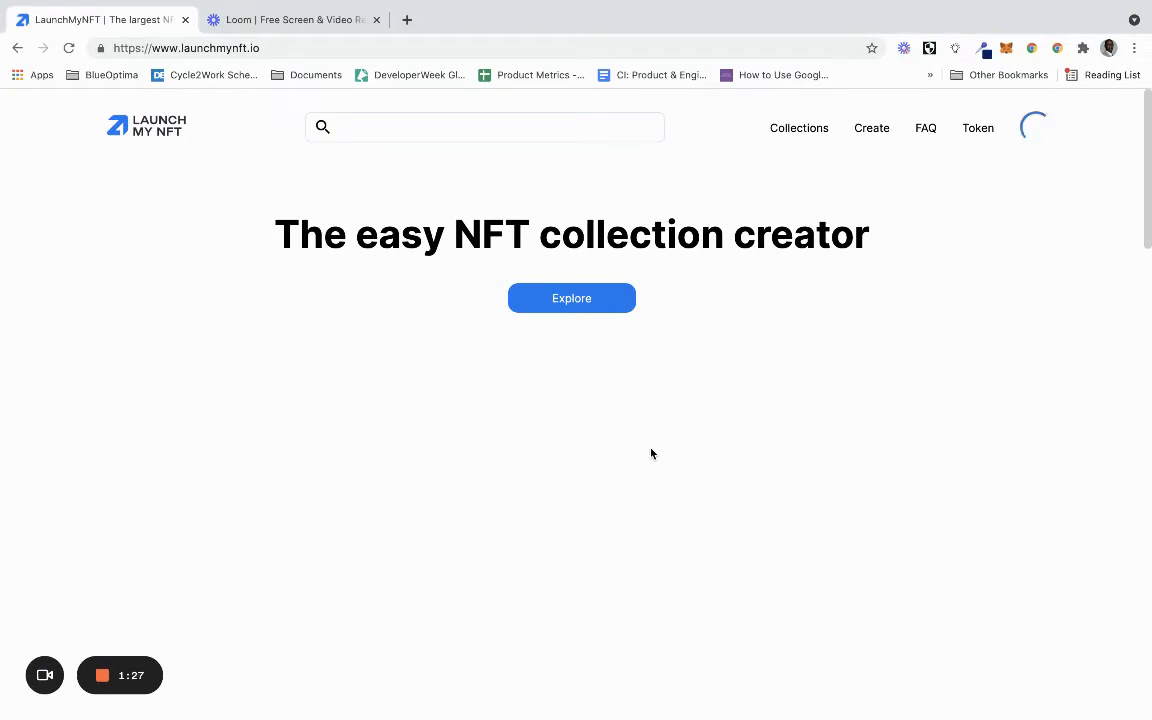
mouse_move(976, 219)
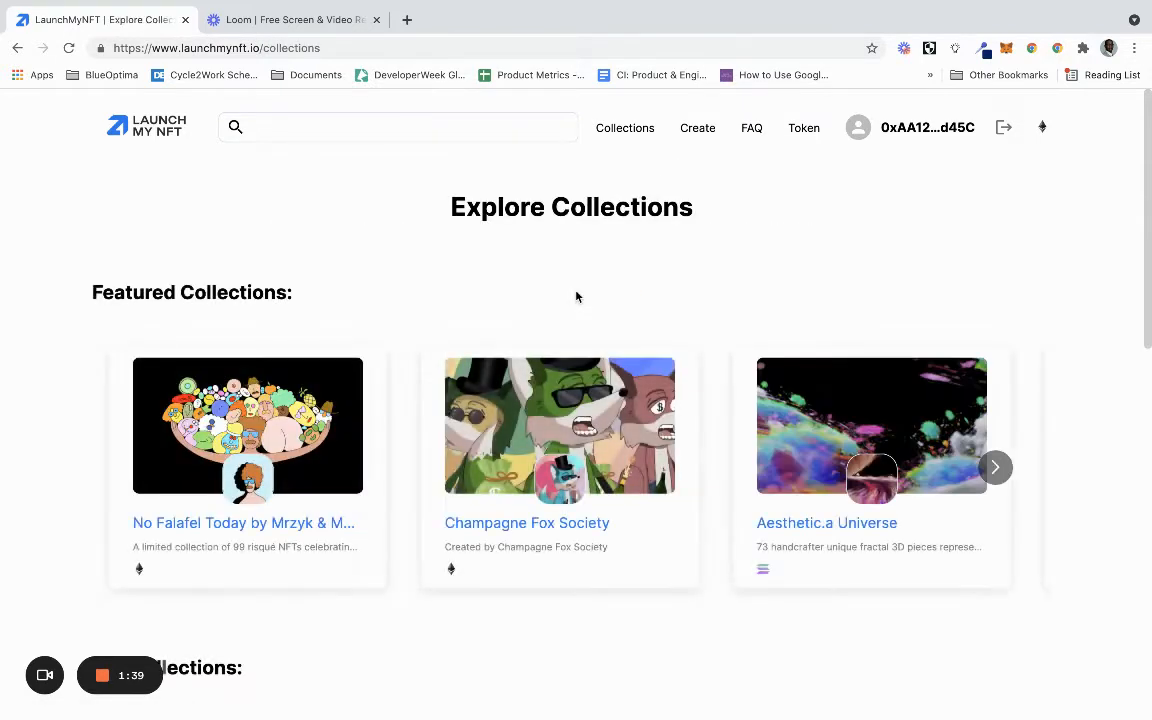
scroll(down, 3)
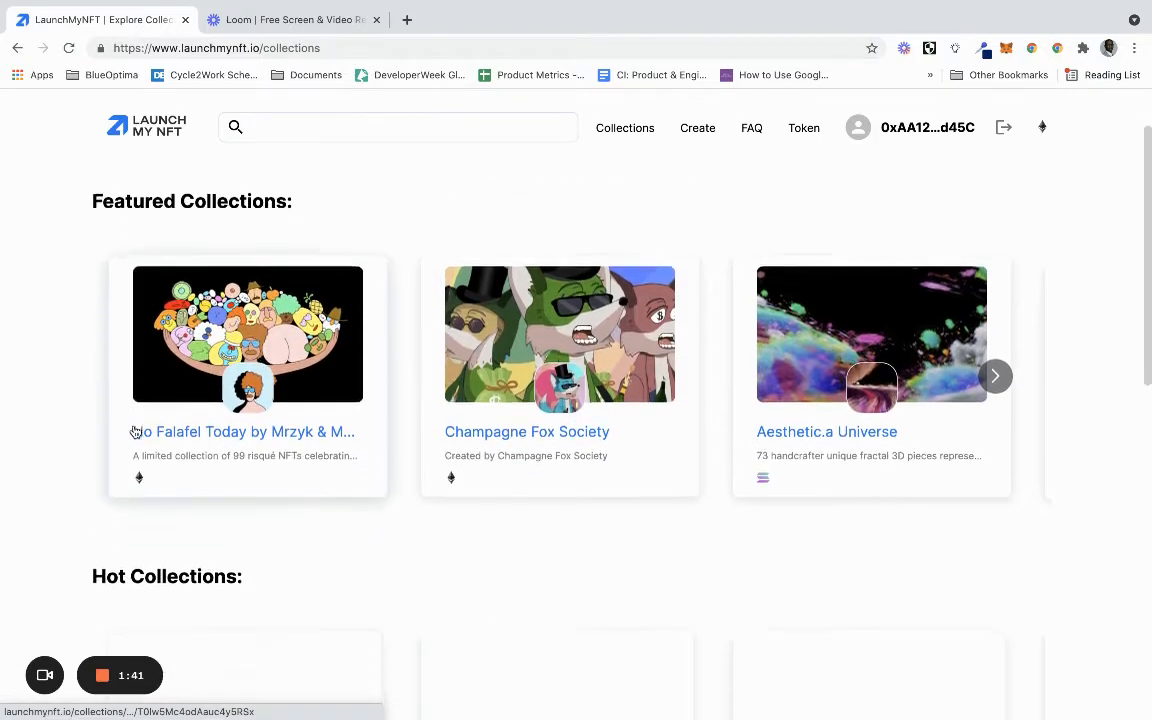
scroll(down, 3)
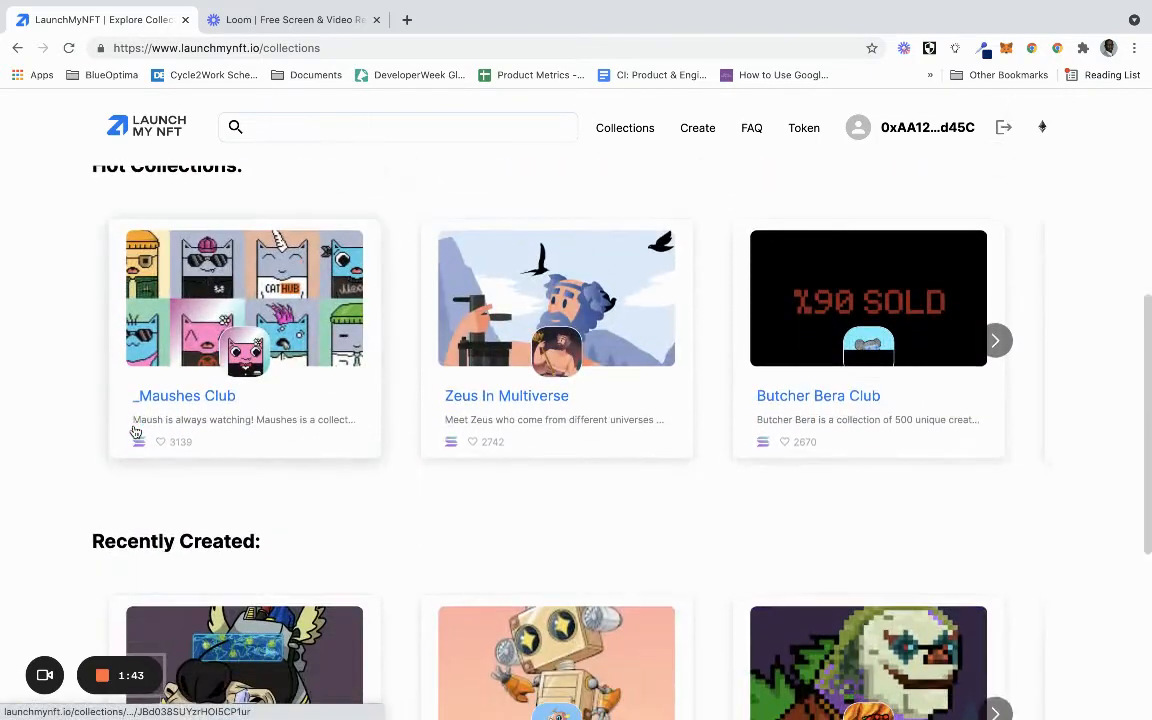
scroll(up, 3)
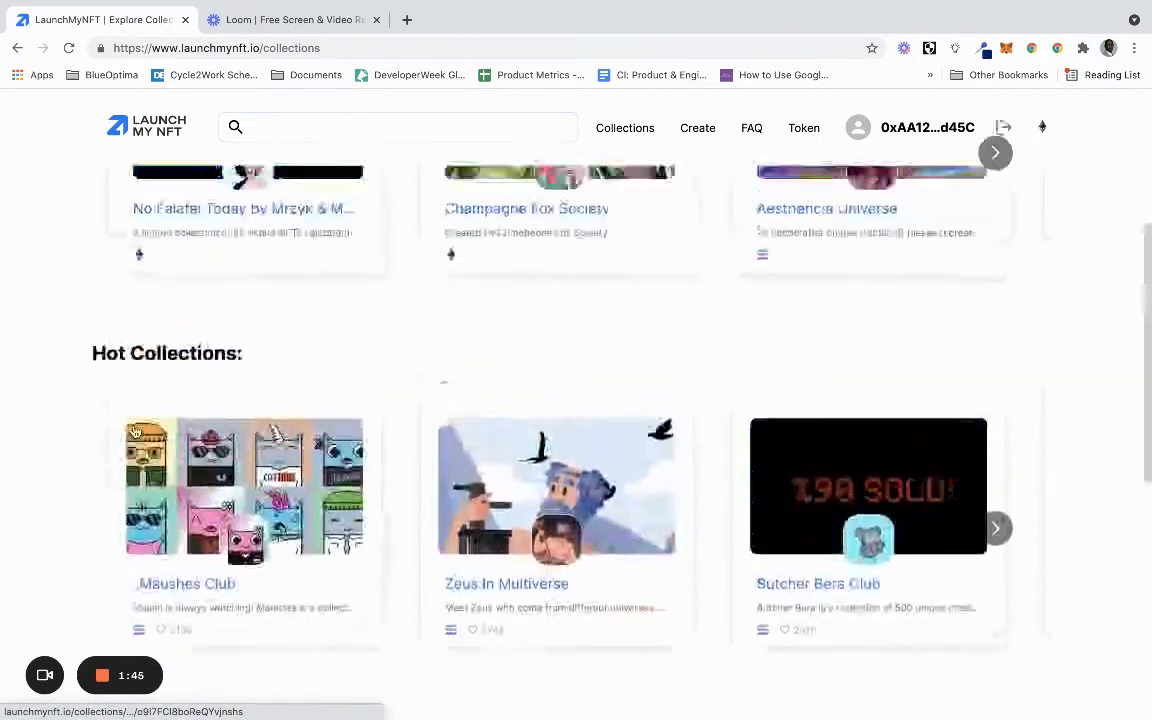
scroll(up, 3)
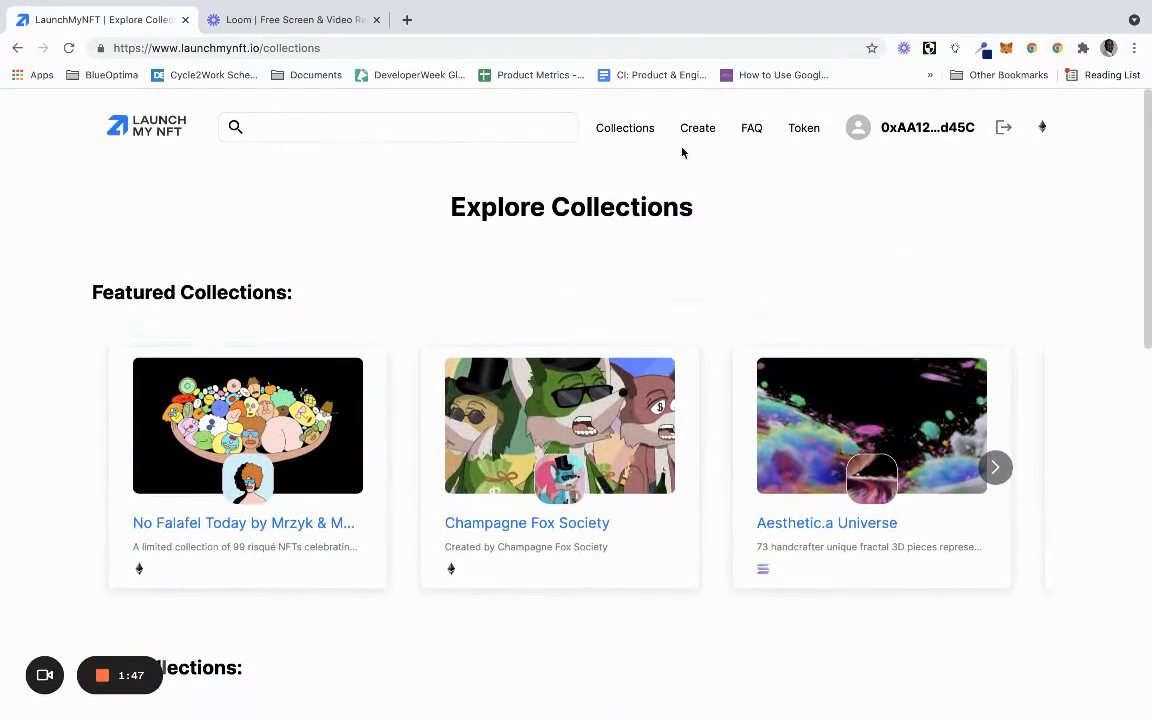
Start a new collection and choose Generate Collection to open the generator
click(697, 127)
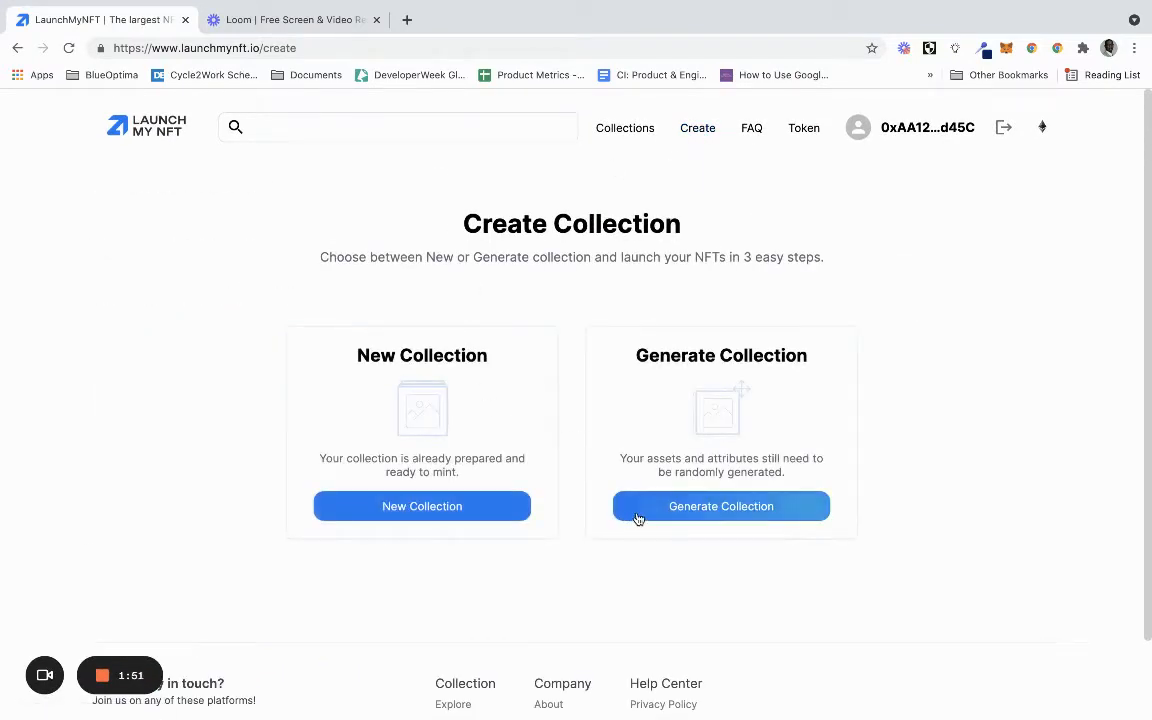
mouse_move(645, 518)
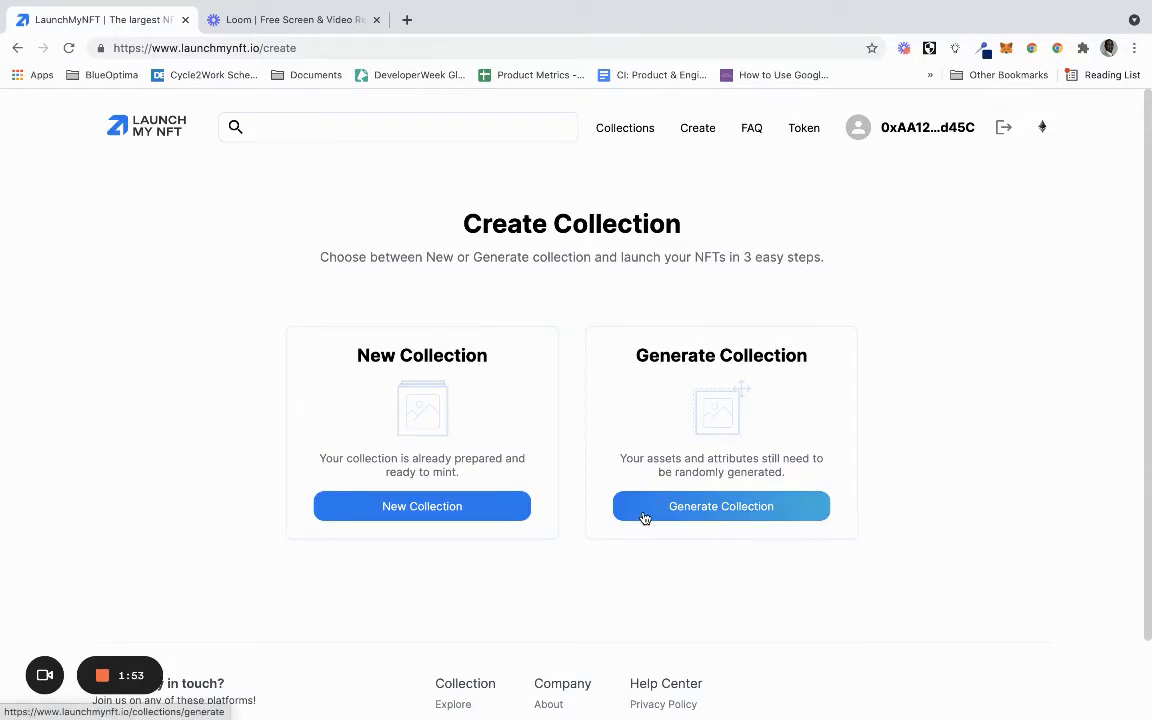
mouse_move(441, 517)
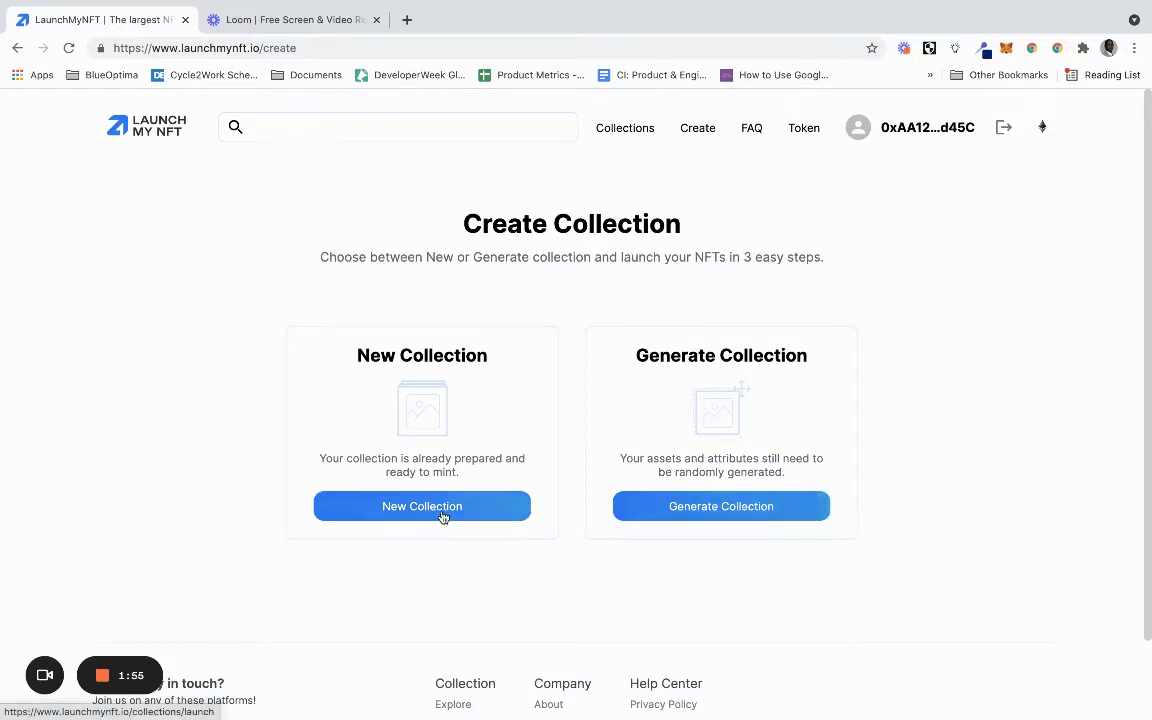
mouse_move(478, 478)
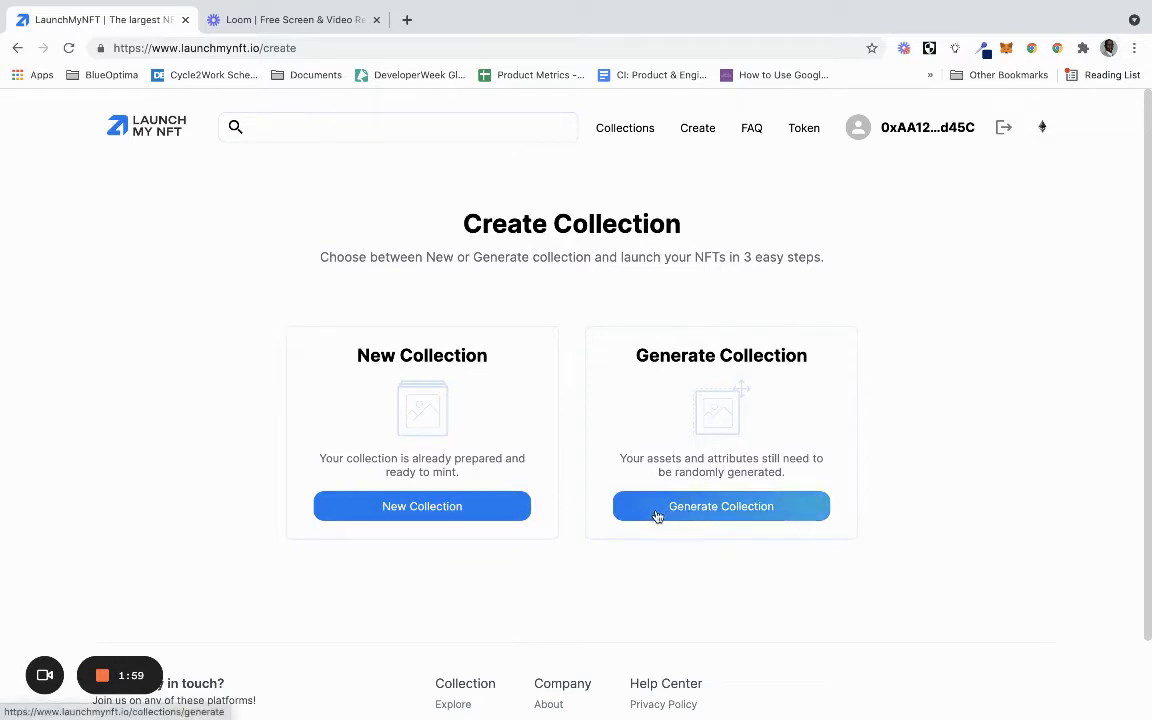
click(721, 506)
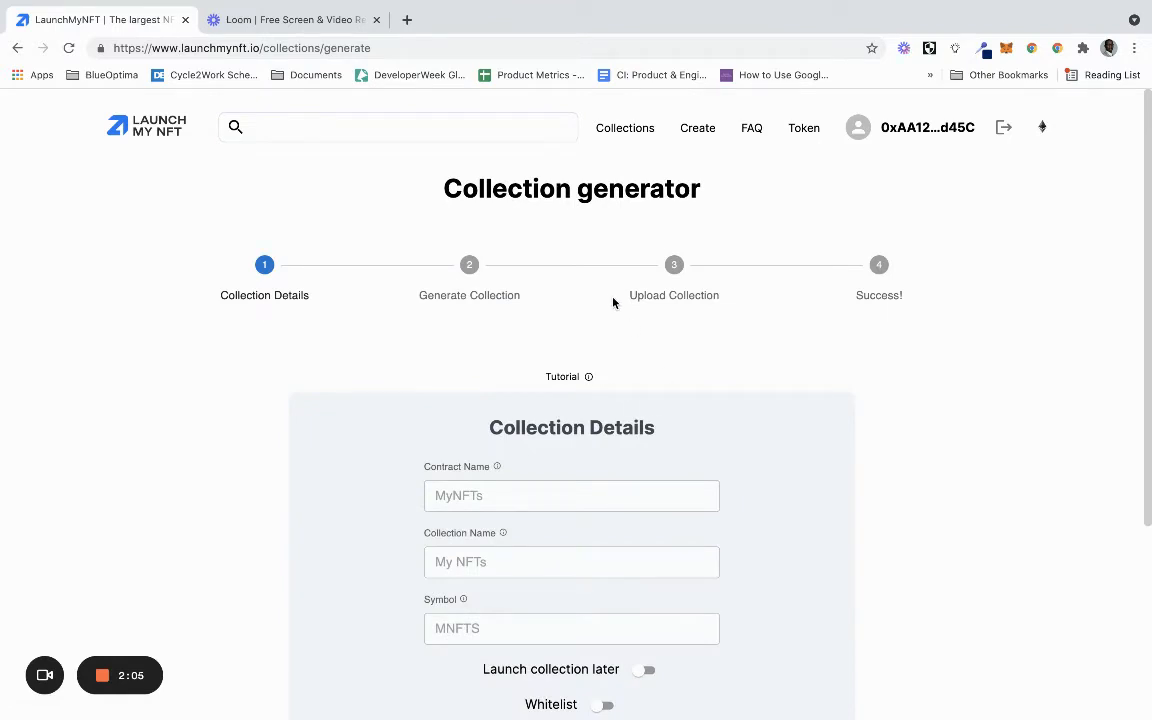
Enter contract name WednesdayNFT, collection name Wednesday NFT and symbol WNFT
scroll(down, 3)
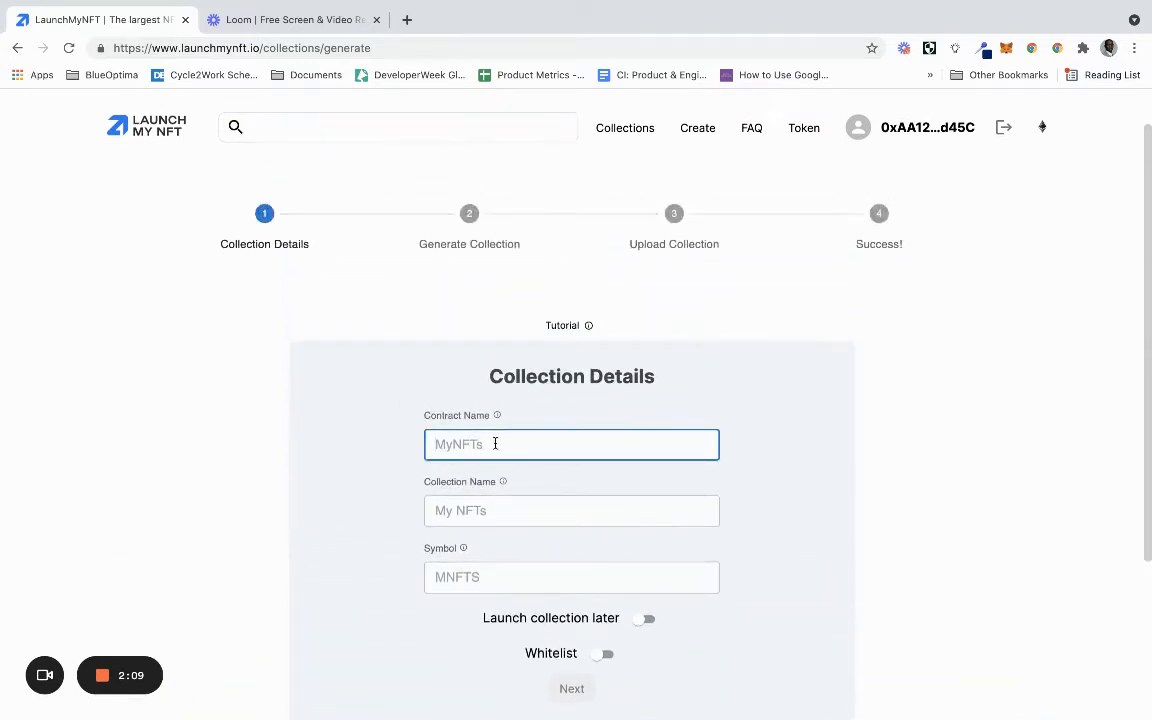
mouse_move(496, 415)
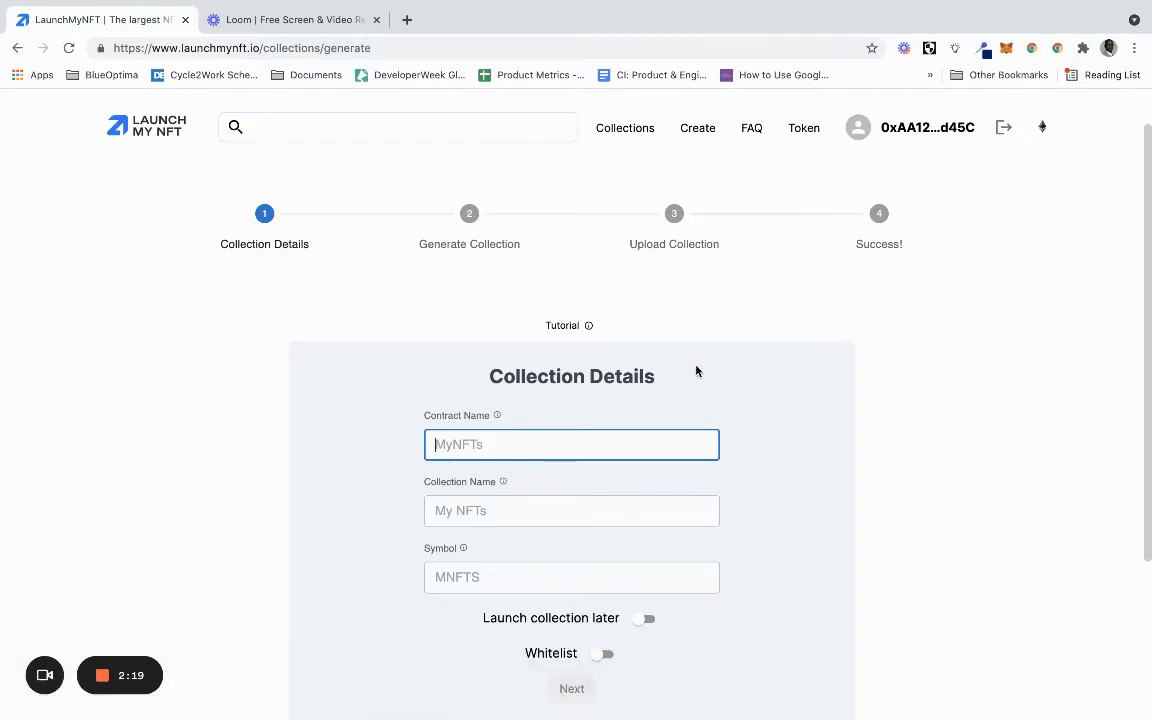
text(WednesdayN)
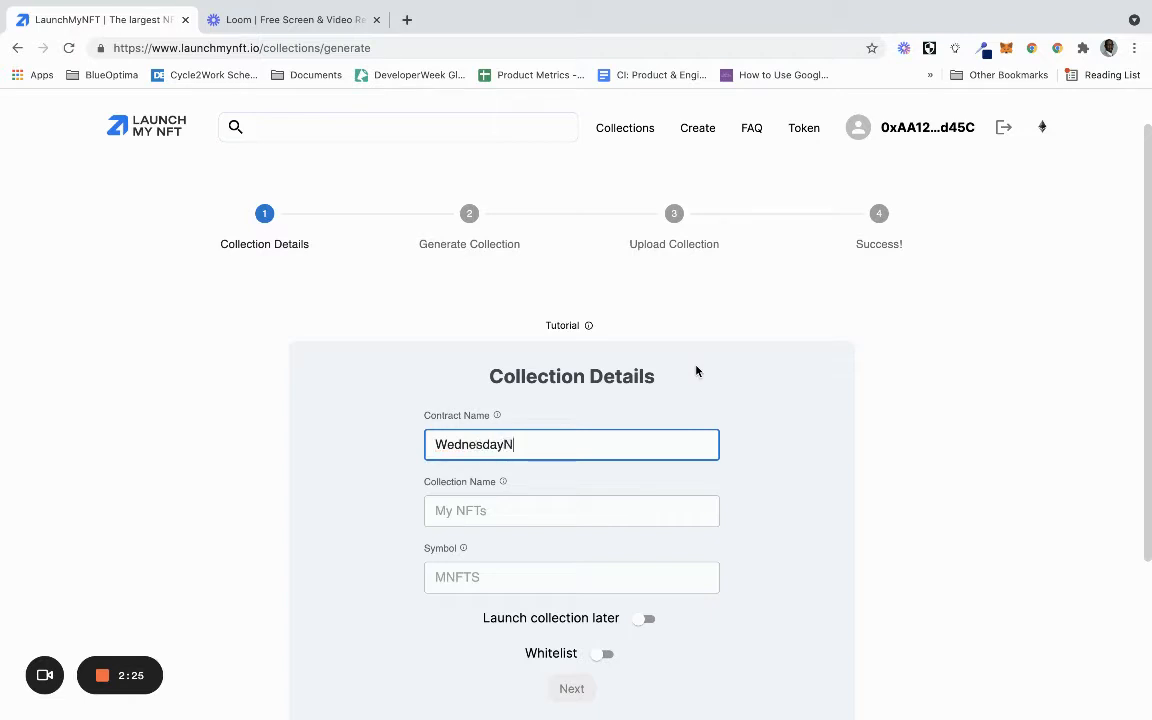
click(571, 511)
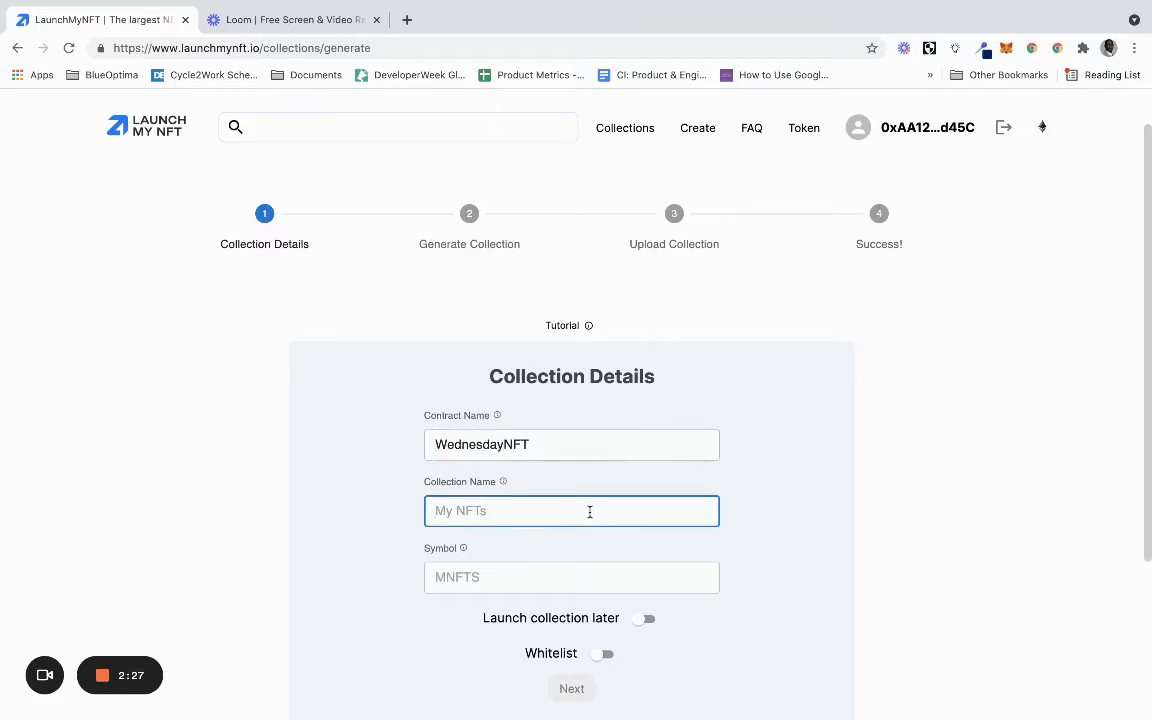
text(Wednes)
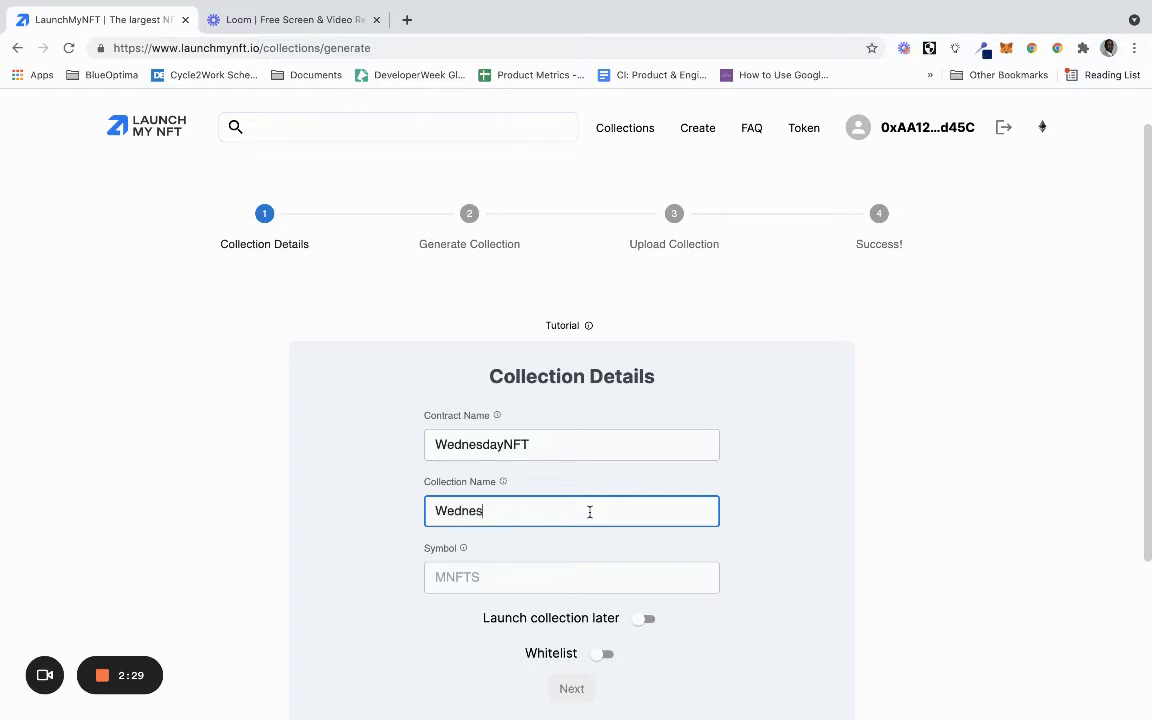
text(day NFT)
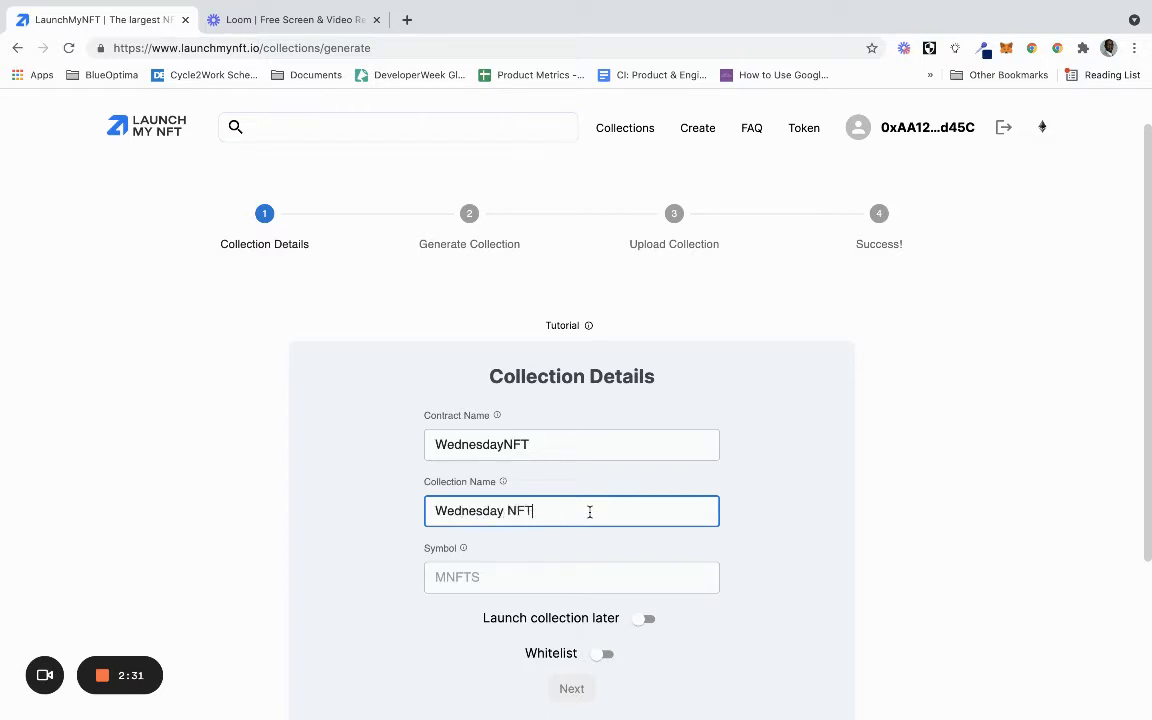
text(W)
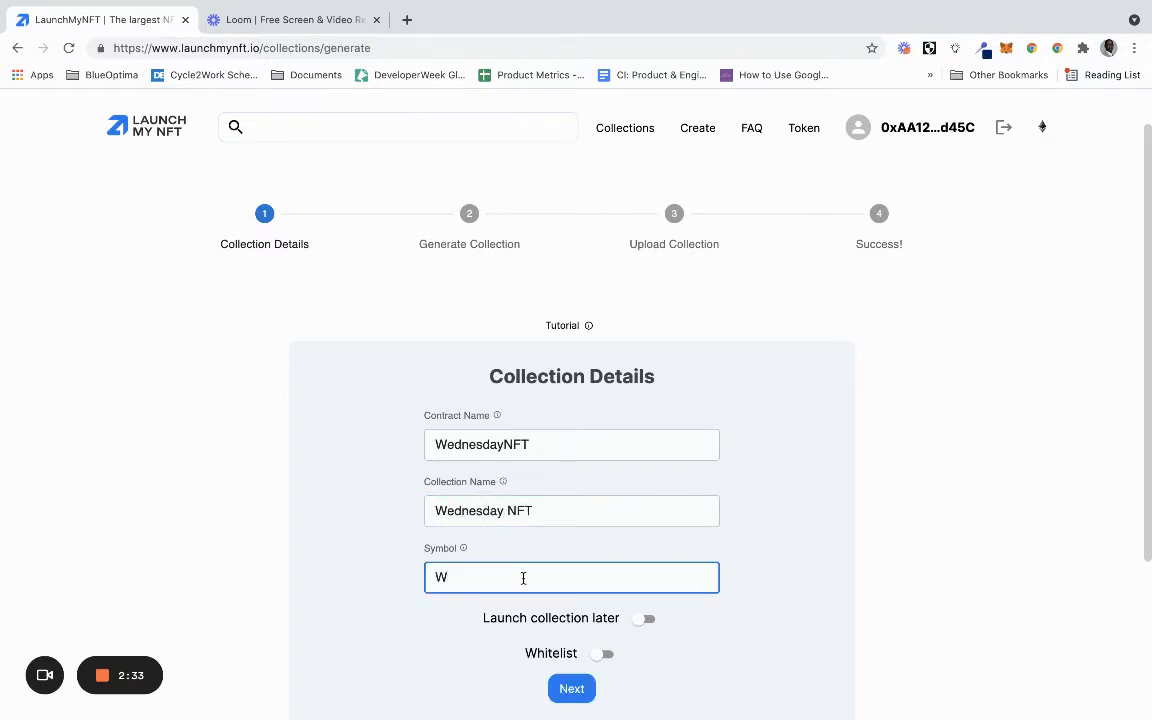
text(NFT)
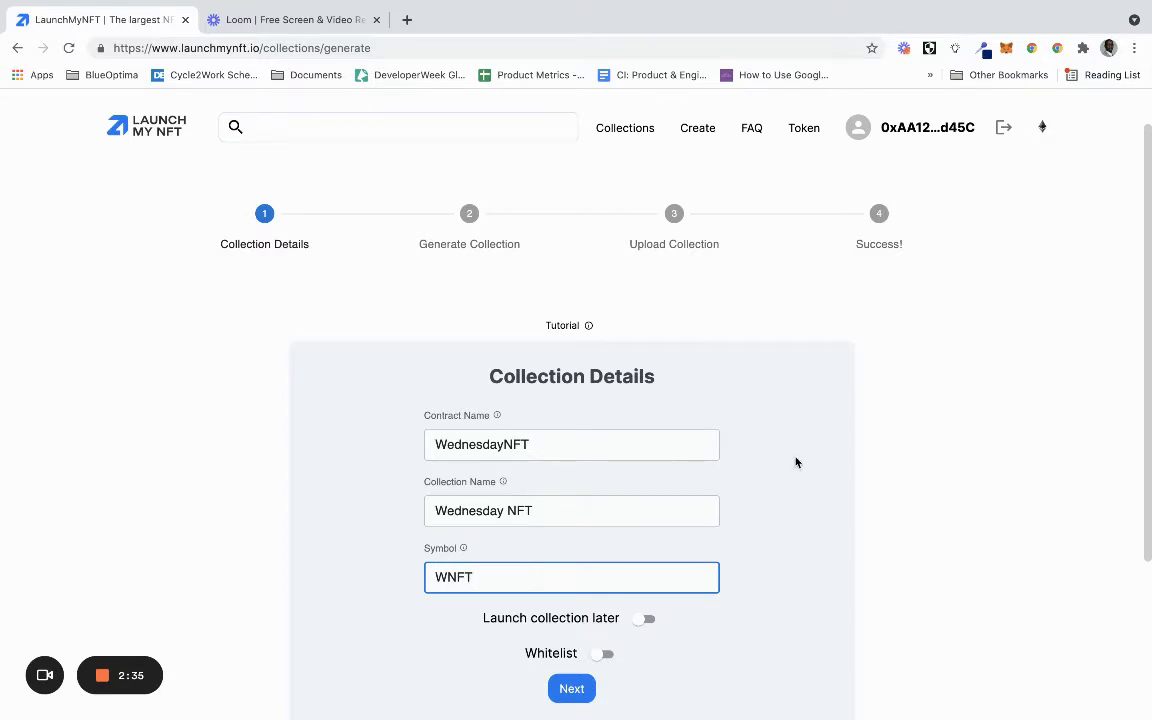
scroll(down, 3)
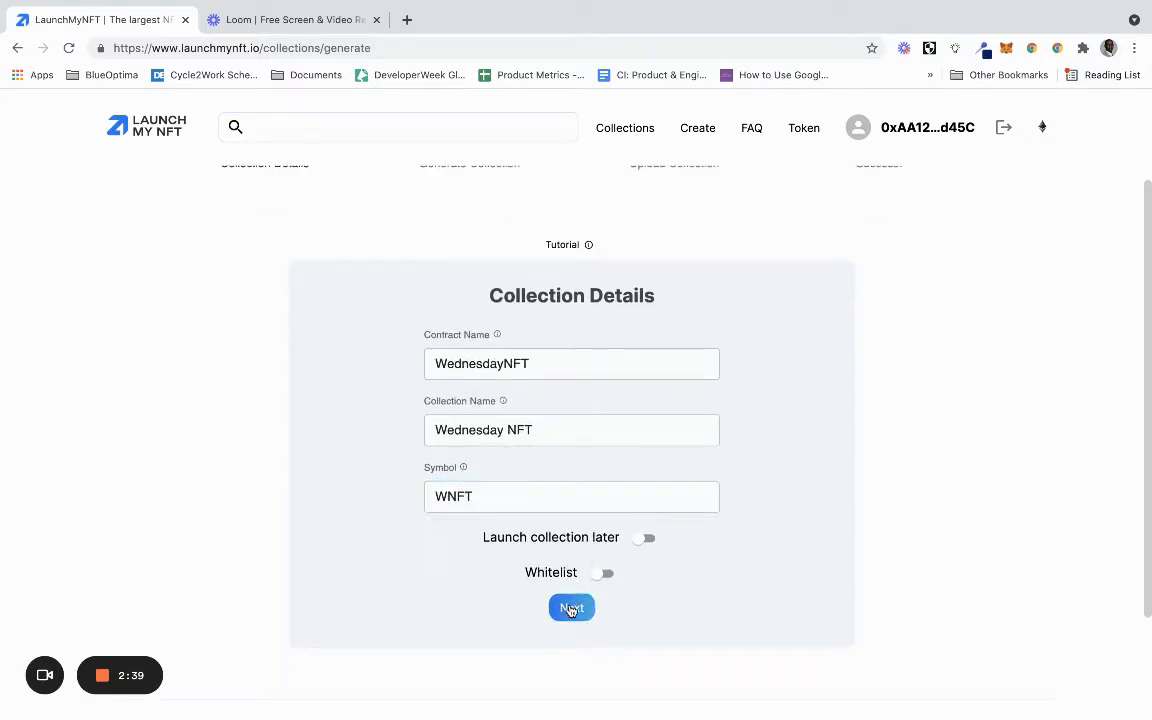
Advance to Generate Collection, then download and open the example input folder zip
click(571, 608)
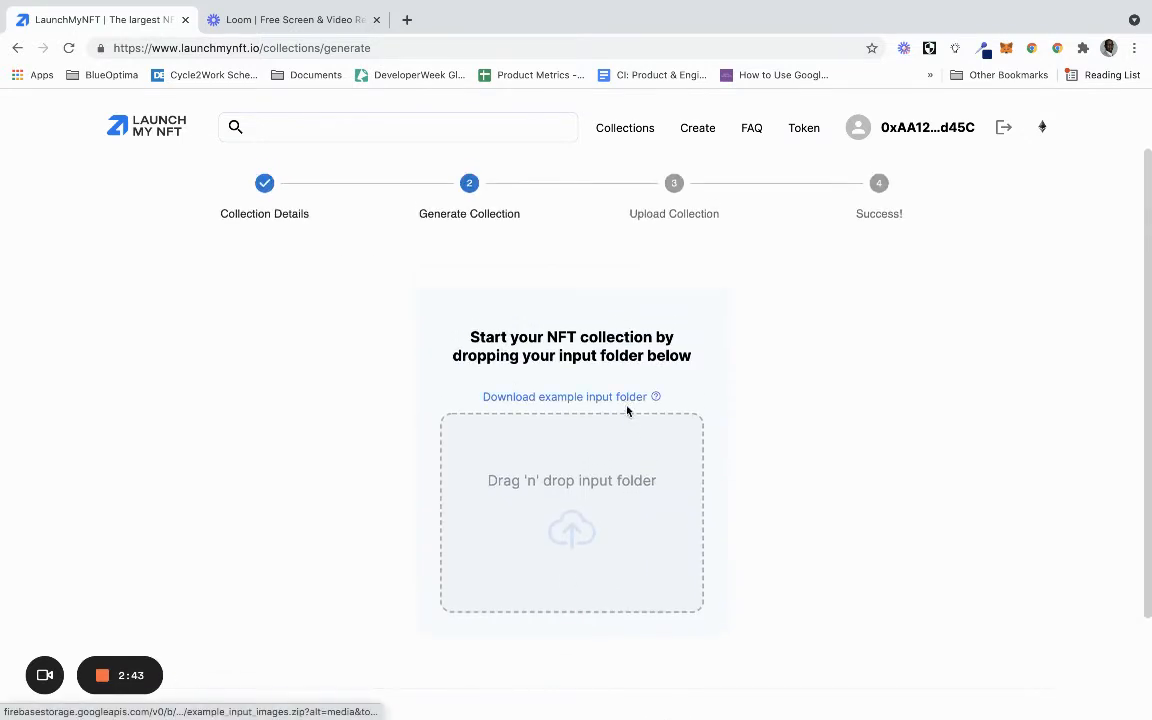
mouse_move(598, 464)
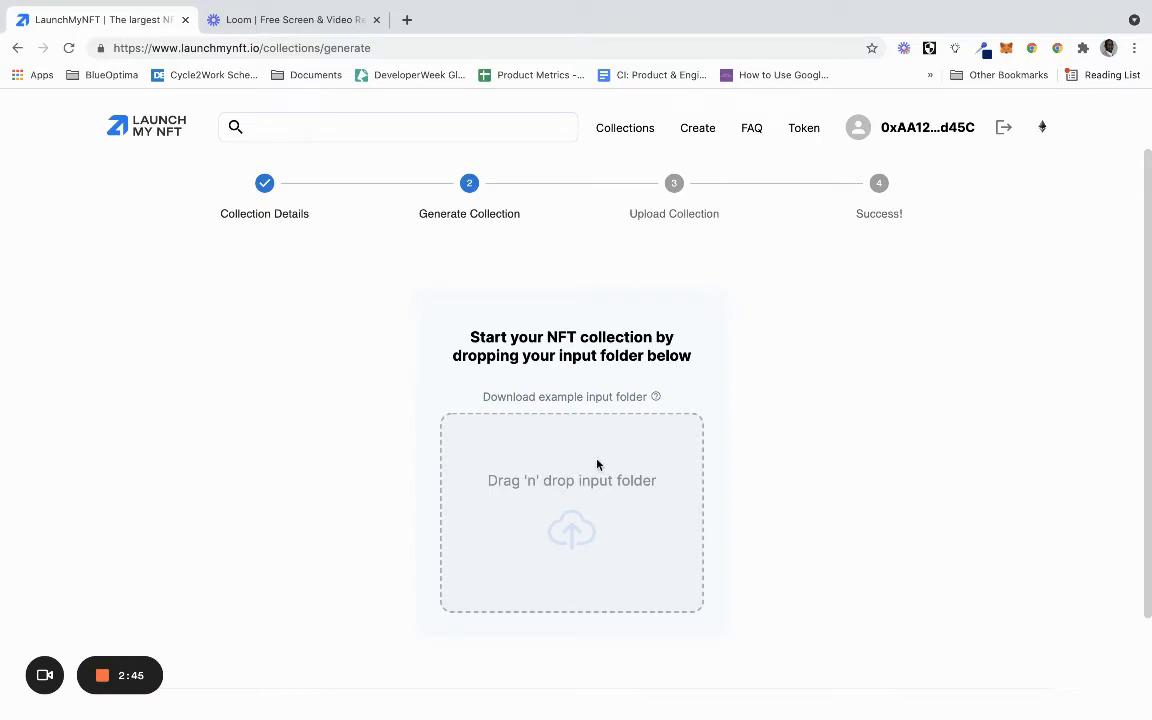
mouse_move(547, 555)
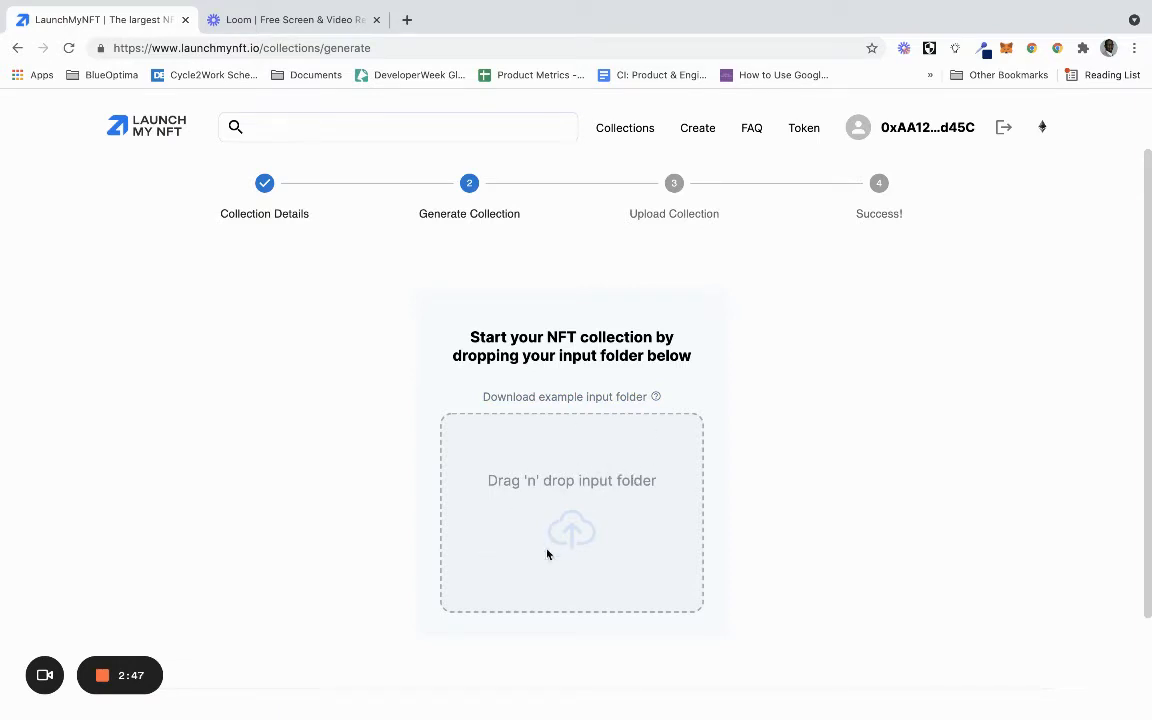
mouse_move(603, 393)
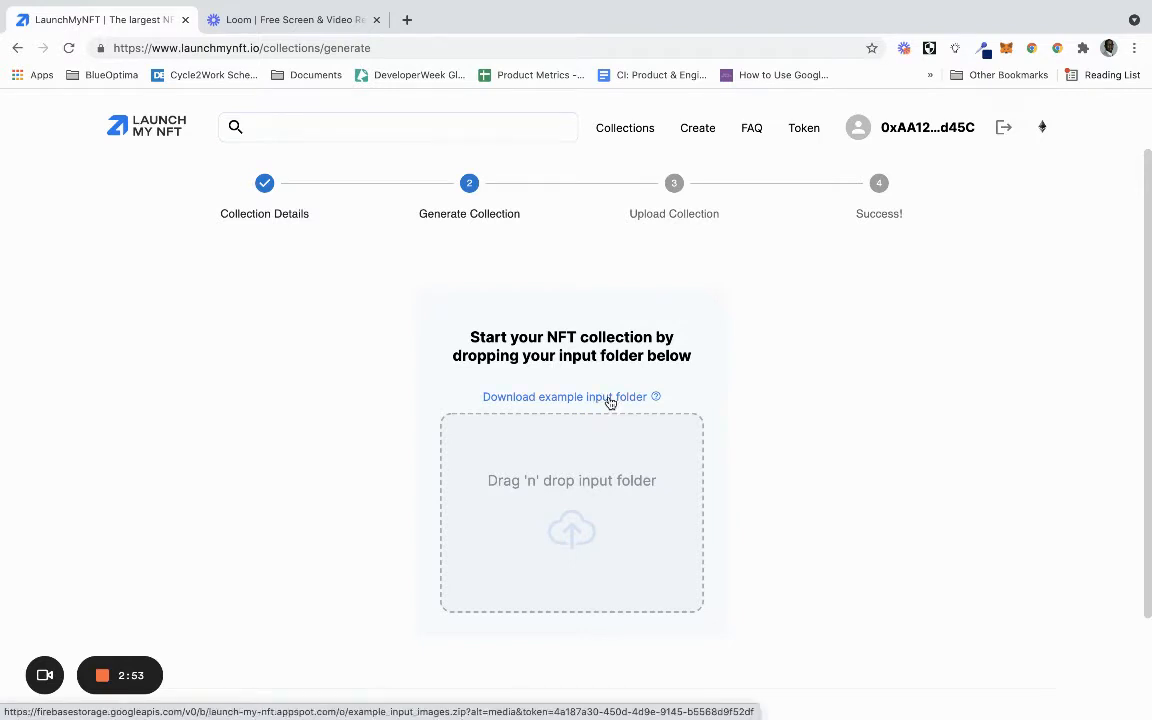
mouse_move(615, 407)
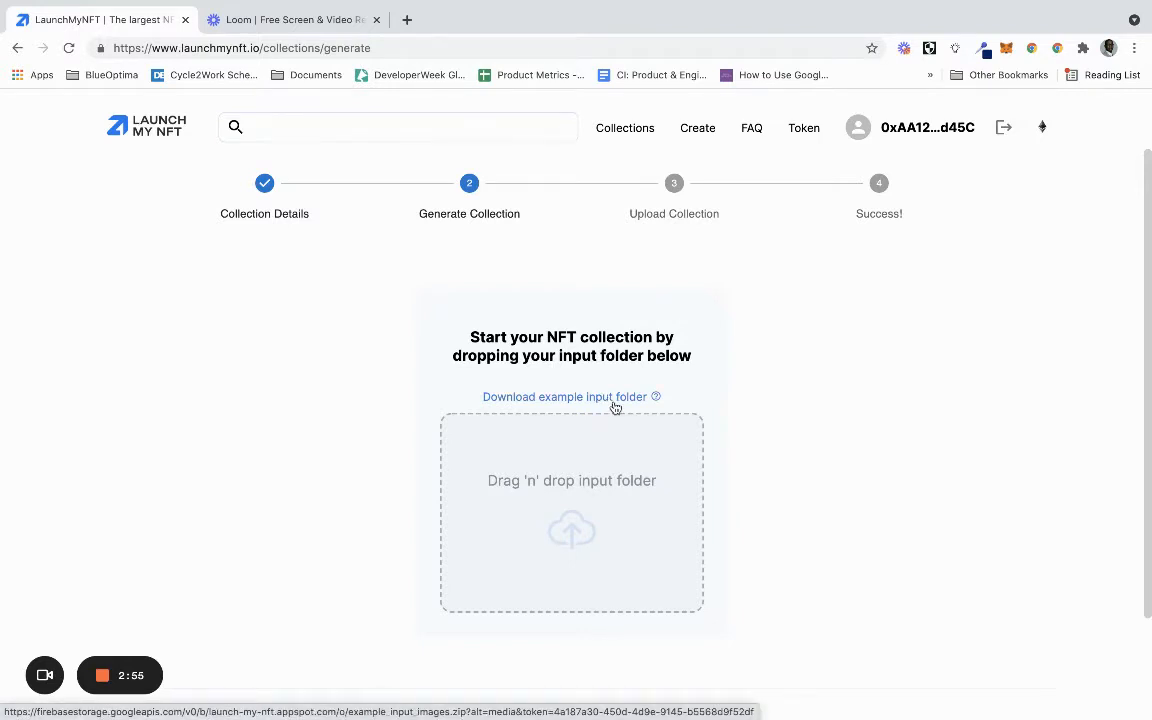
click(564, 396)
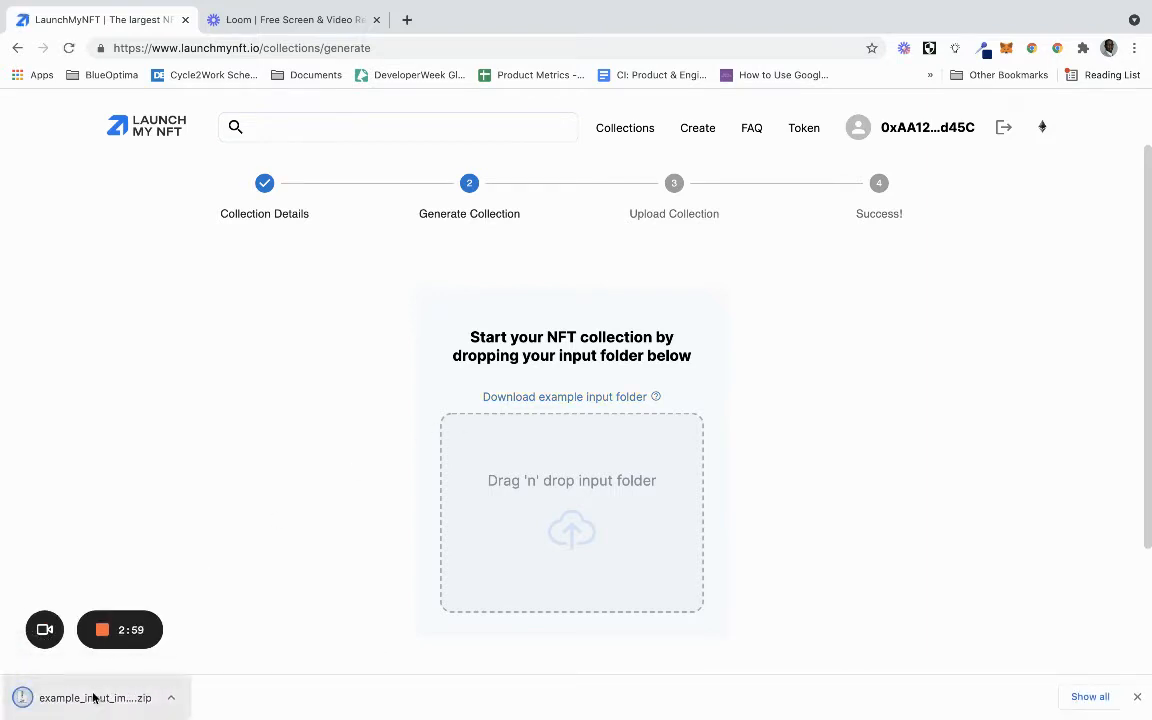
click(95, 697)
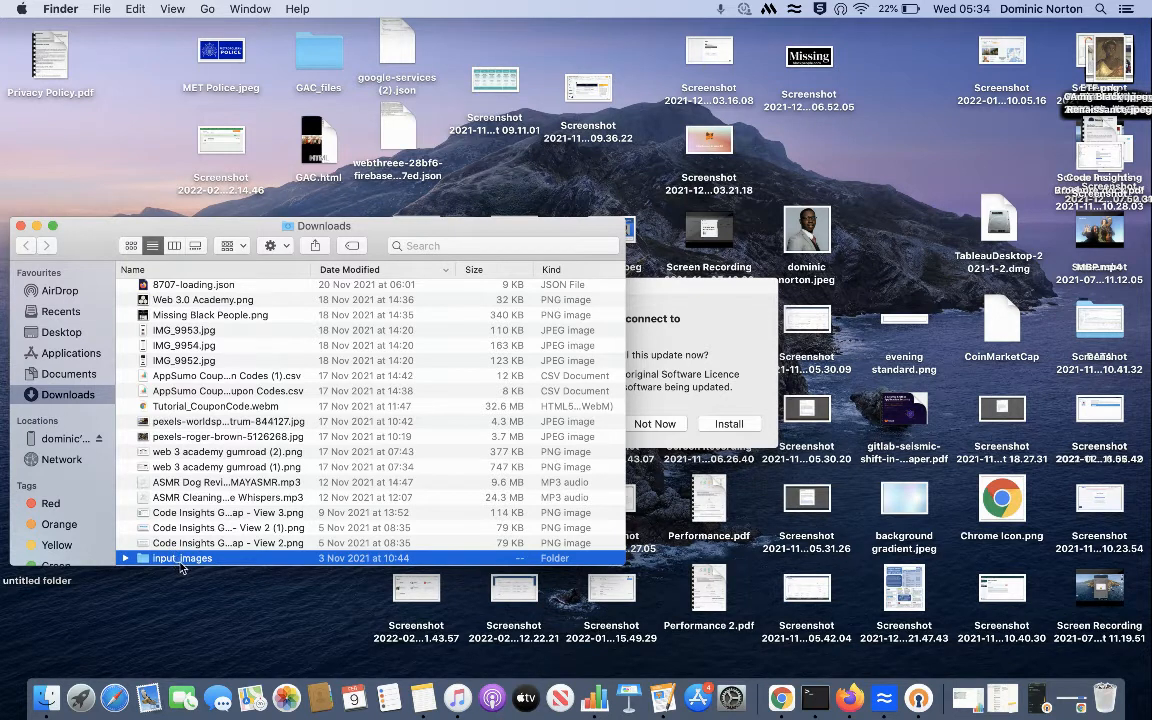
Browse input_images > accessory > legendary to list the horns and tear tattoo PNGs
double_click(182, 558)
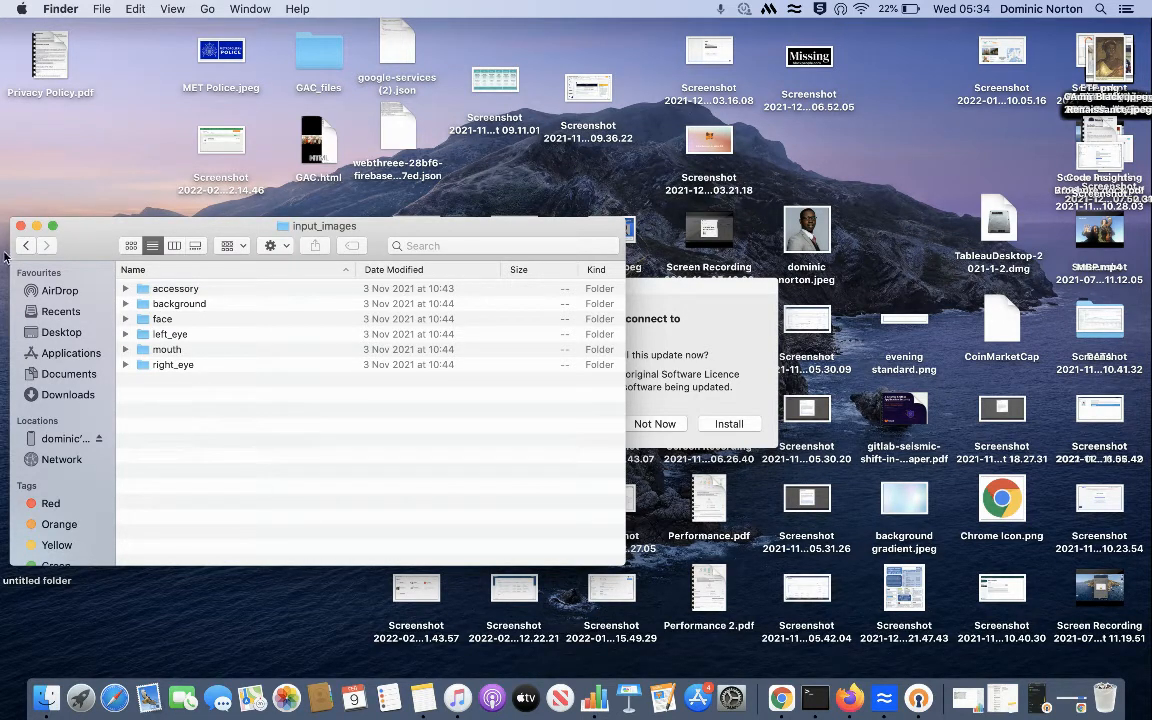
click(67, 394)
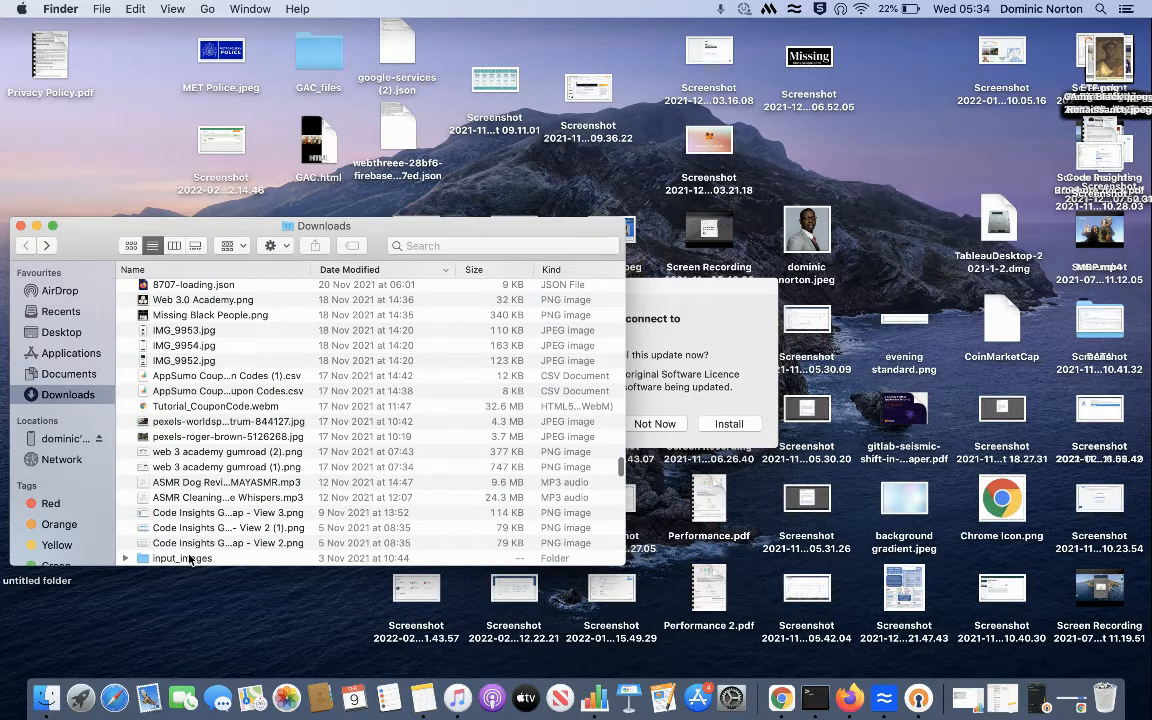
double_click(182, 558)
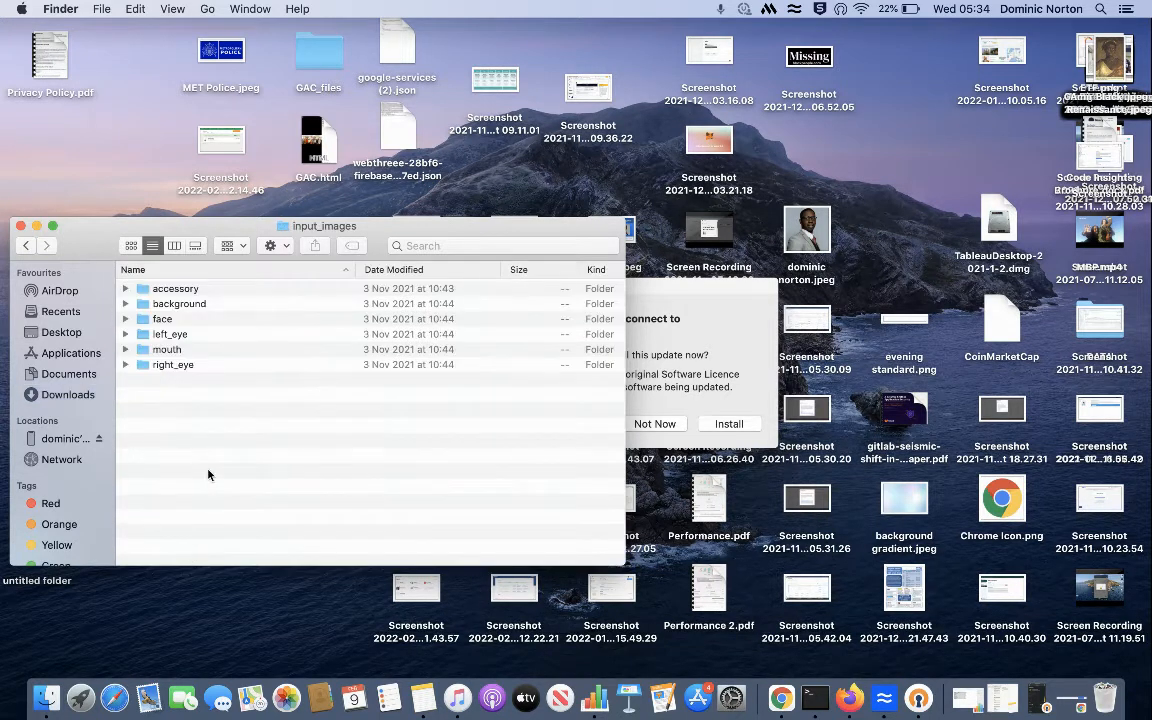
mouse_move(203, 291)
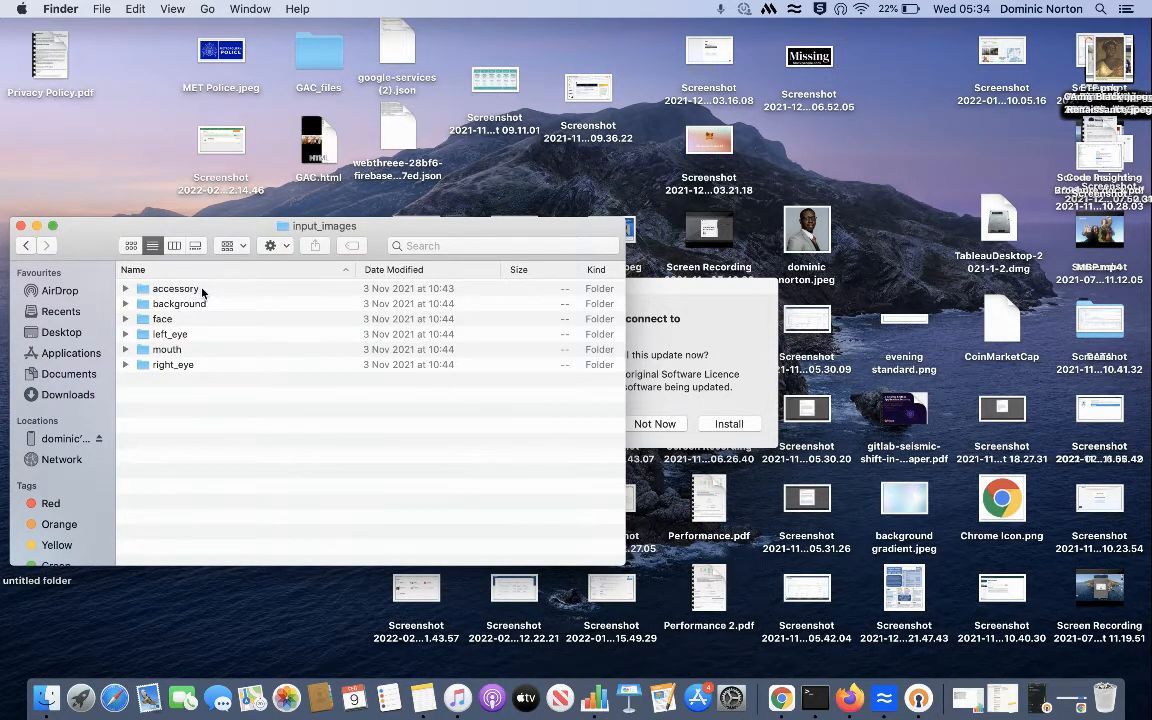
mouse_move(206, 355)
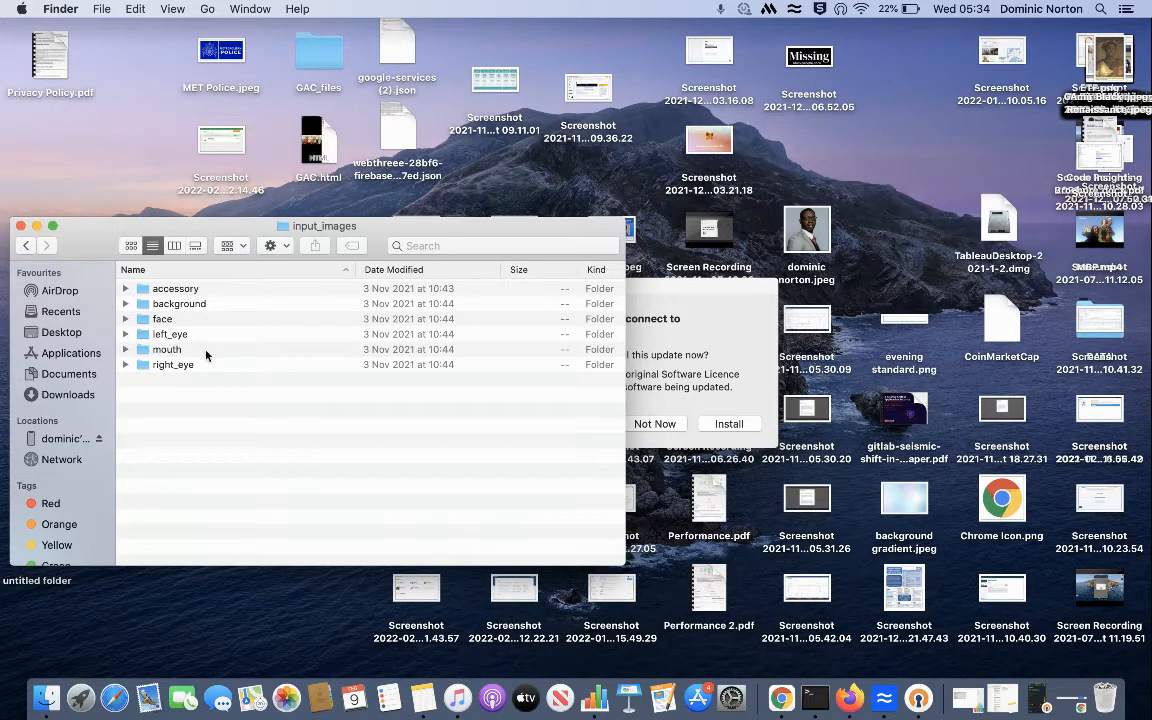
mouse_move(248, 290)
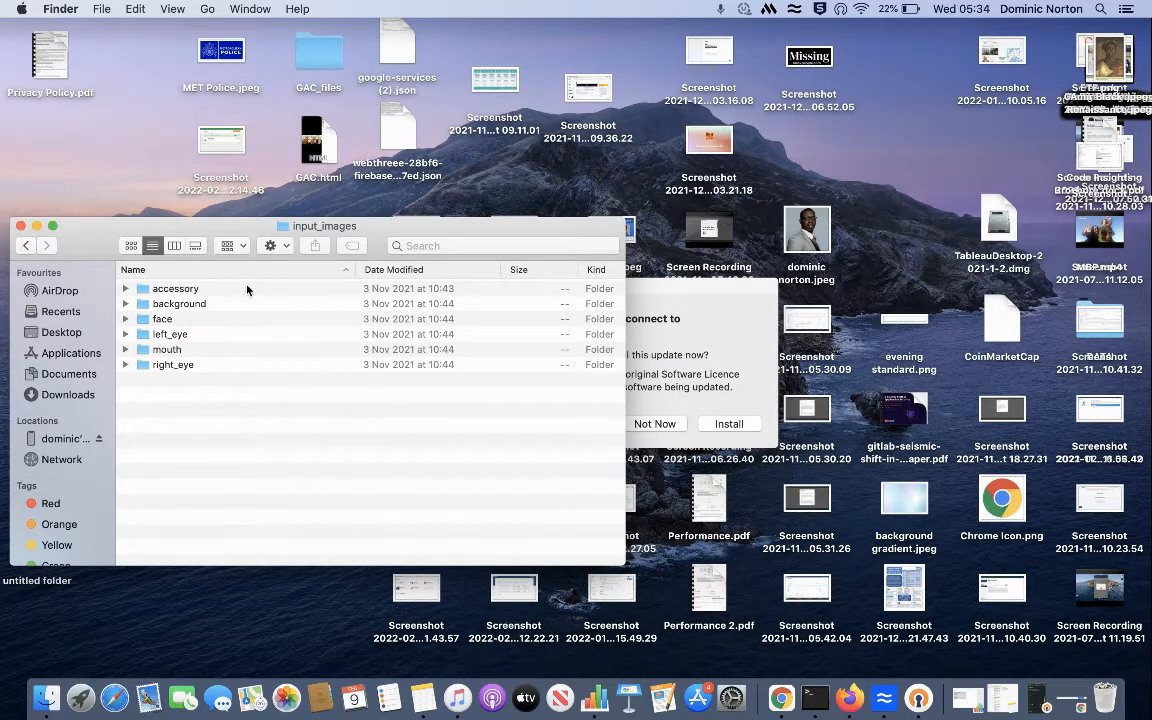
mouse_move(243, 308)
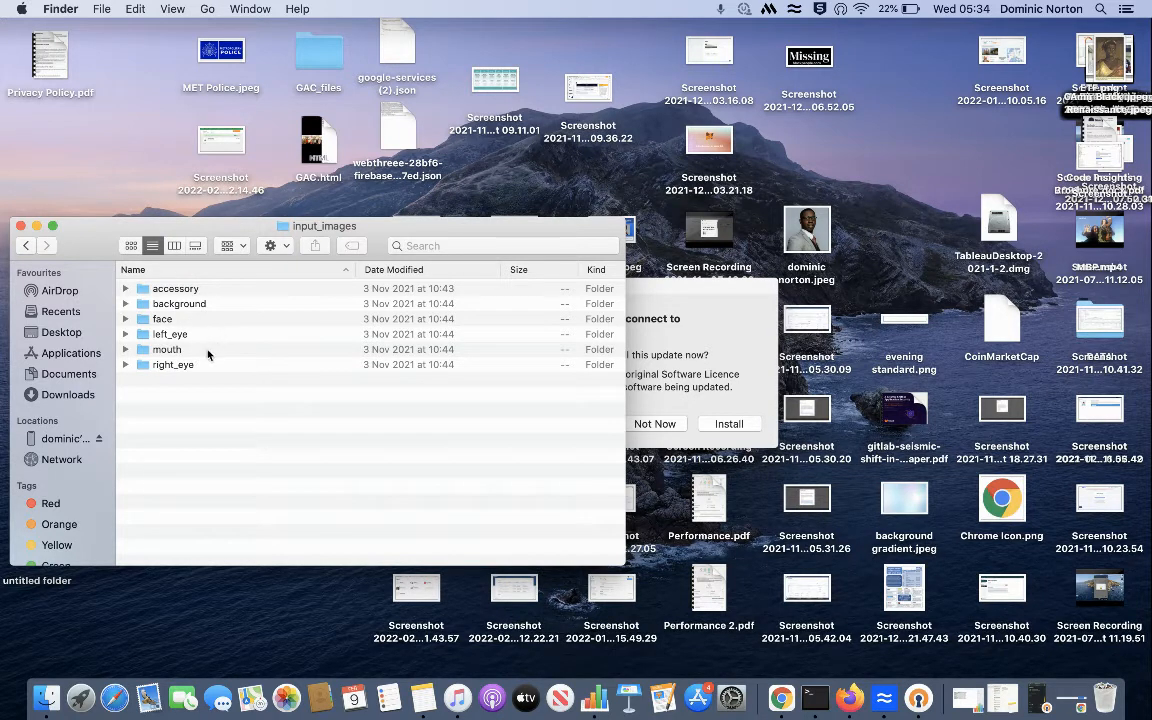
mouse_move(238, 373)
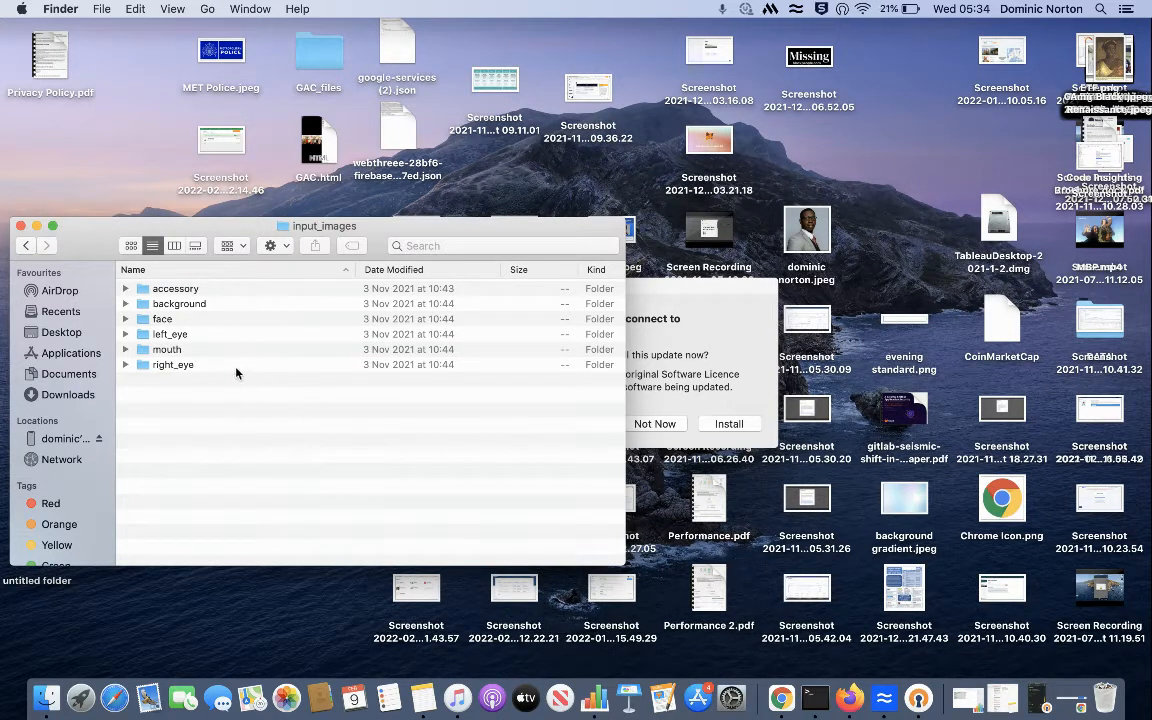
mouse_move(202, 294)
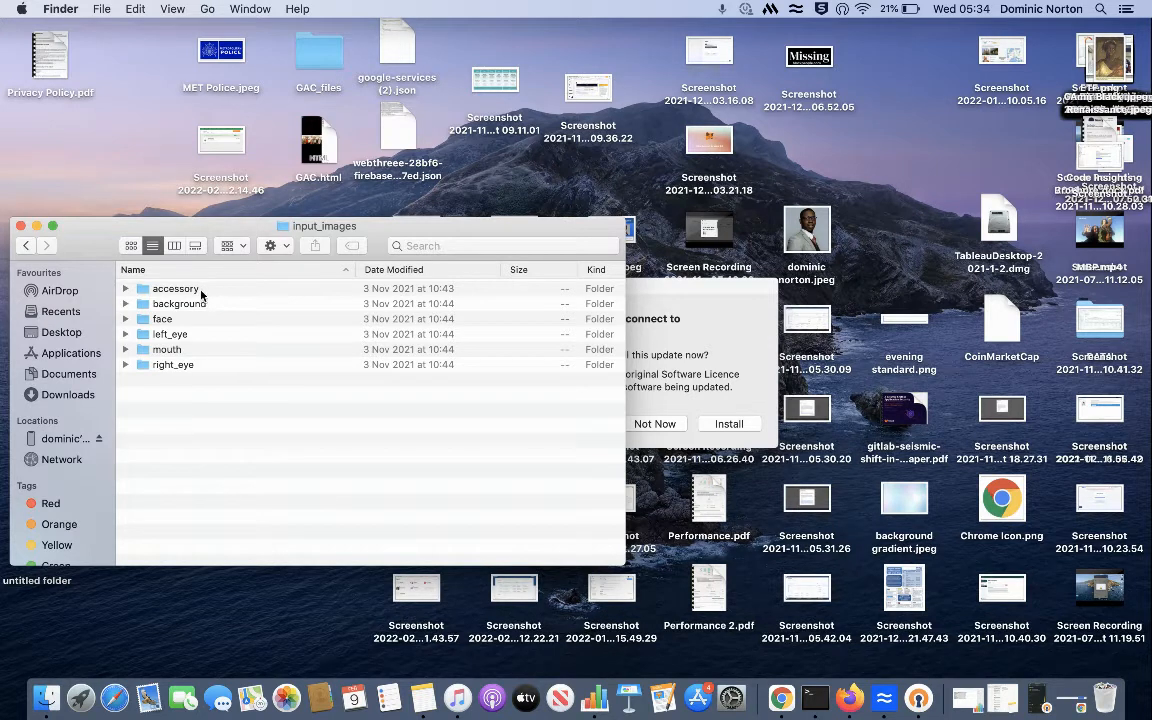
double_click(175, 288)
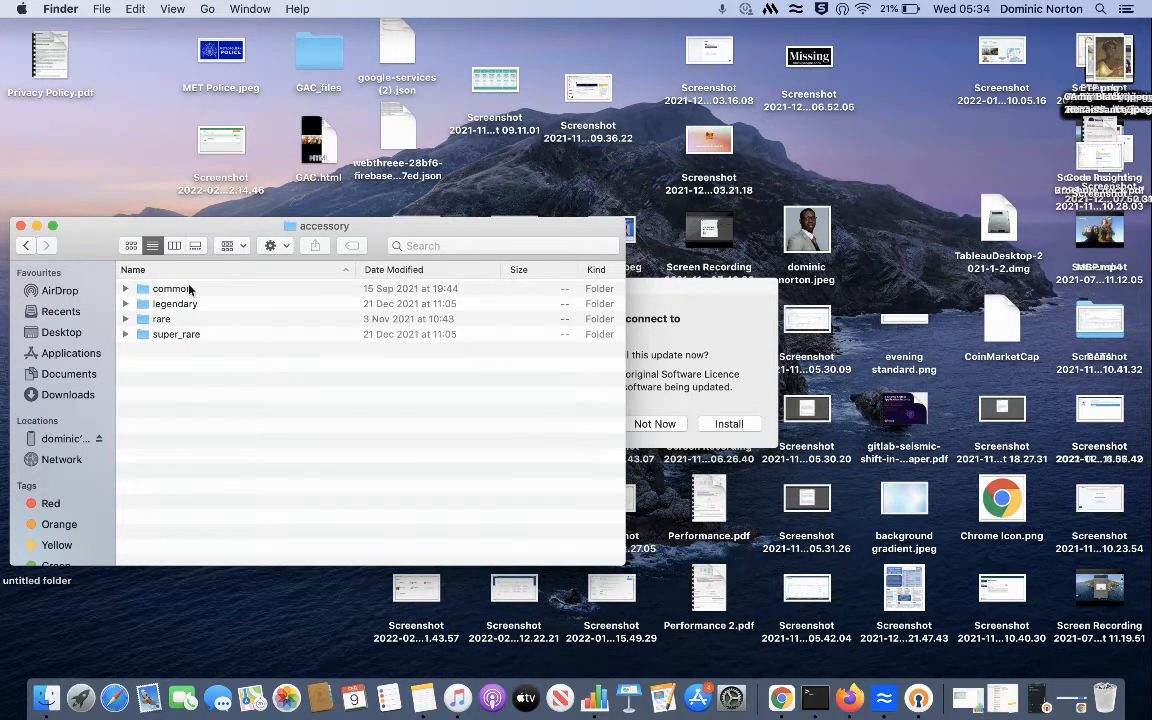
mouse_move(247, 353)
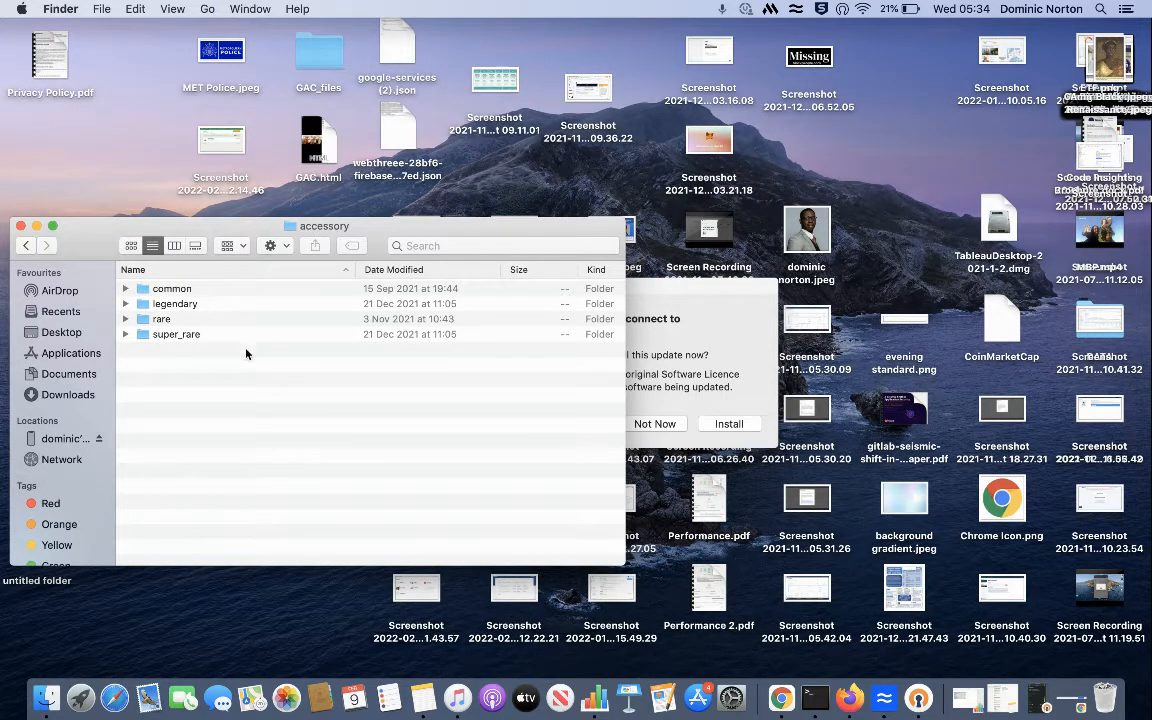
double_click(171, 288)
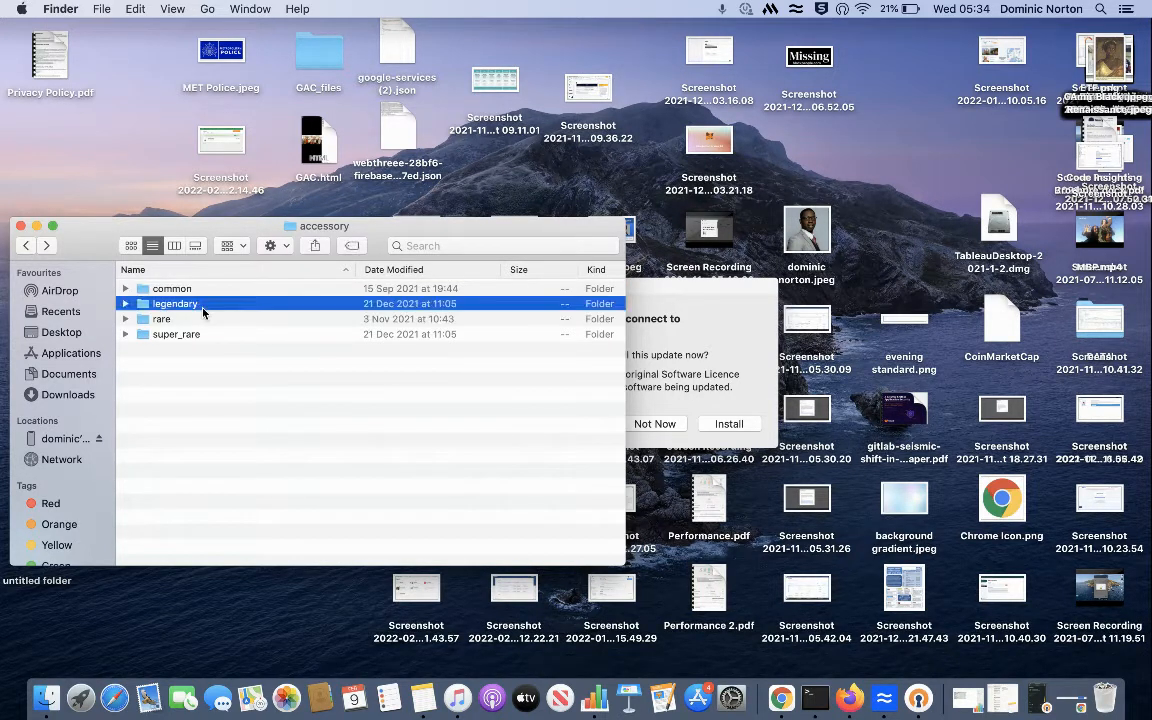
double_click(174, 303)
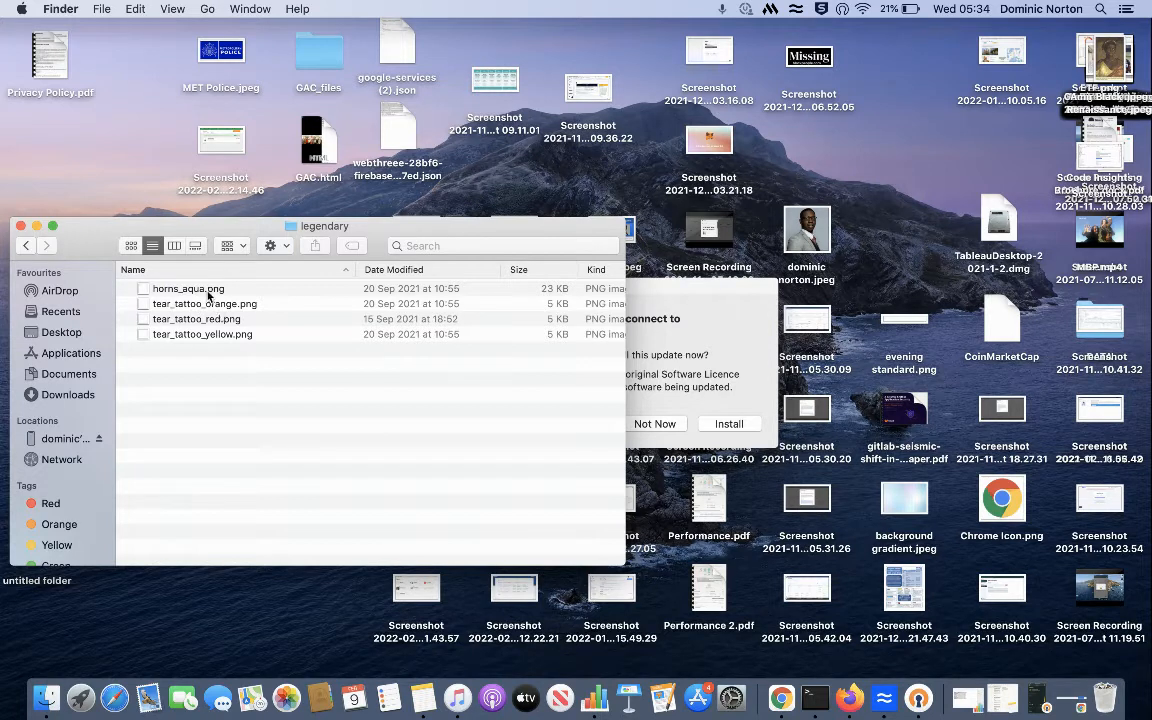
mouse_move(202, 290)
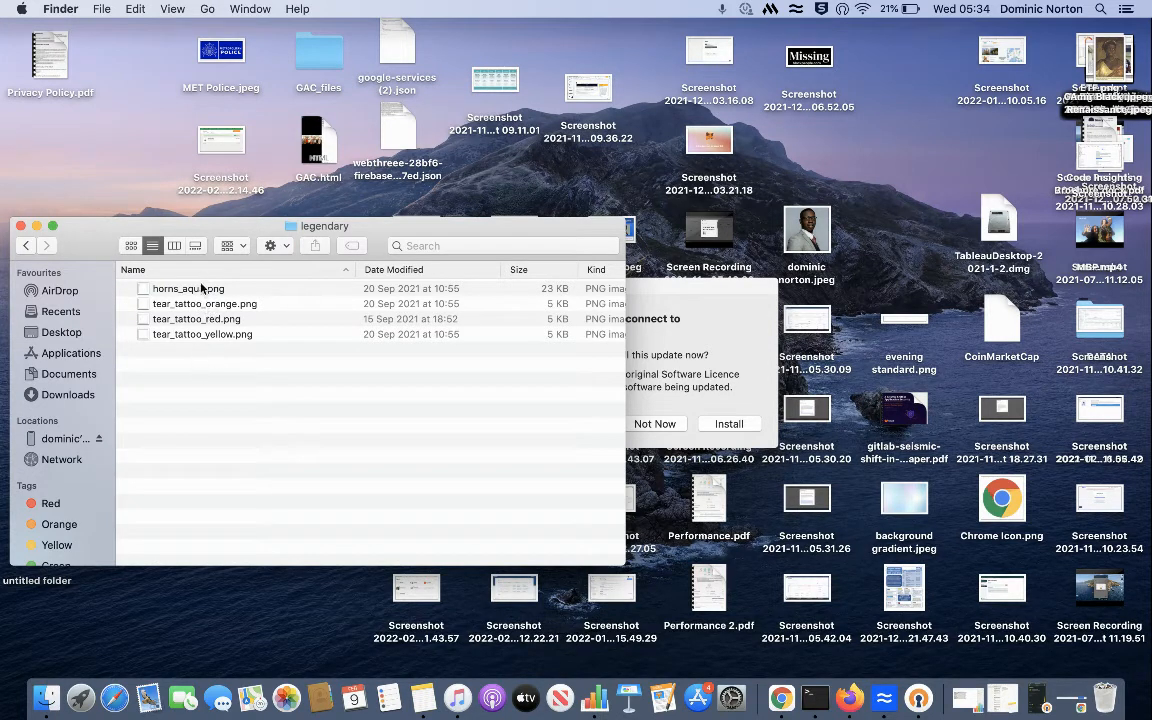
mouse_move(192, 312)
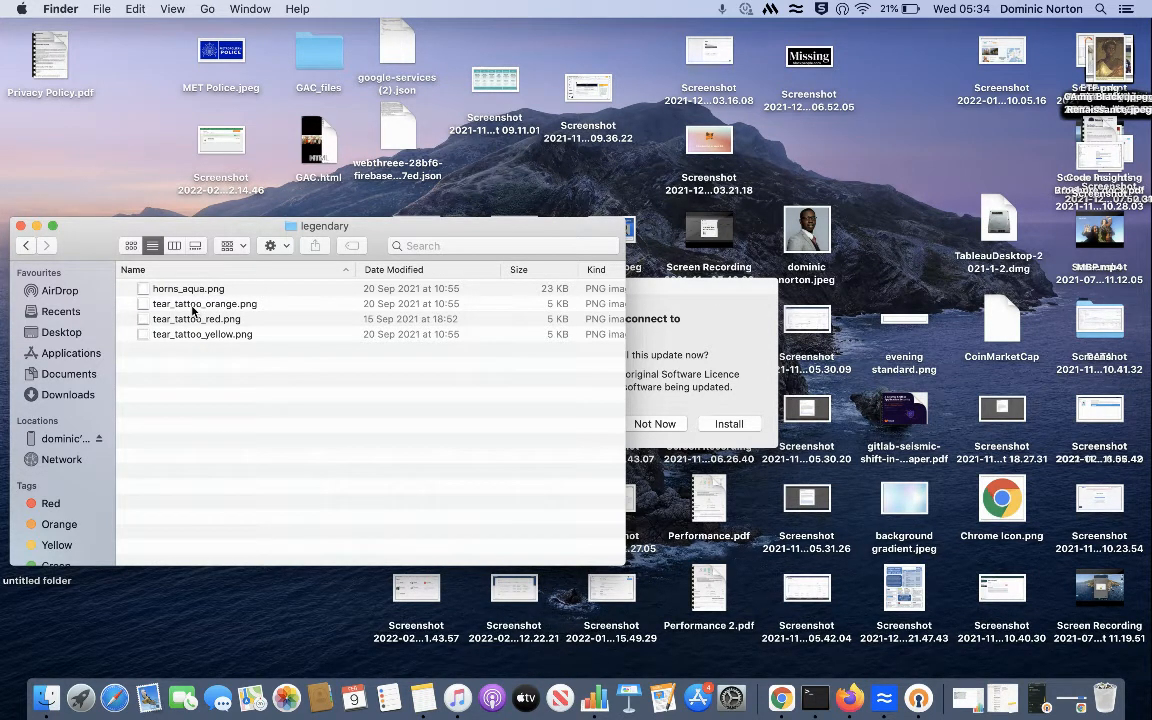
mouse_move(323, 257)
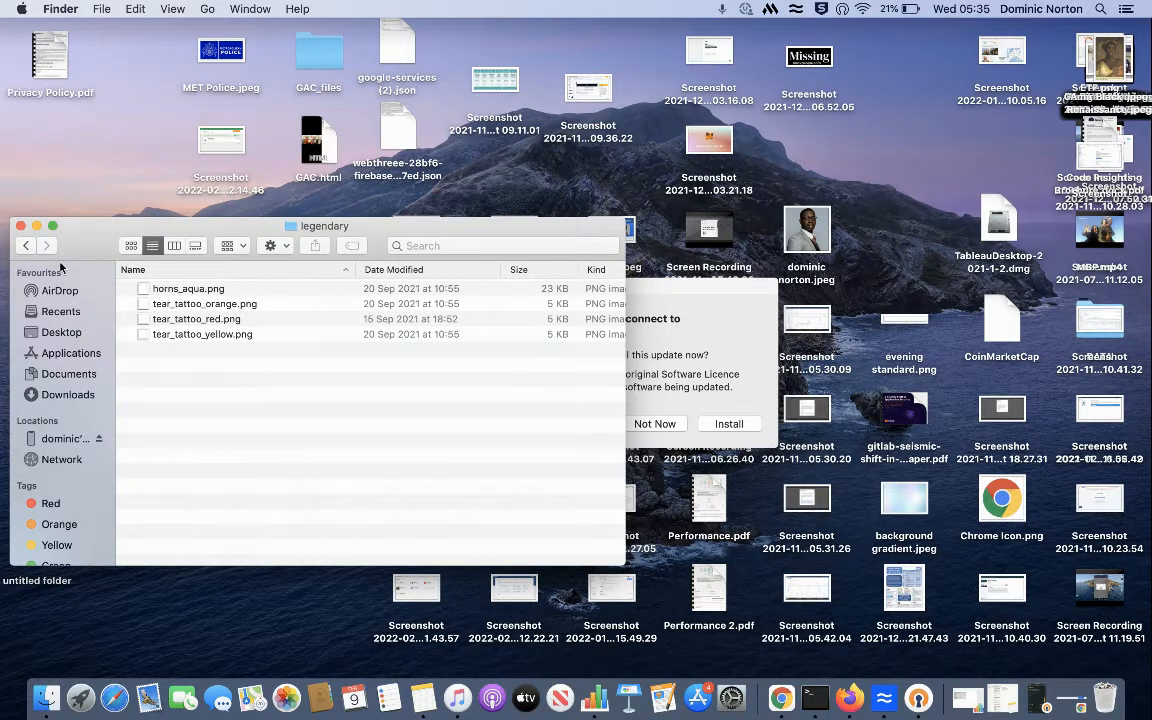
mouse_move(218, 332)
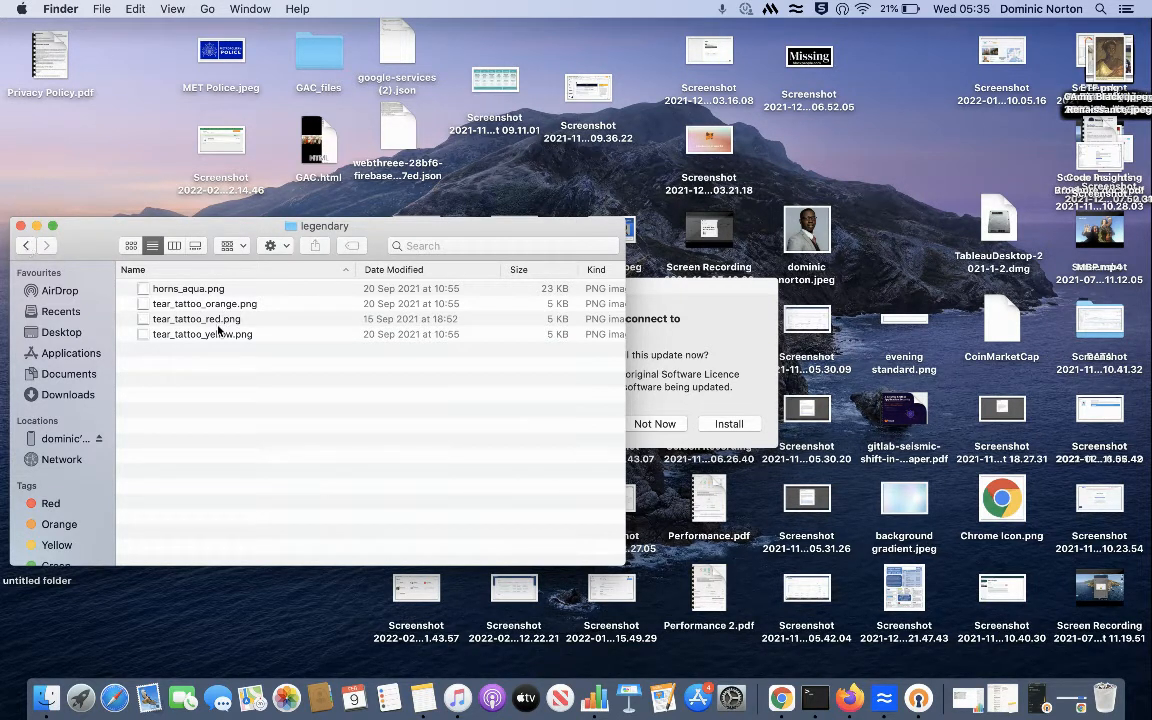
View the red and yellow tear tattoo images, then return to input_images
double_click(196, 318)
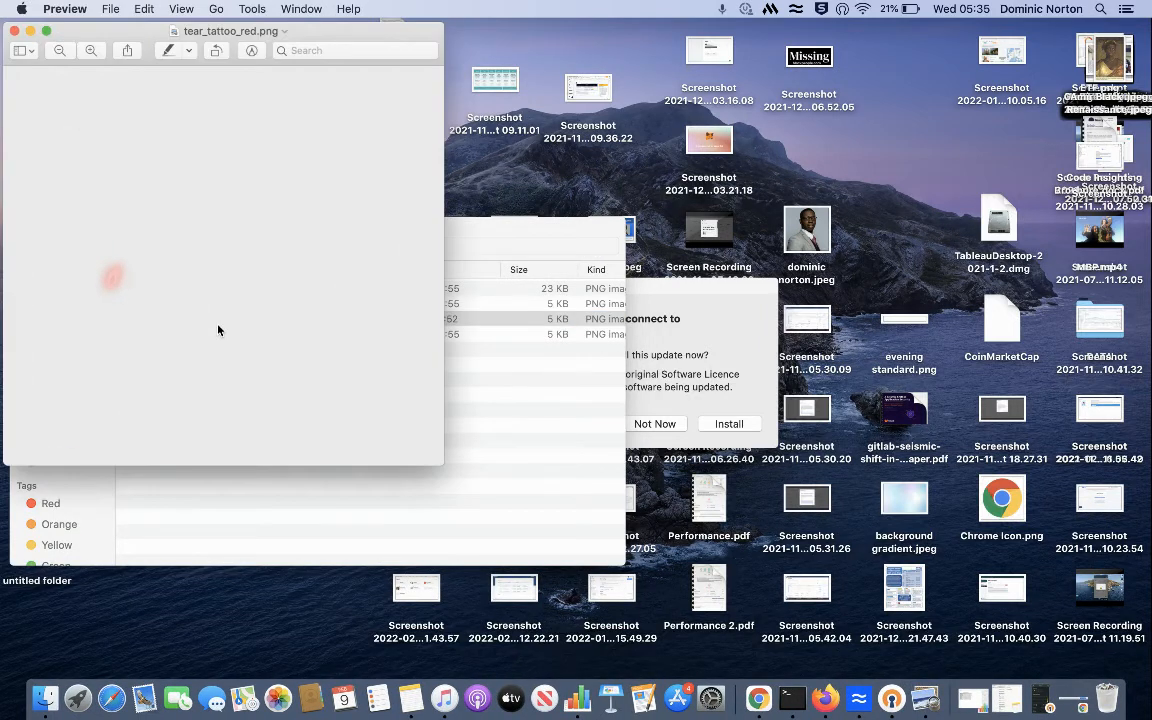
mouse_move(128, 289)
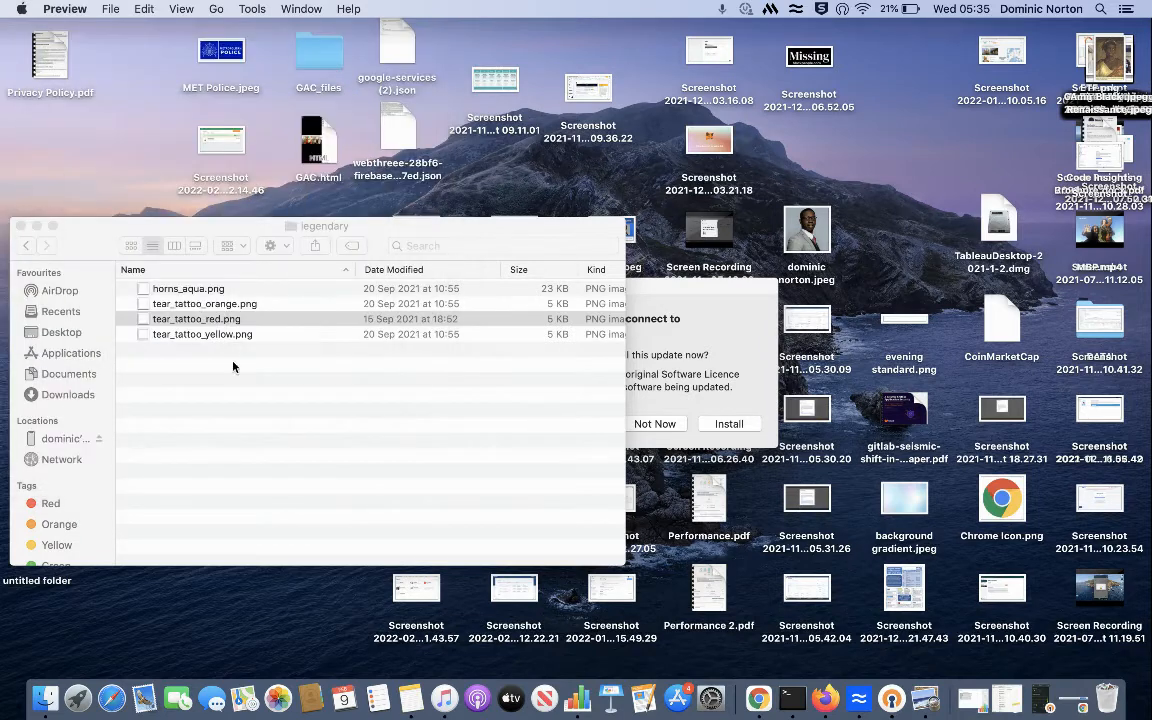
double_click(202, 334)
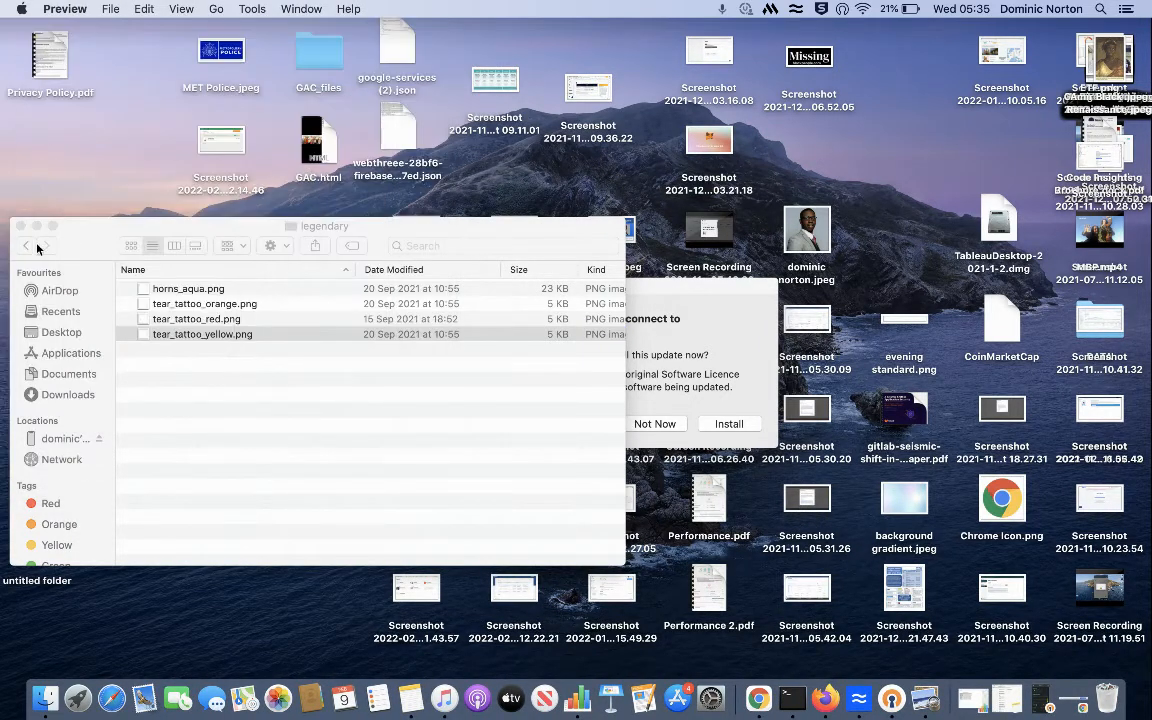
click(27, 246)
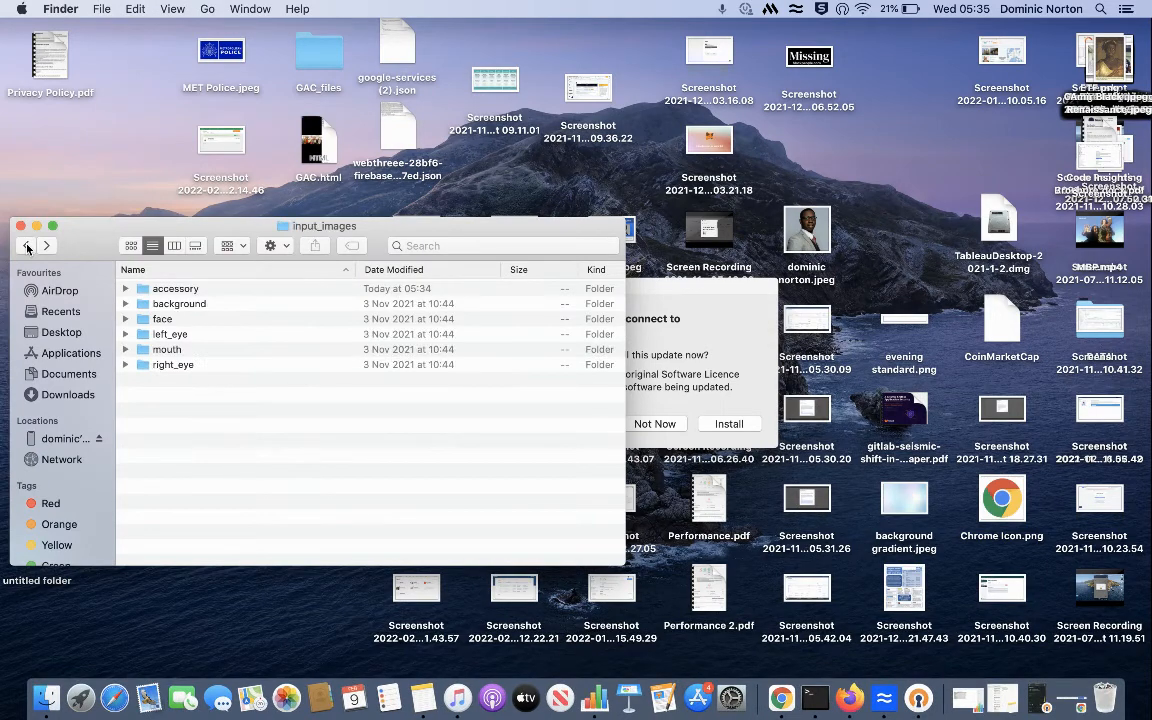
Search Finder for input_images to find the folder and its example zip
click(68, 394)
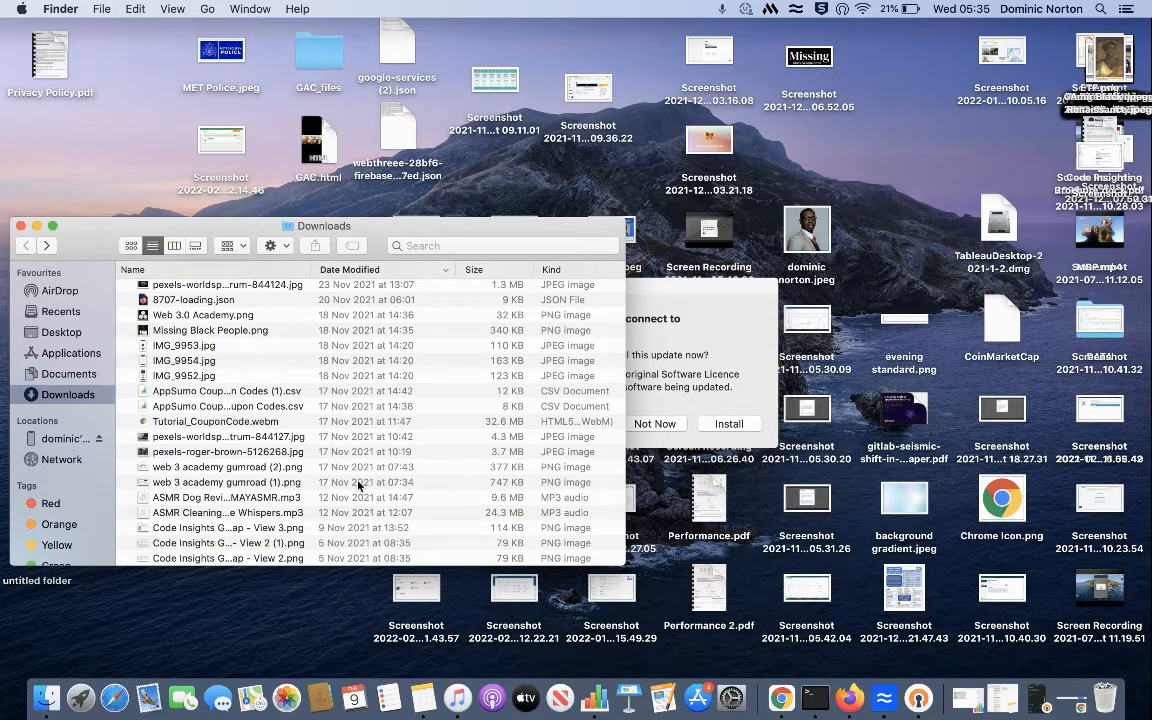
mouse_move(781, 694)
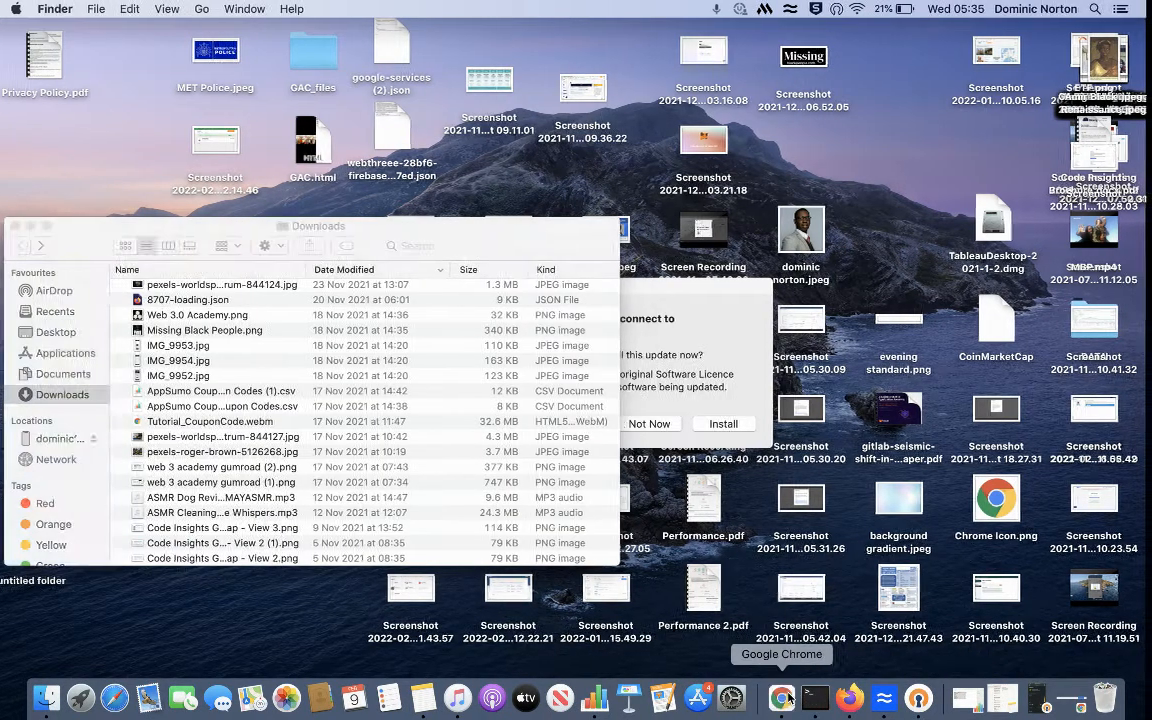
click(782, 697)
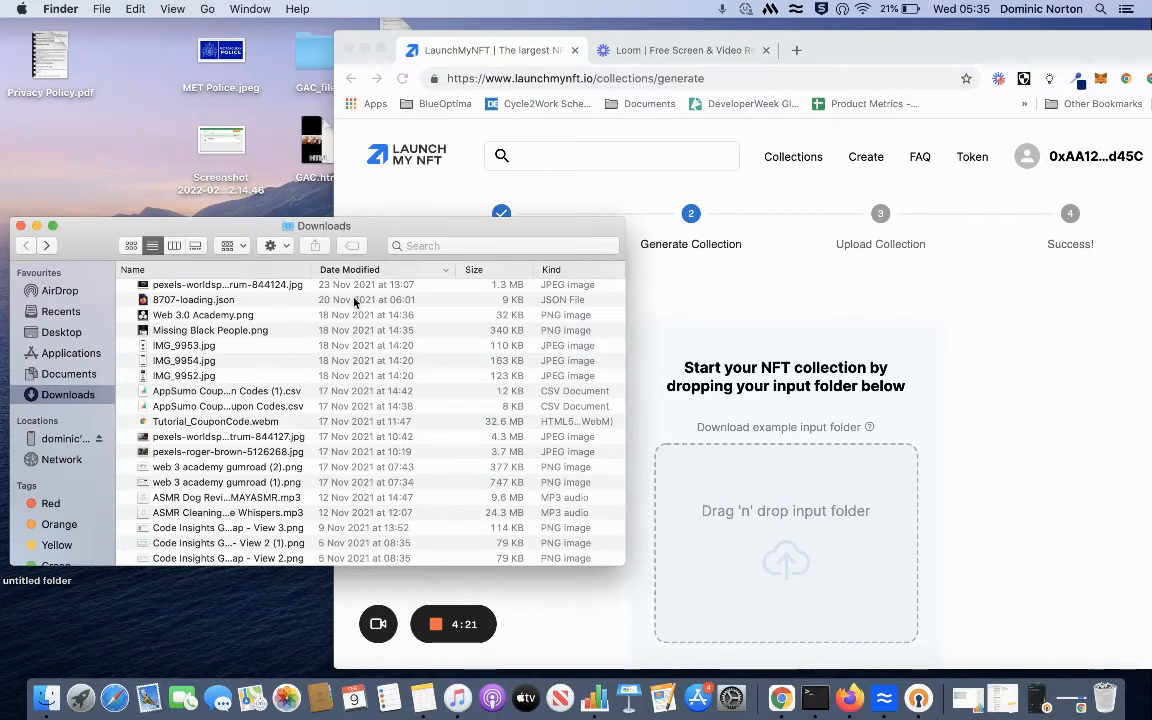
text(INP)
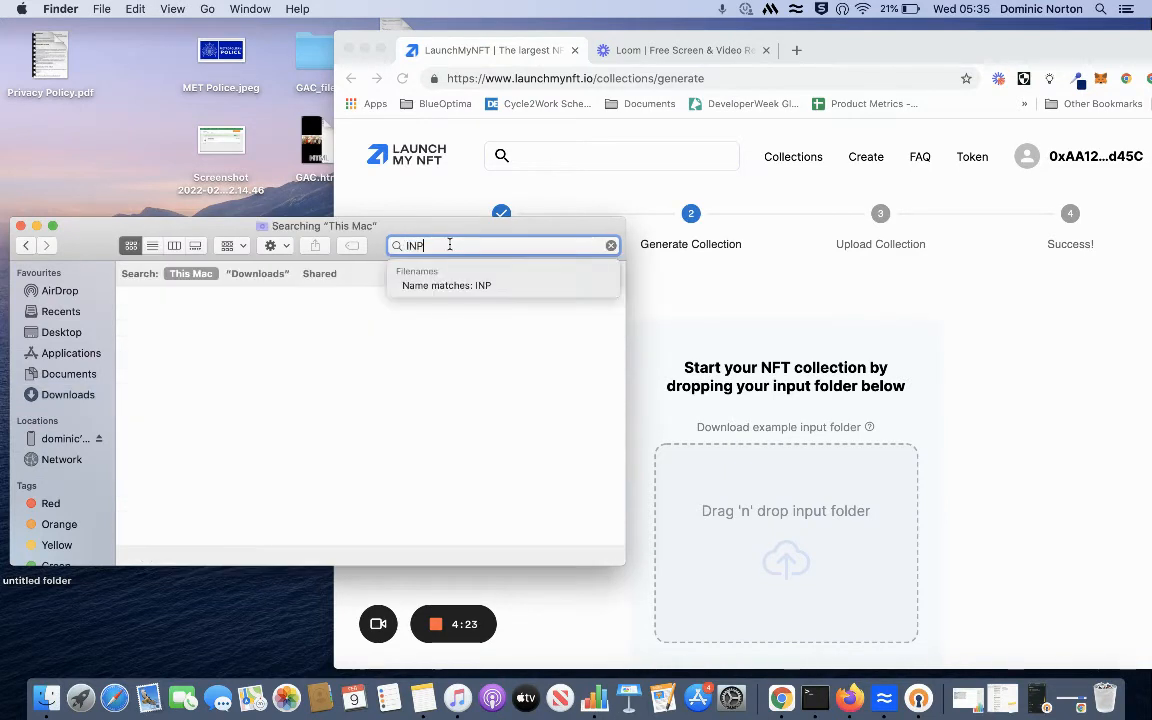
text(UT)
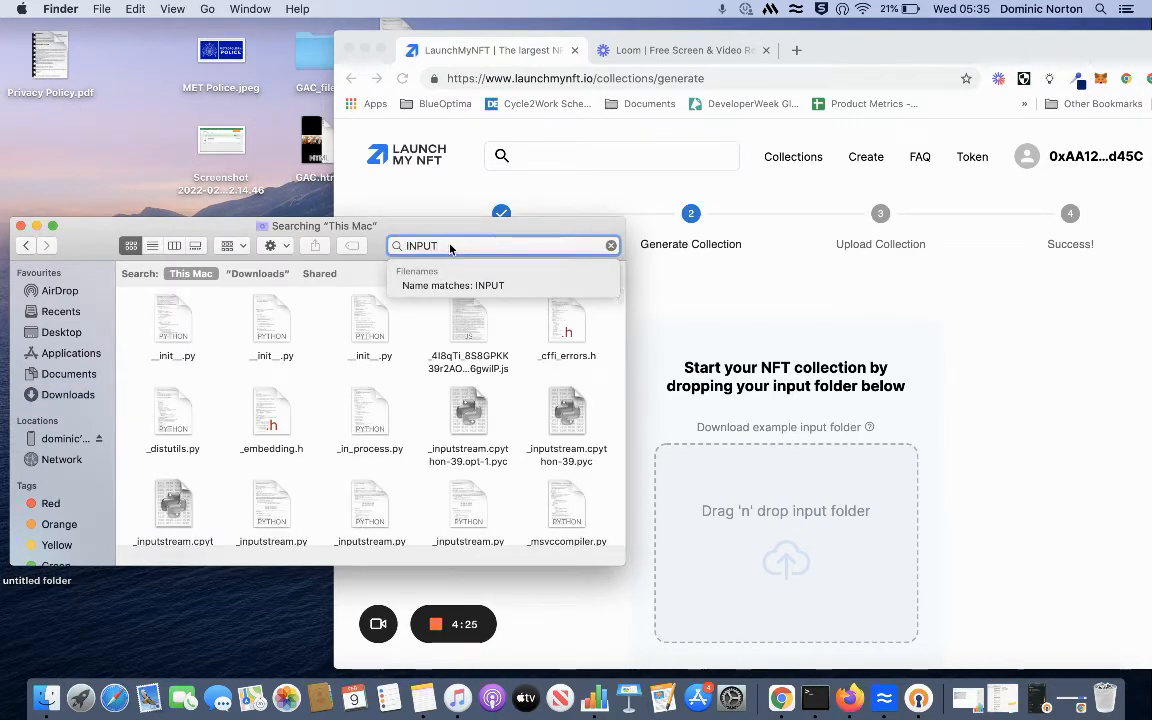
text(inp)
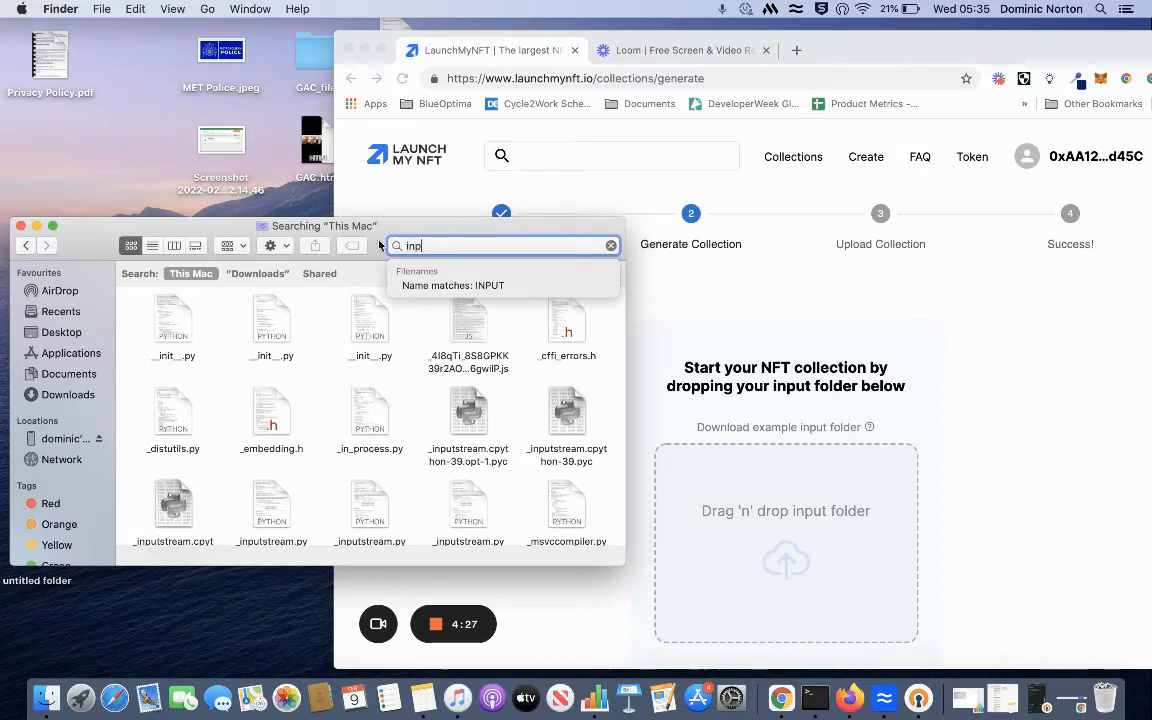
text(ut)
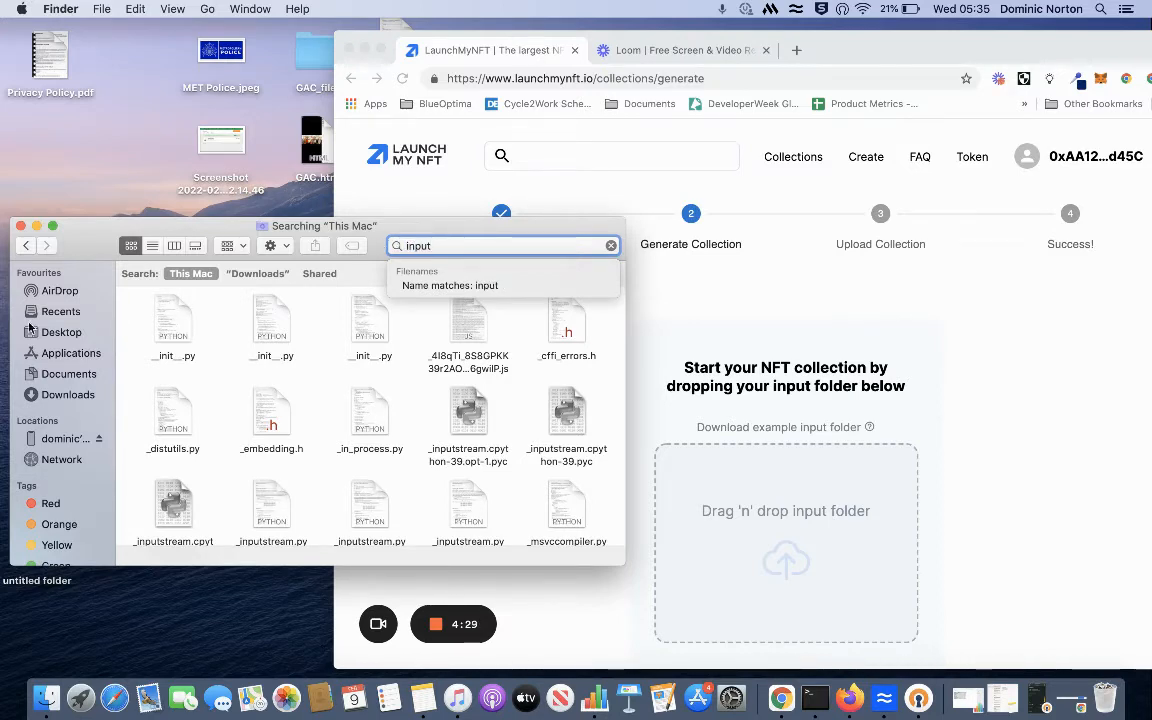
click(68, 394)
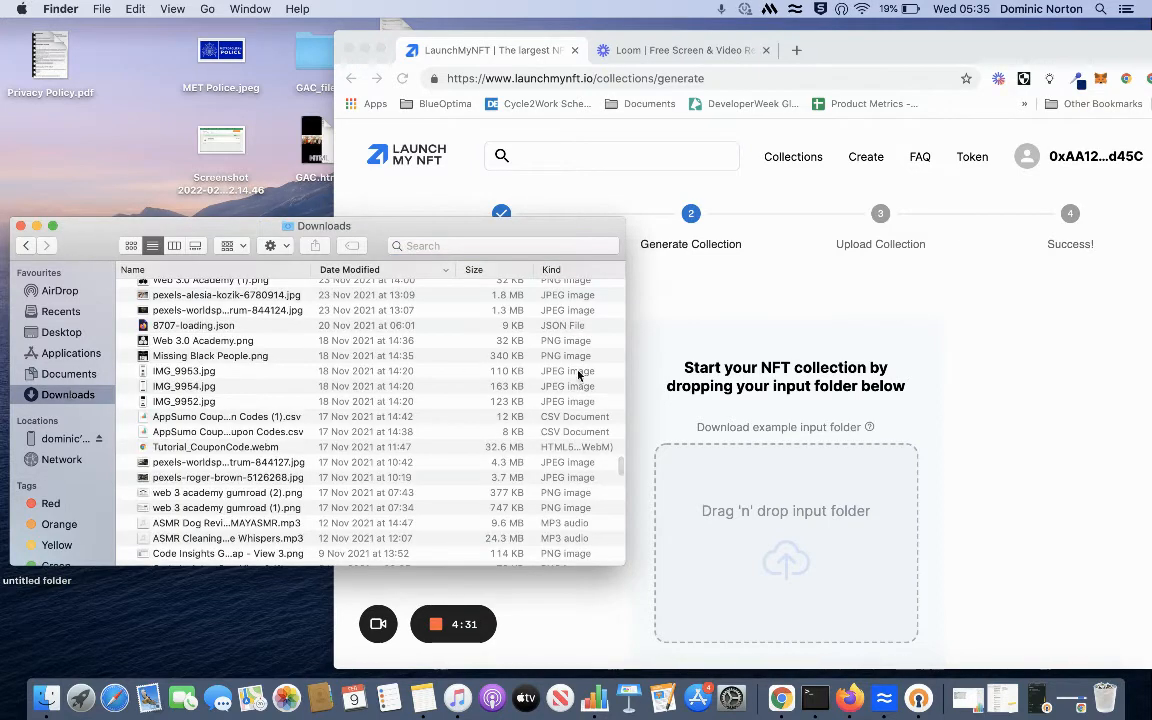
click(500, 245)
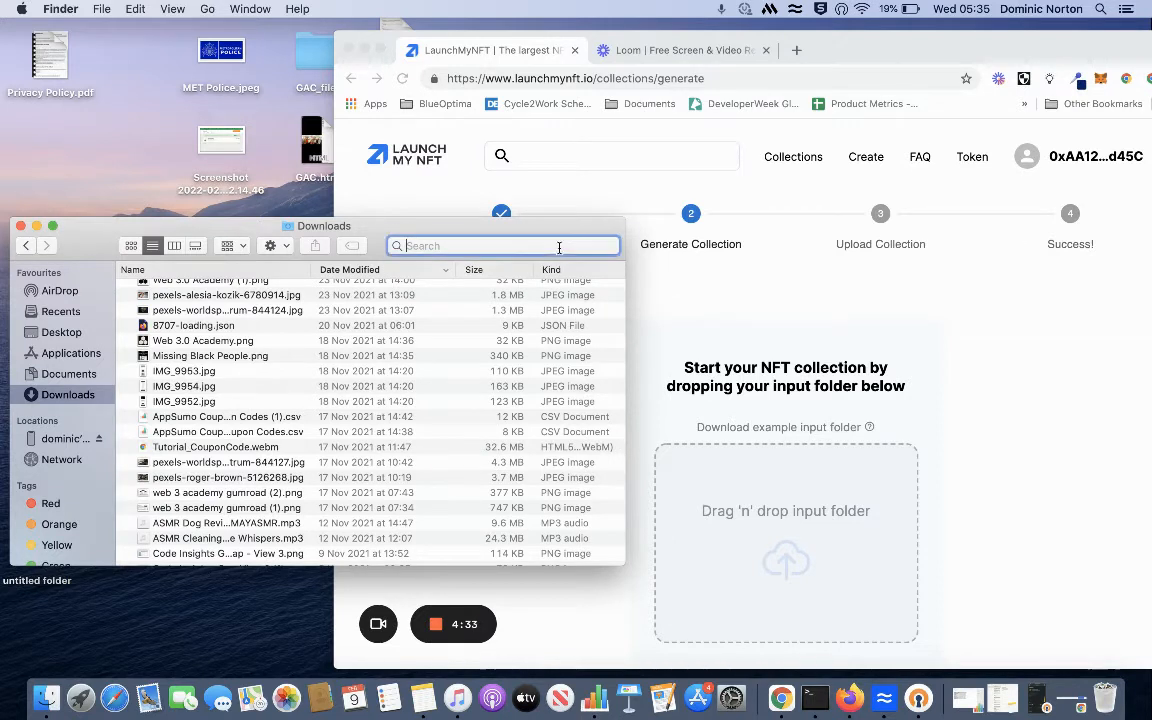
text(input)
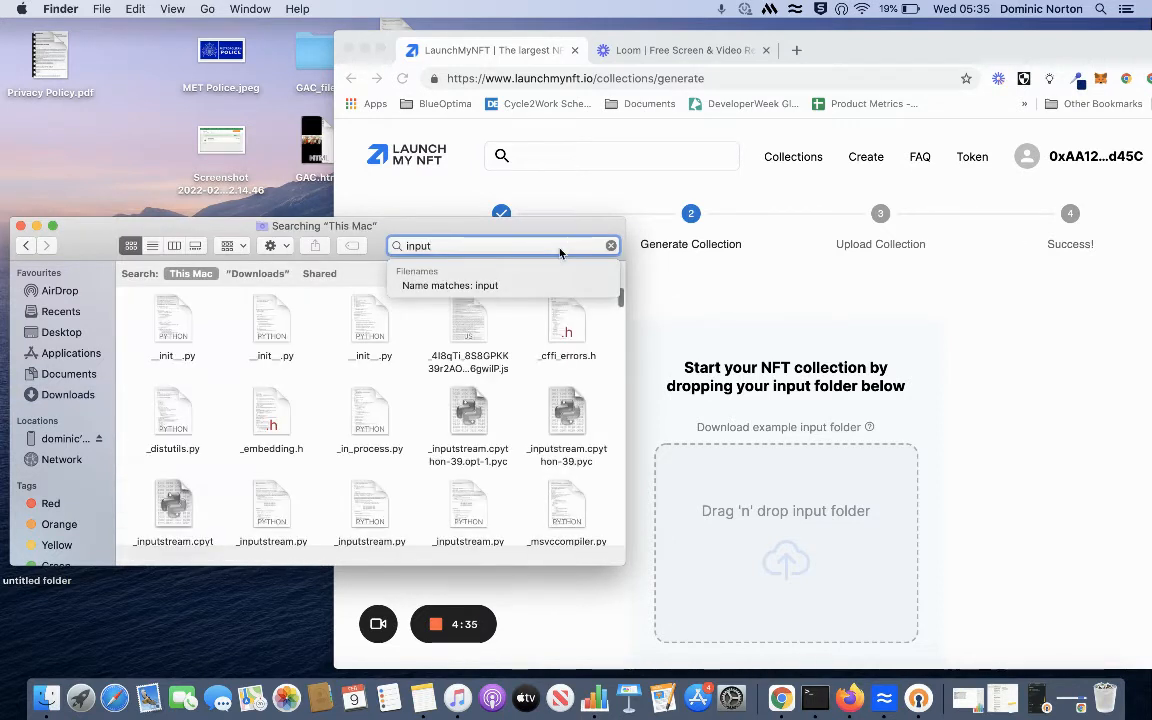
text(_images)
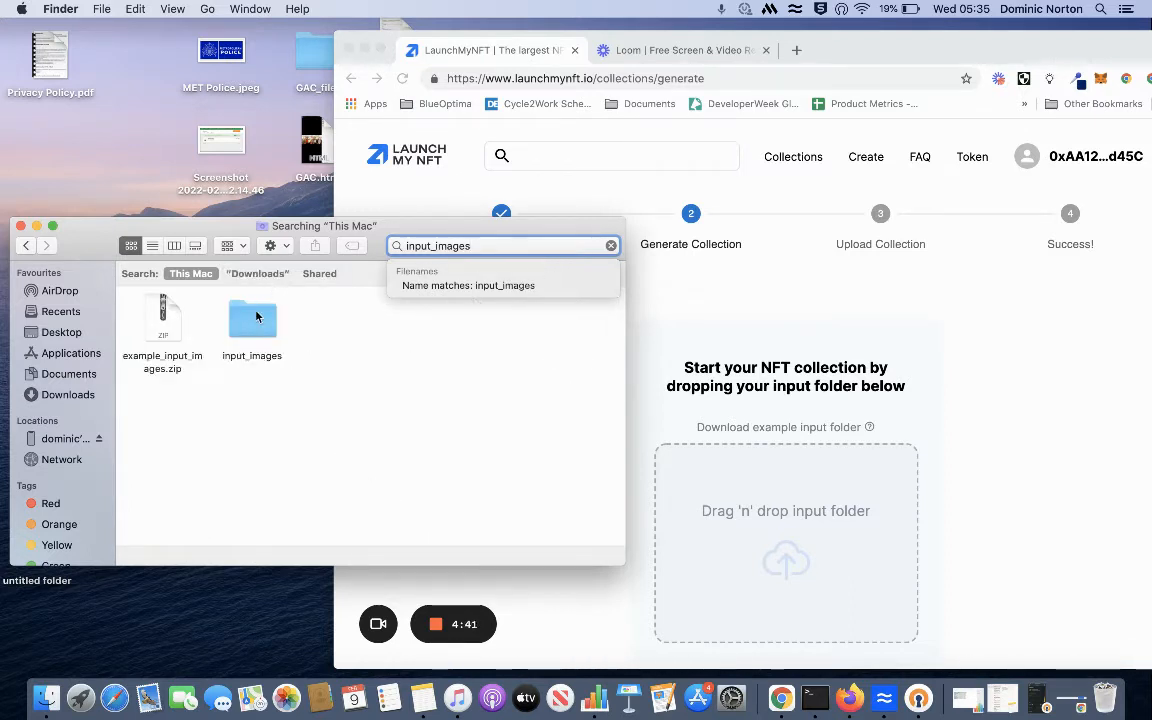
Drop the input_images folder onto the upload area, loading ten NFTs and six layers
drag(252, 320, 753, 497)
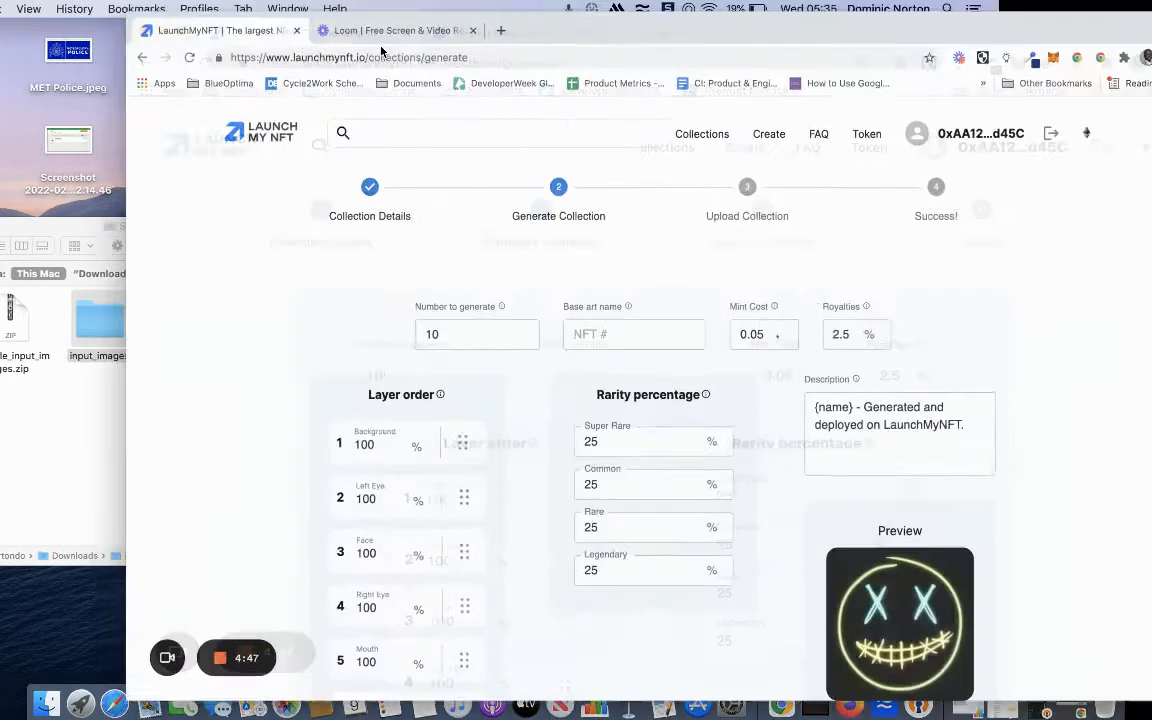
scroll(down, 3)
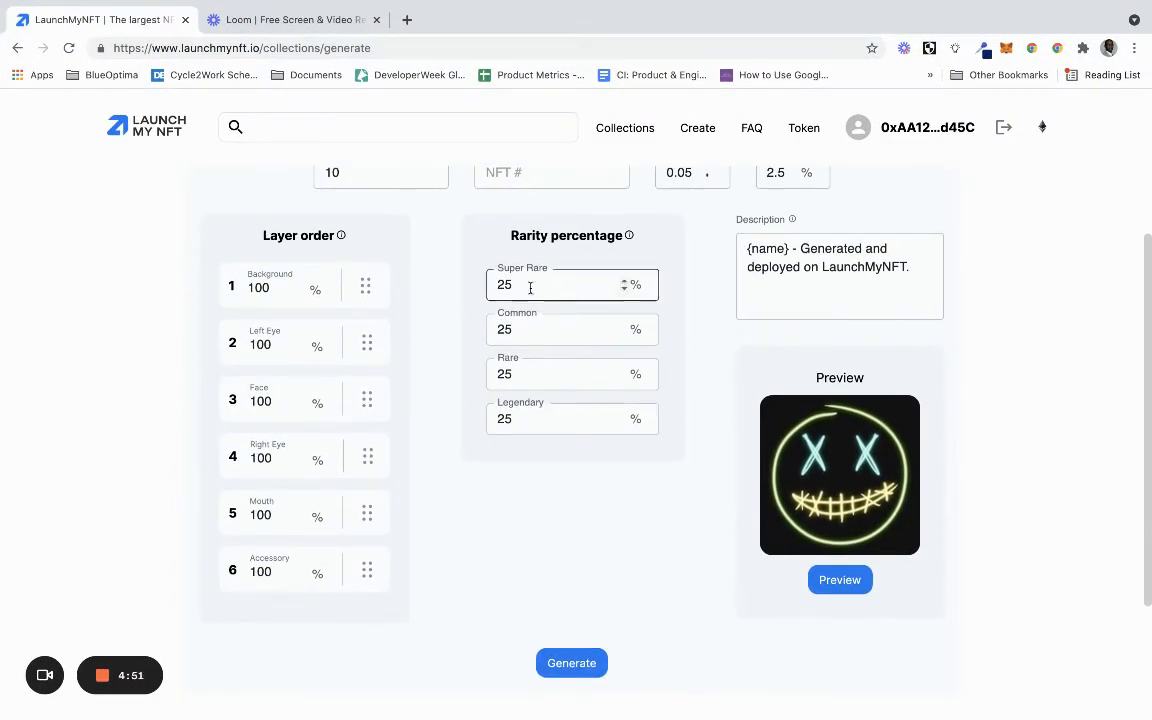
scroll(up, 3)
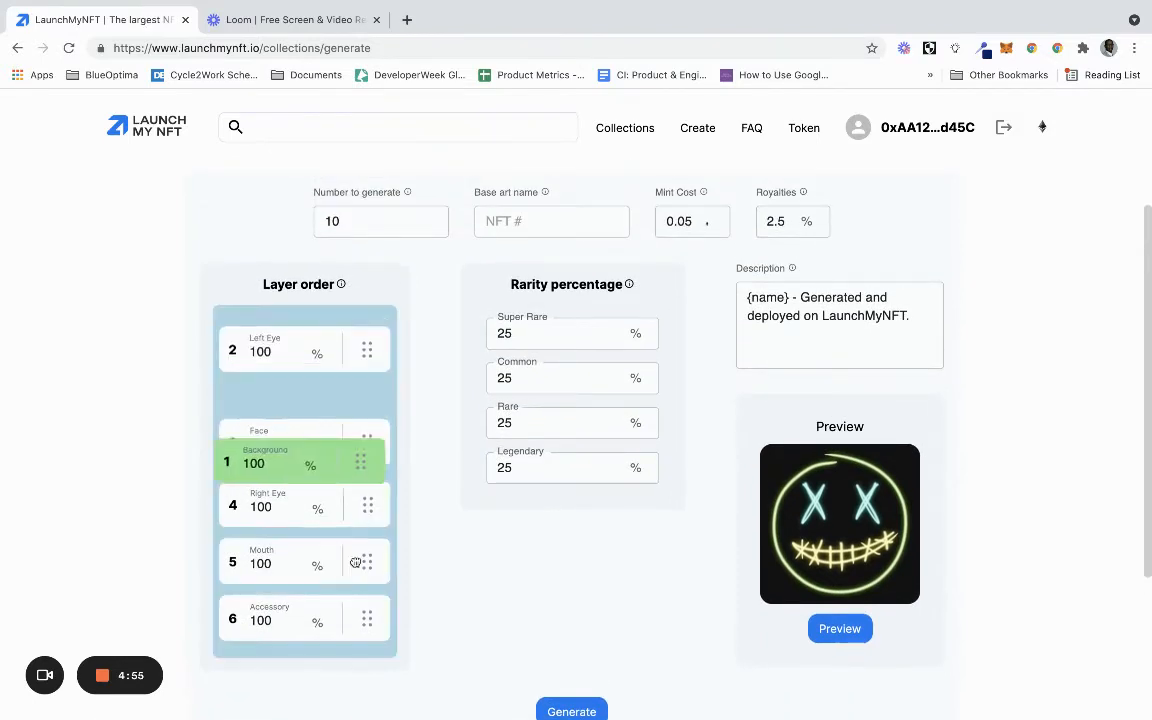
Drag the Background layer to the top of the layer order
drag(360, 462, 363, 548)
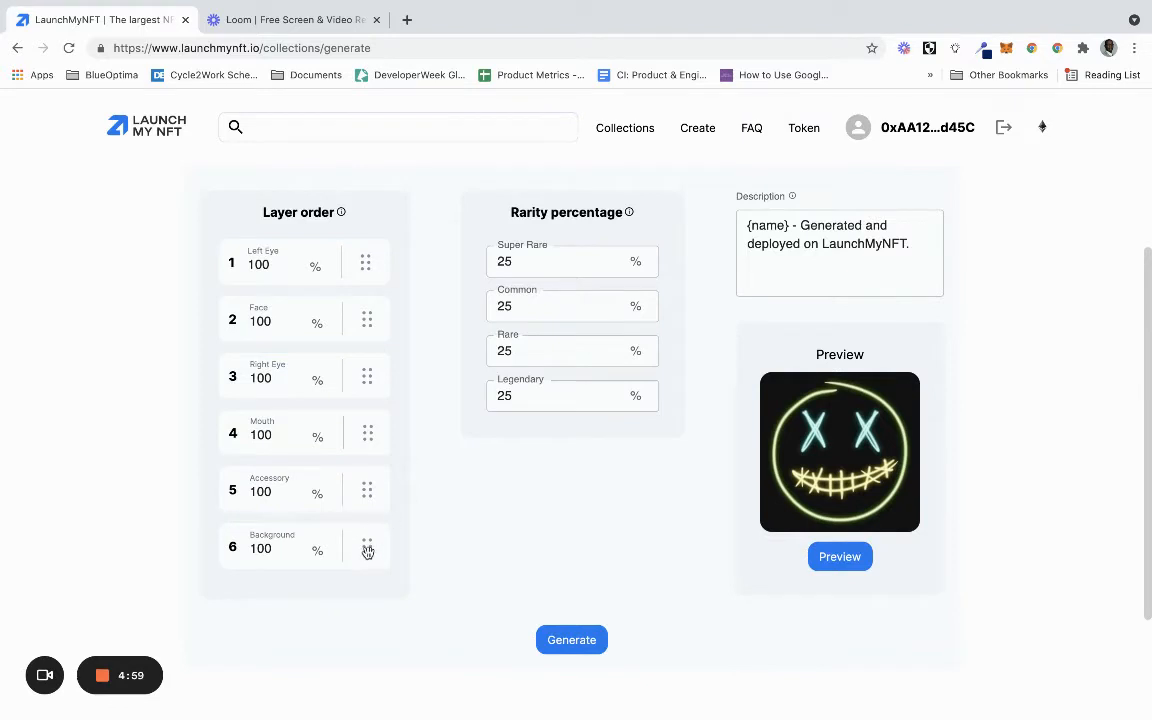
drag(367, 551, 365, 262)
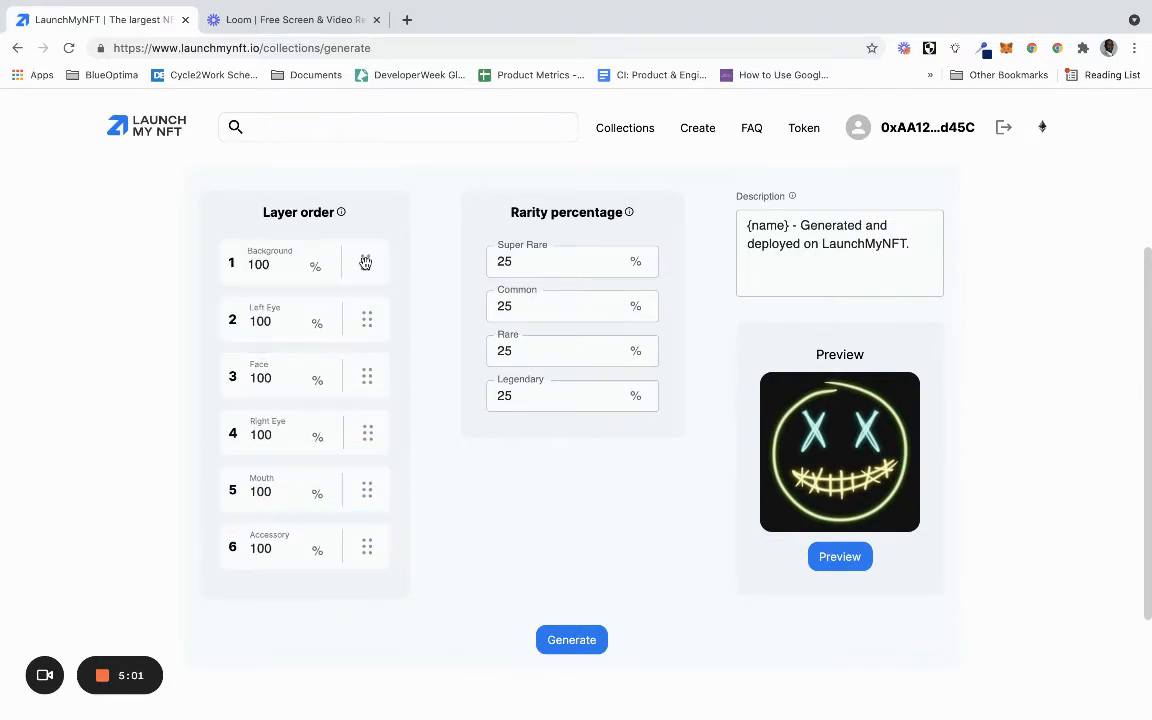
scroll(up, 3)
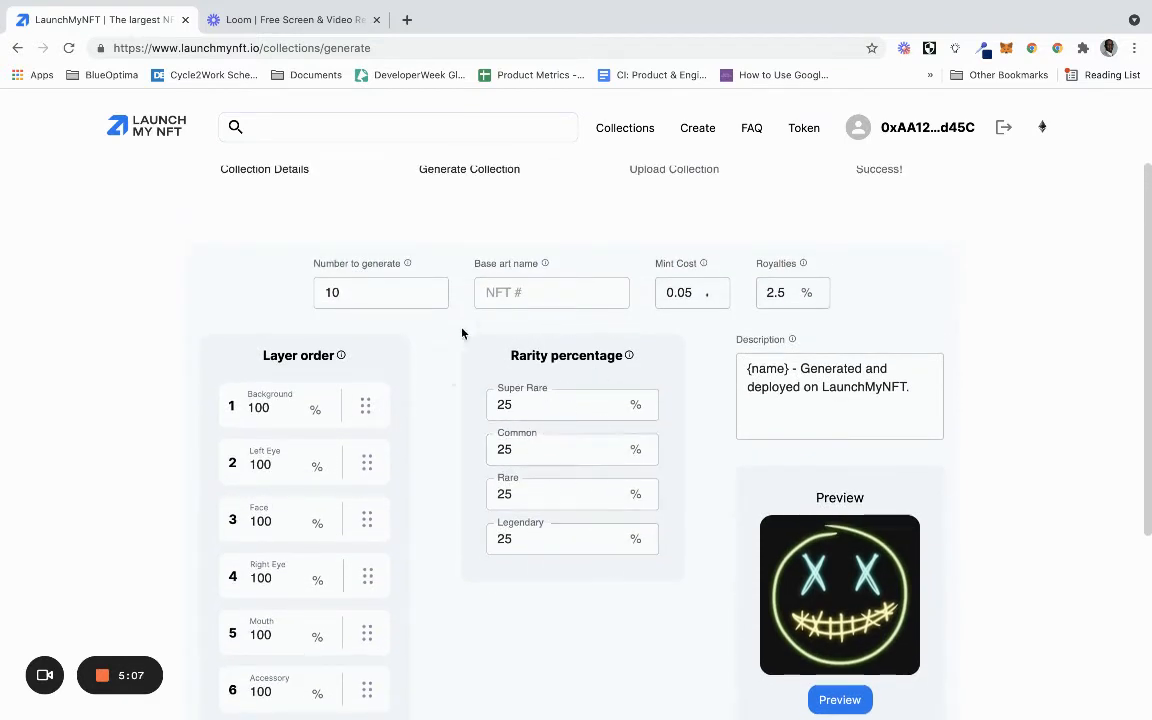
click(560, 538)
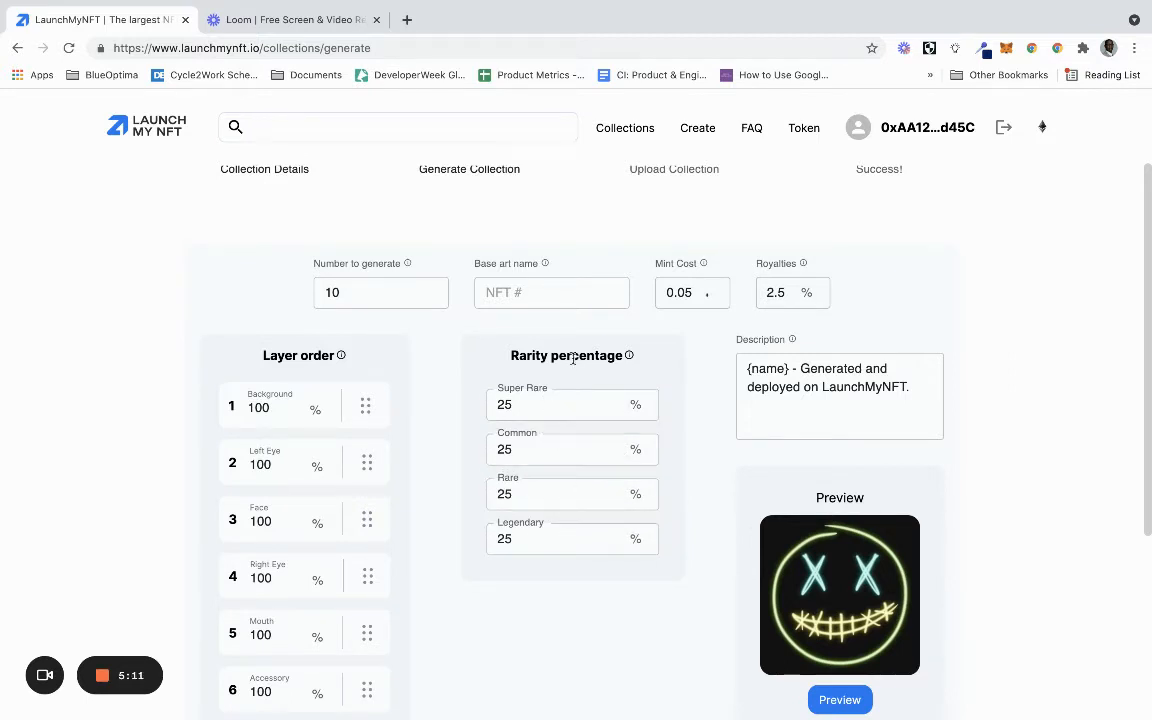
click(572, 404)
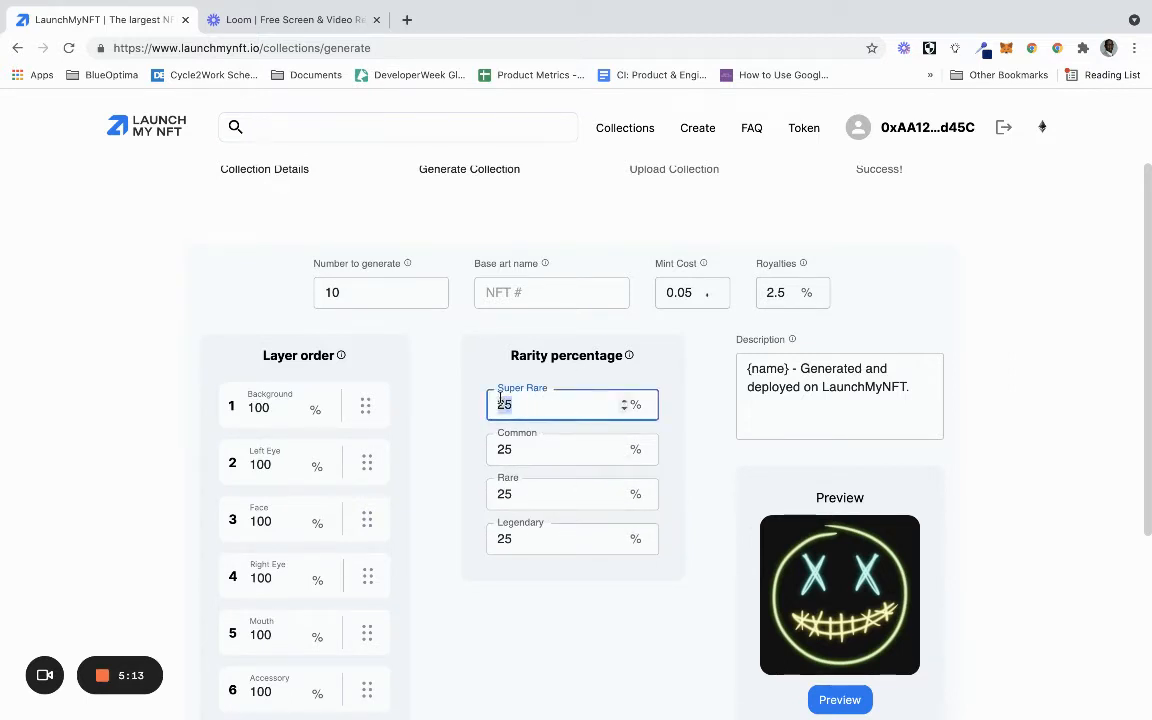
click(570, 449)
text(3)
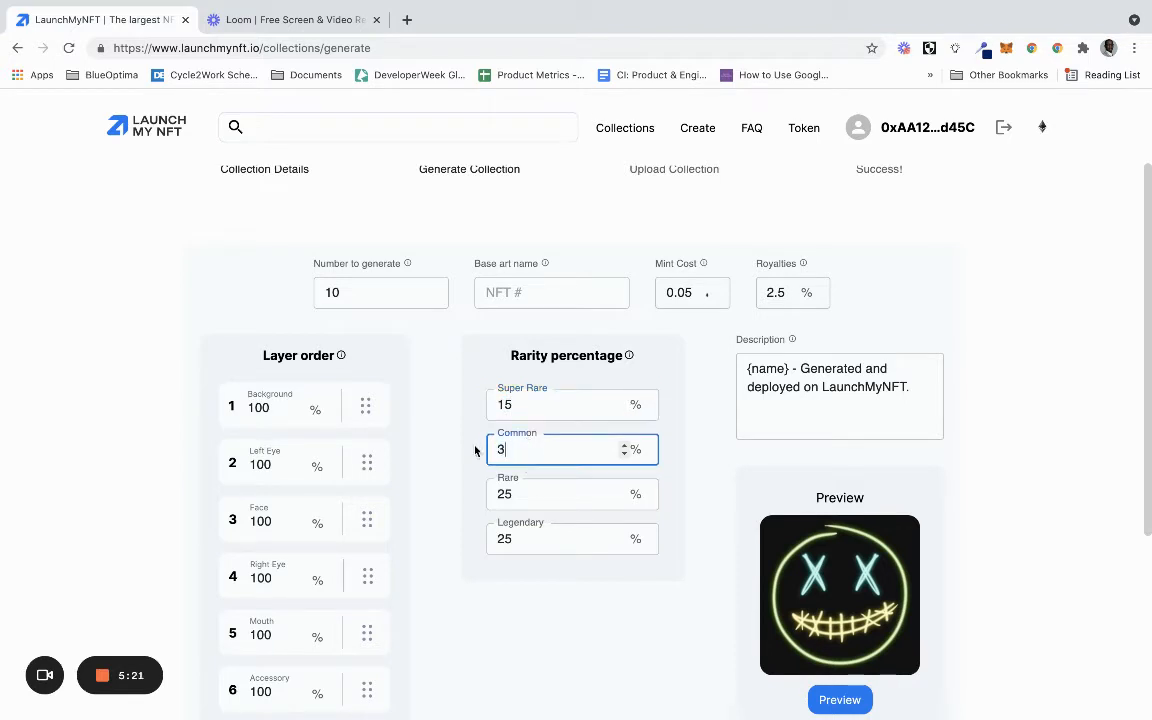
text(5)
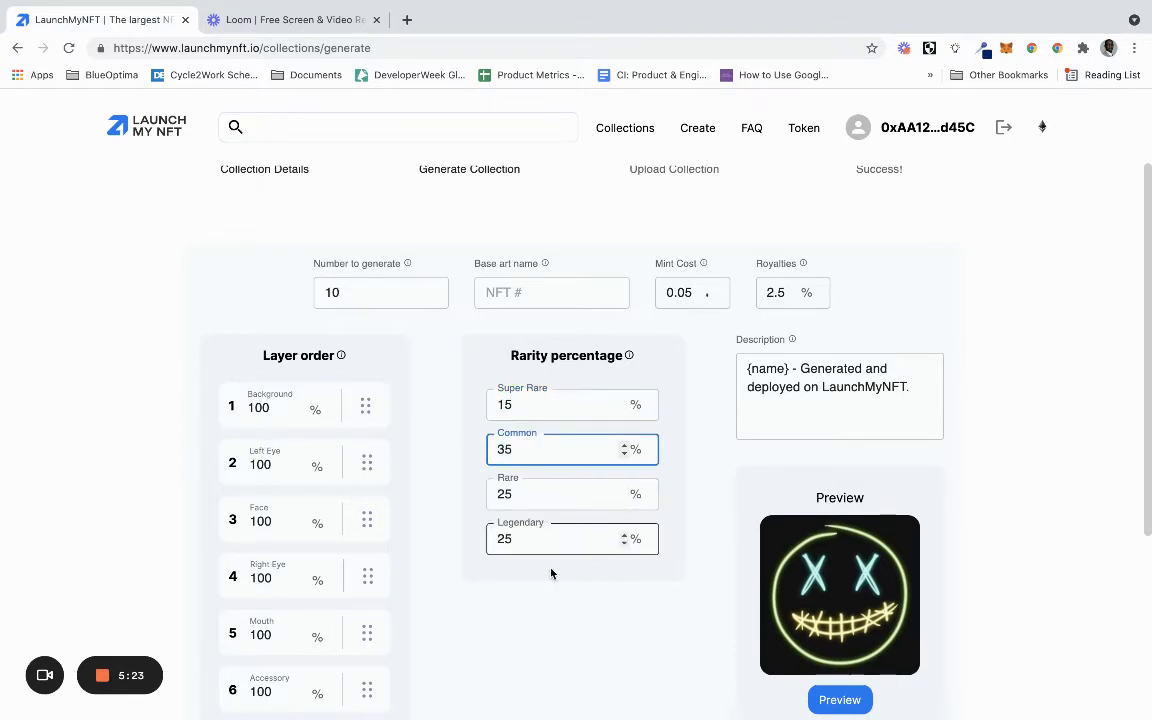
click(553, 404)
text(25)
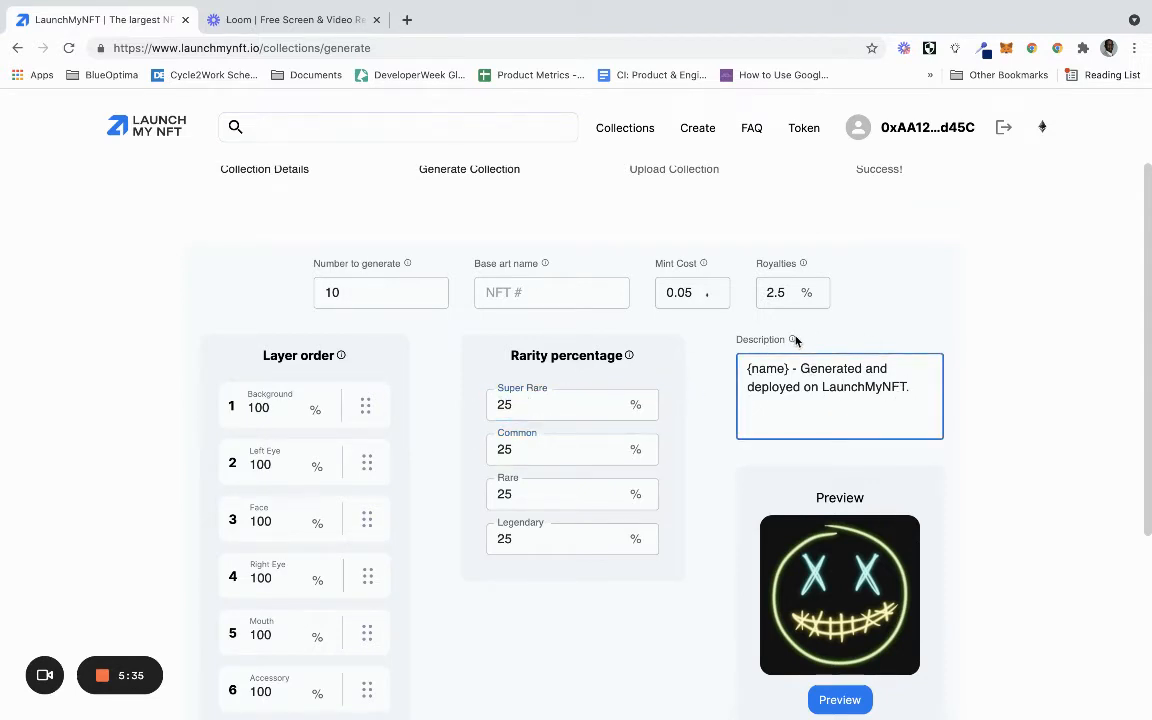
mouse_move(793, 339)
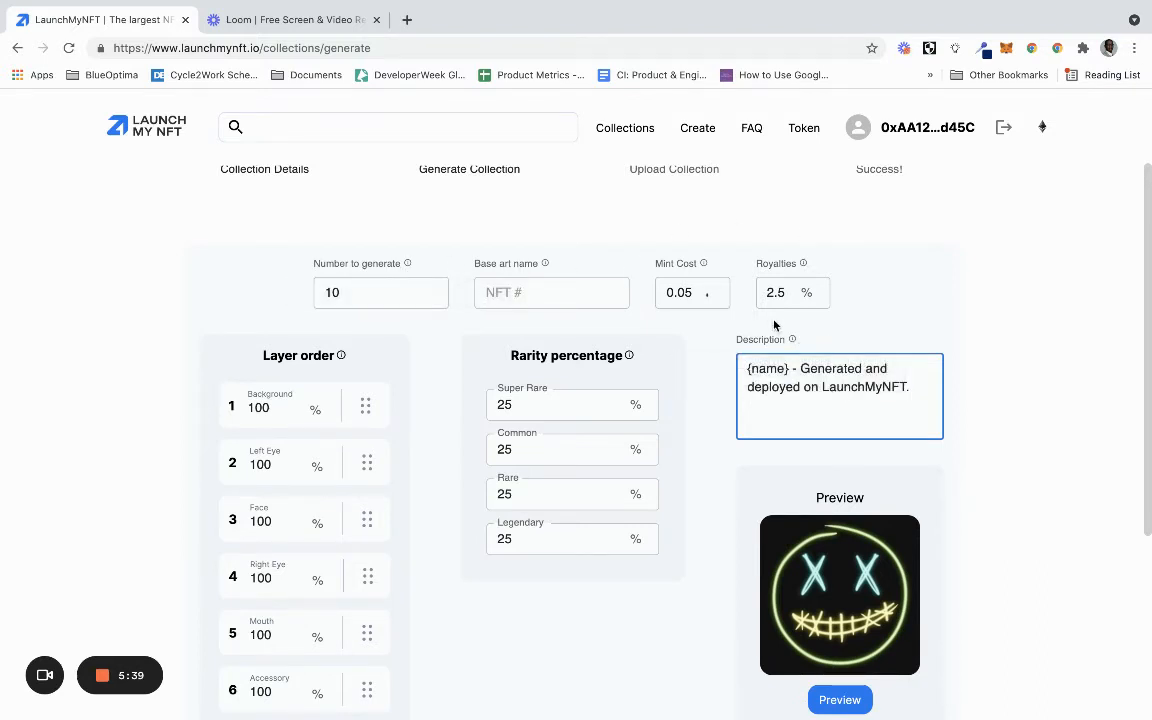
mouse_move(705, 263)
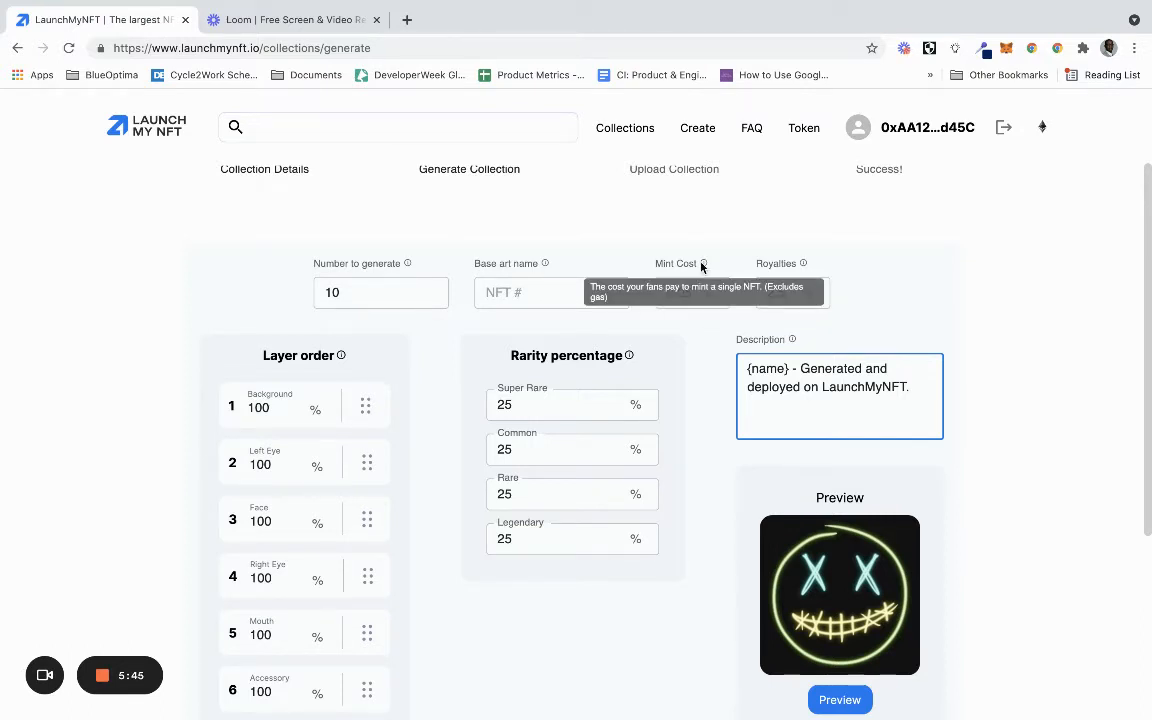
mouse_move(802, 264)
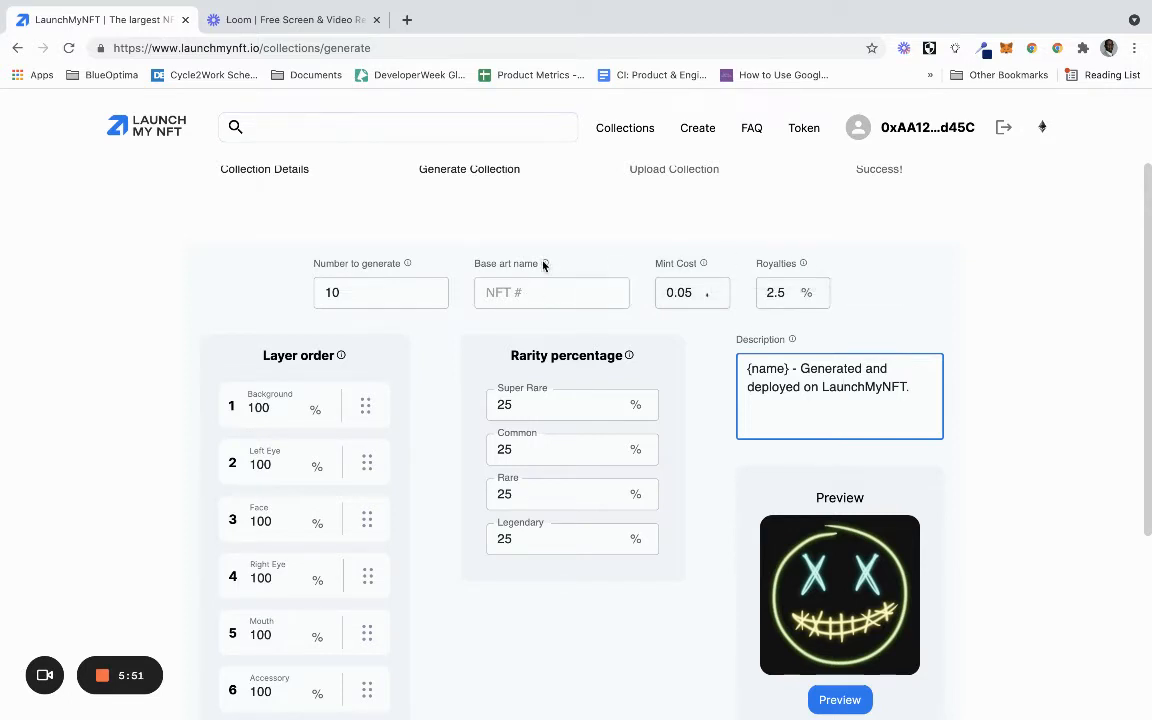
mouse_move(533, 263)
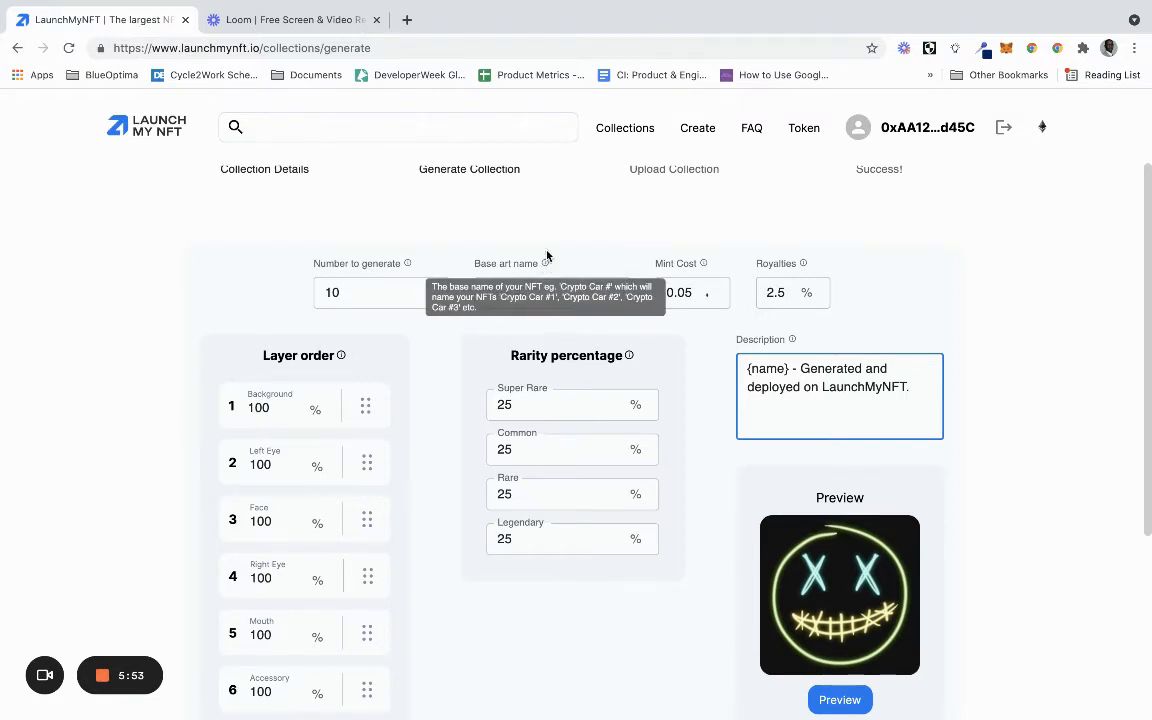
click(551, 292)
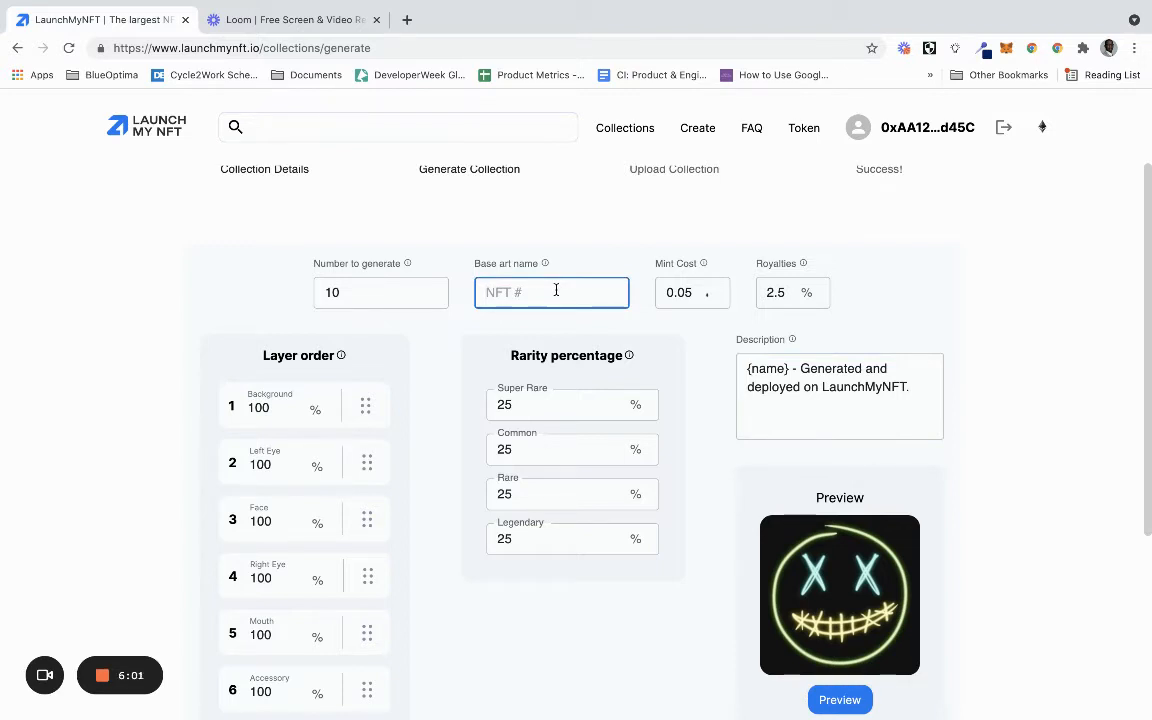
Enter base art name 'WednesdayNFT #', 20 to generate, and replace {name} with WednesdayNFT
text(Wednesd)
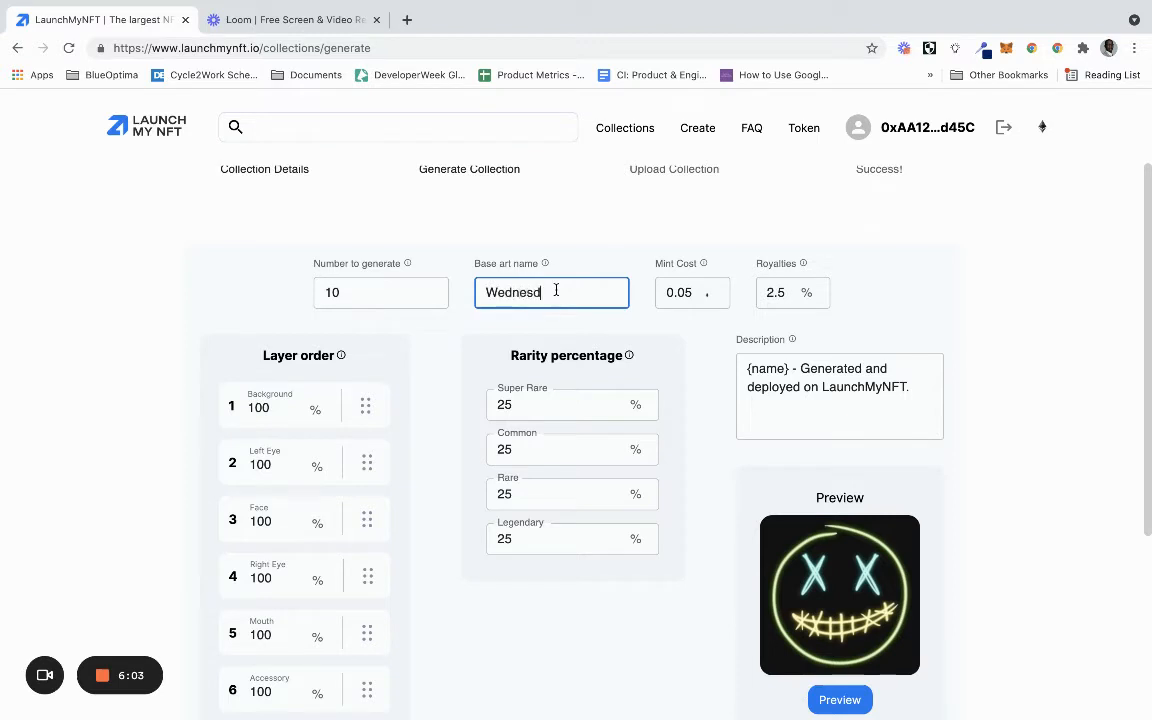
text(ay NFT)
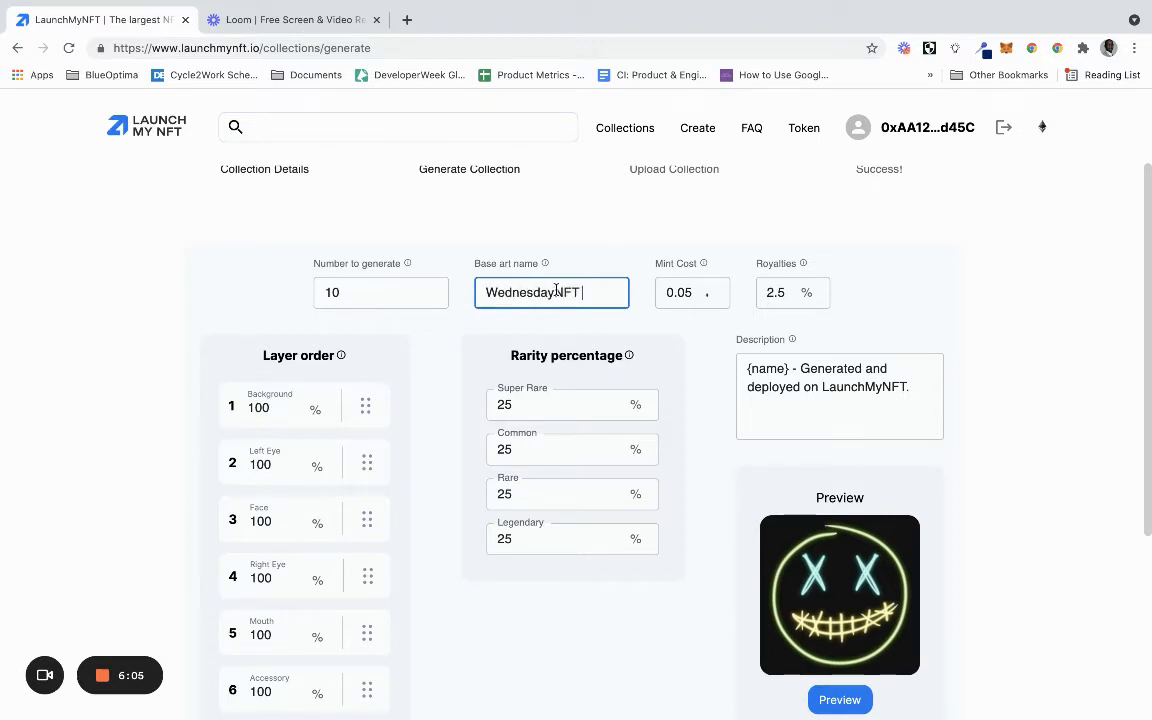
text(#)
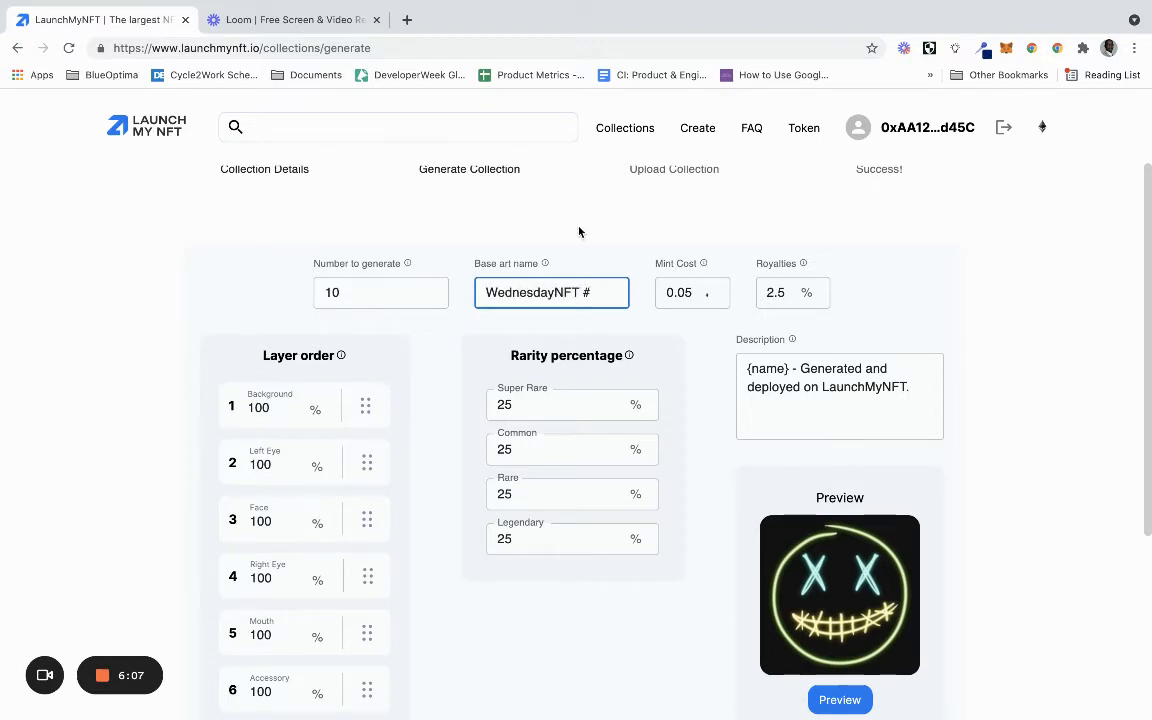
mouse_move(408, 263)
text(20)
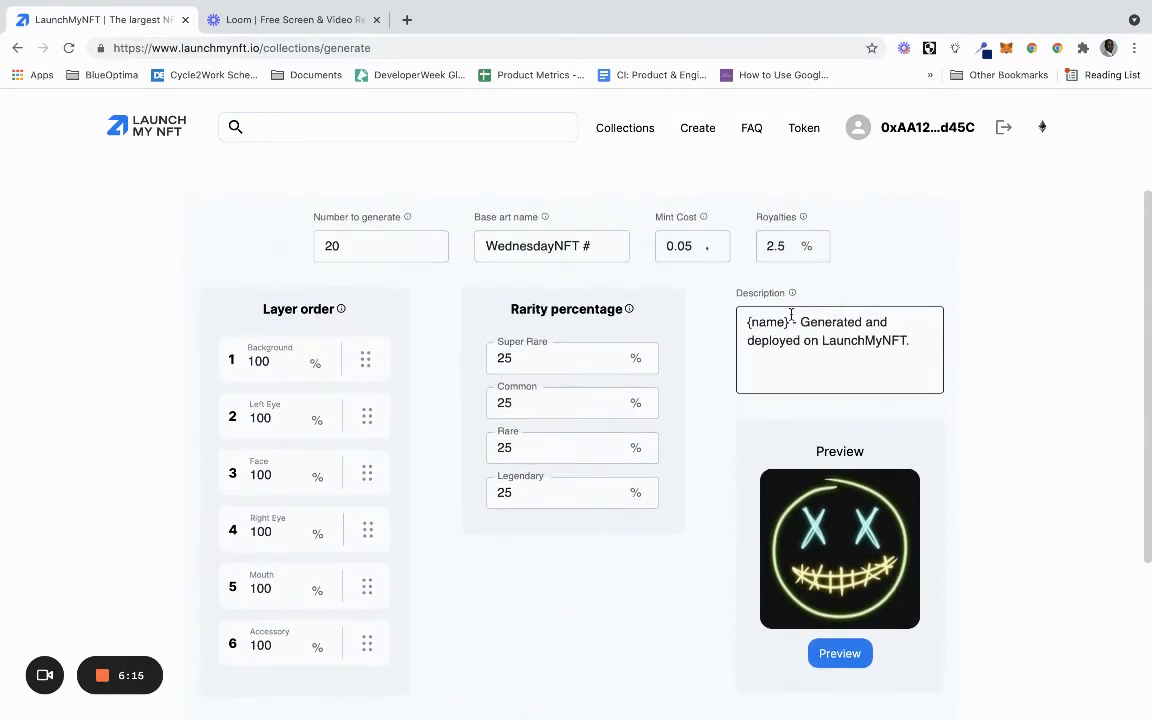
double_click(766, 321)
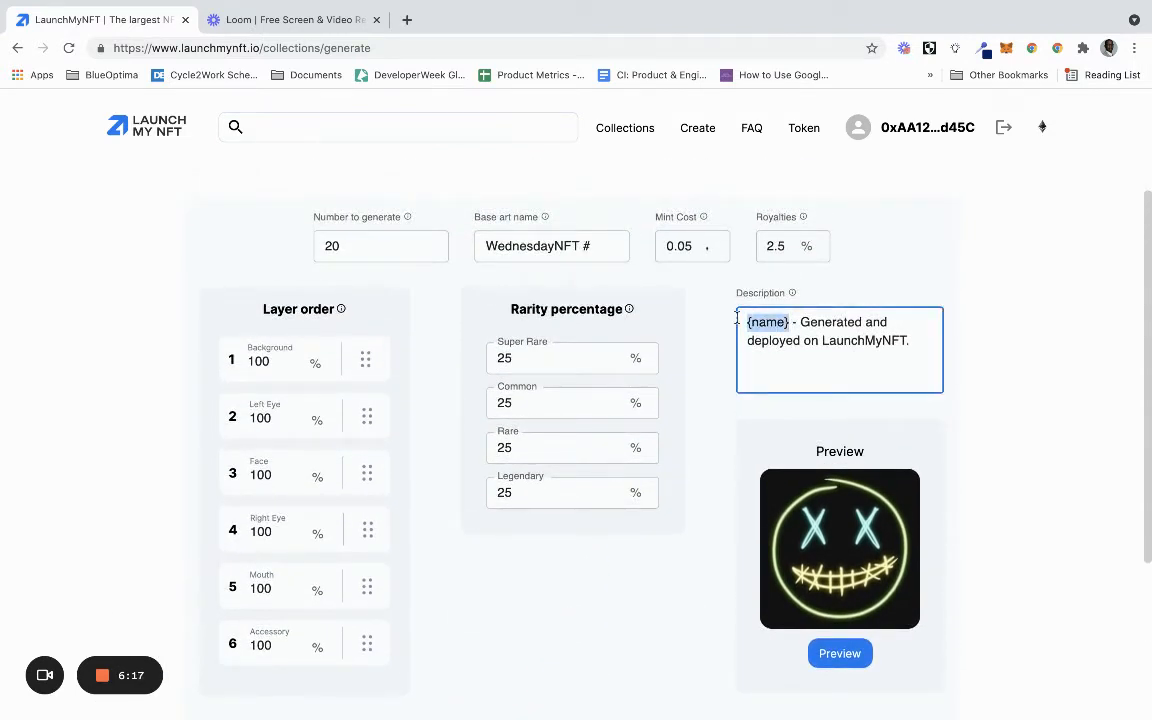
text(Wednes)
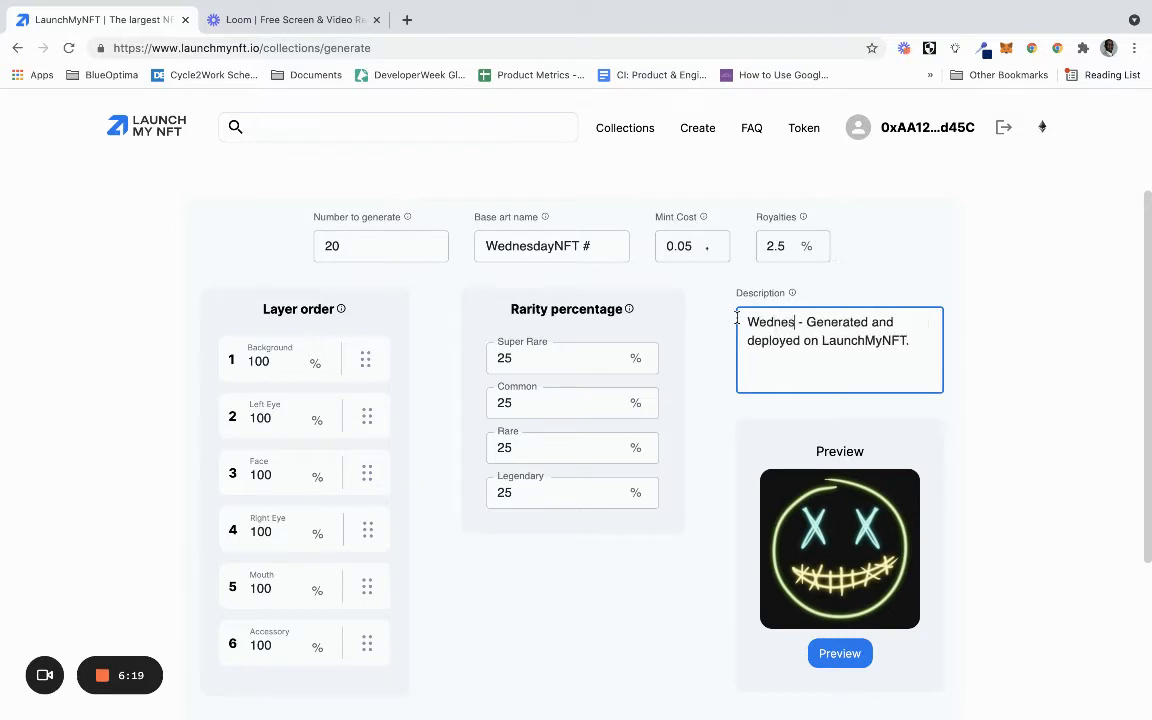
text(dayNFT)
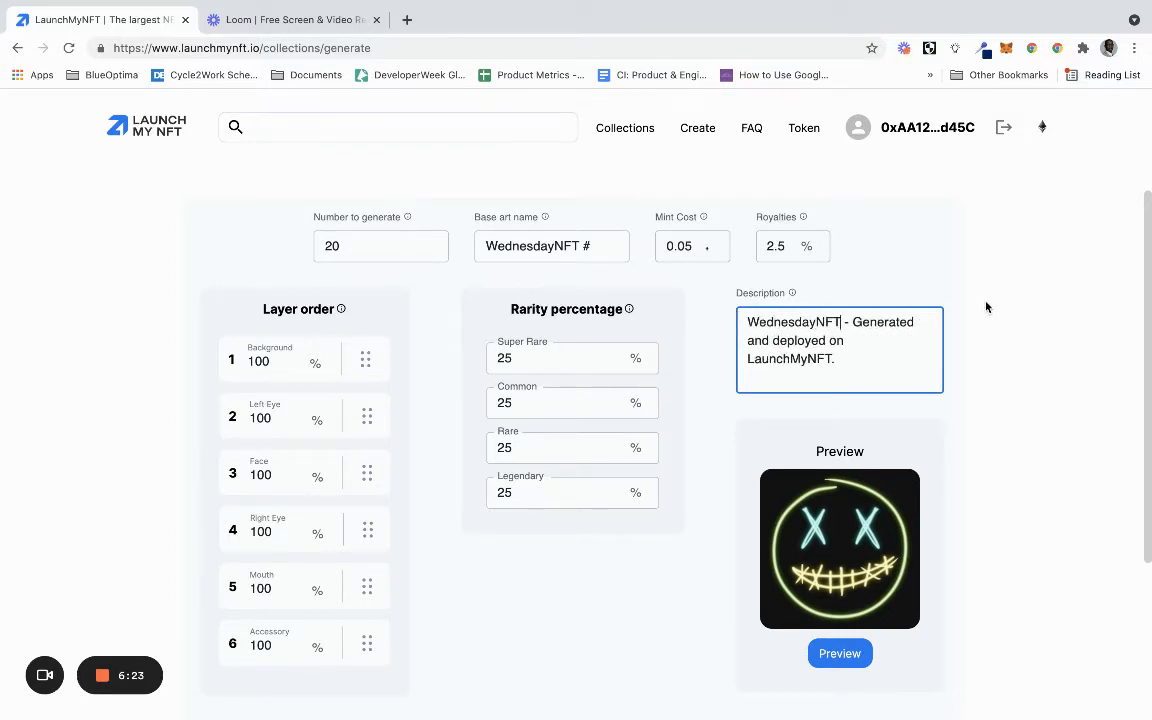
scroll(down, 3)
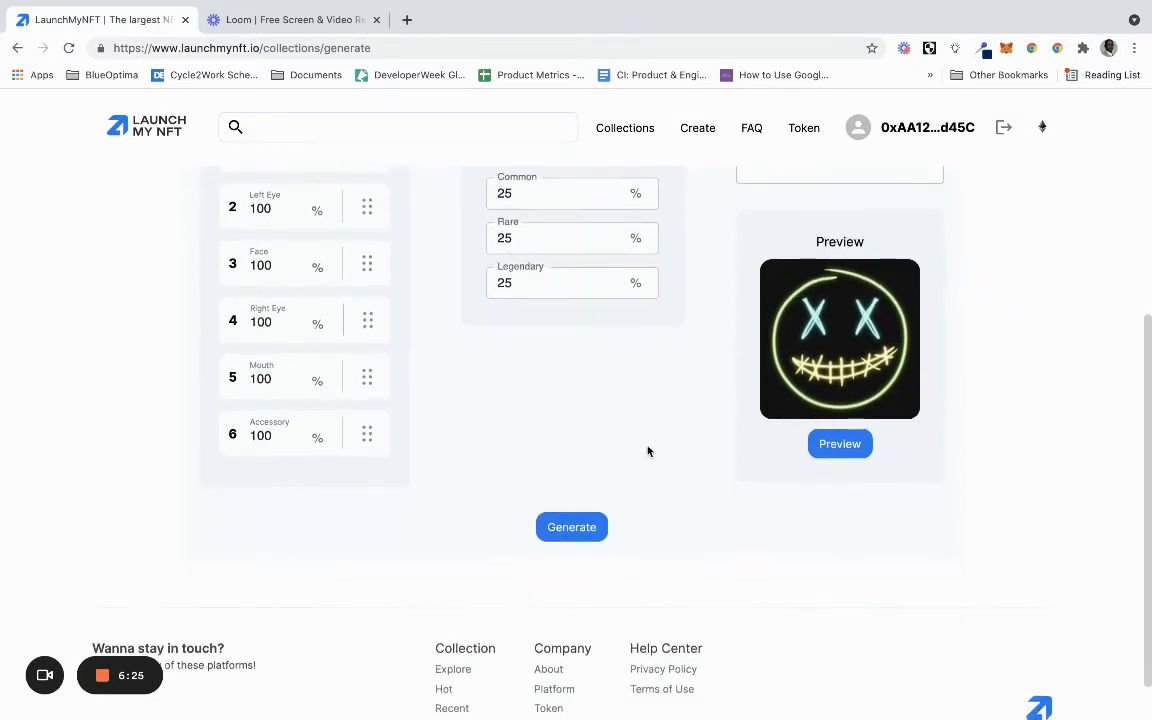
Generate all 20 NFTs and dismiss the completed 20/20 progress dialog
click(571, 527)
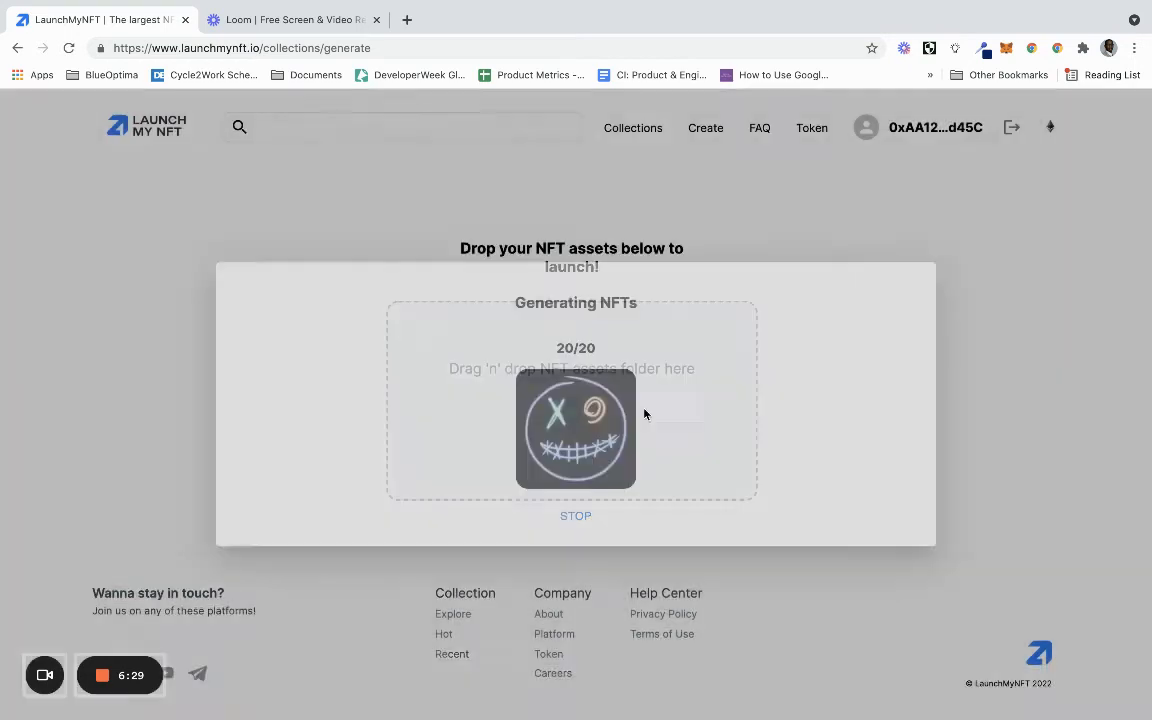
click(575, 515)
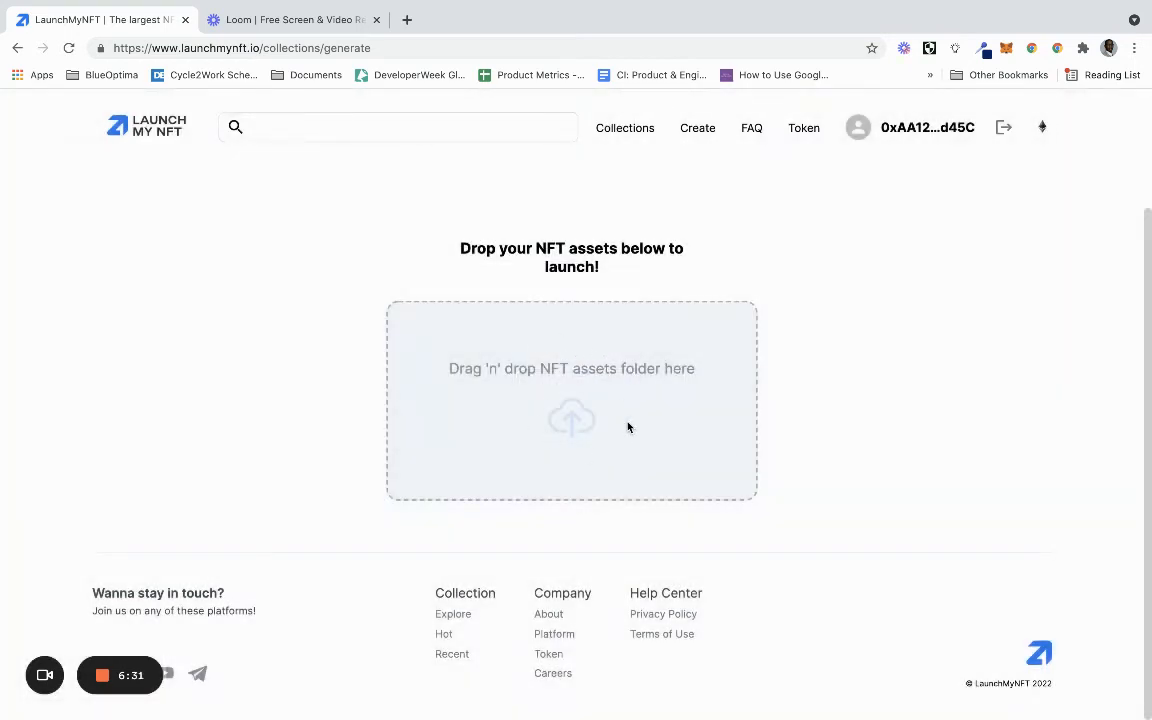
mouse_move(652, 388)
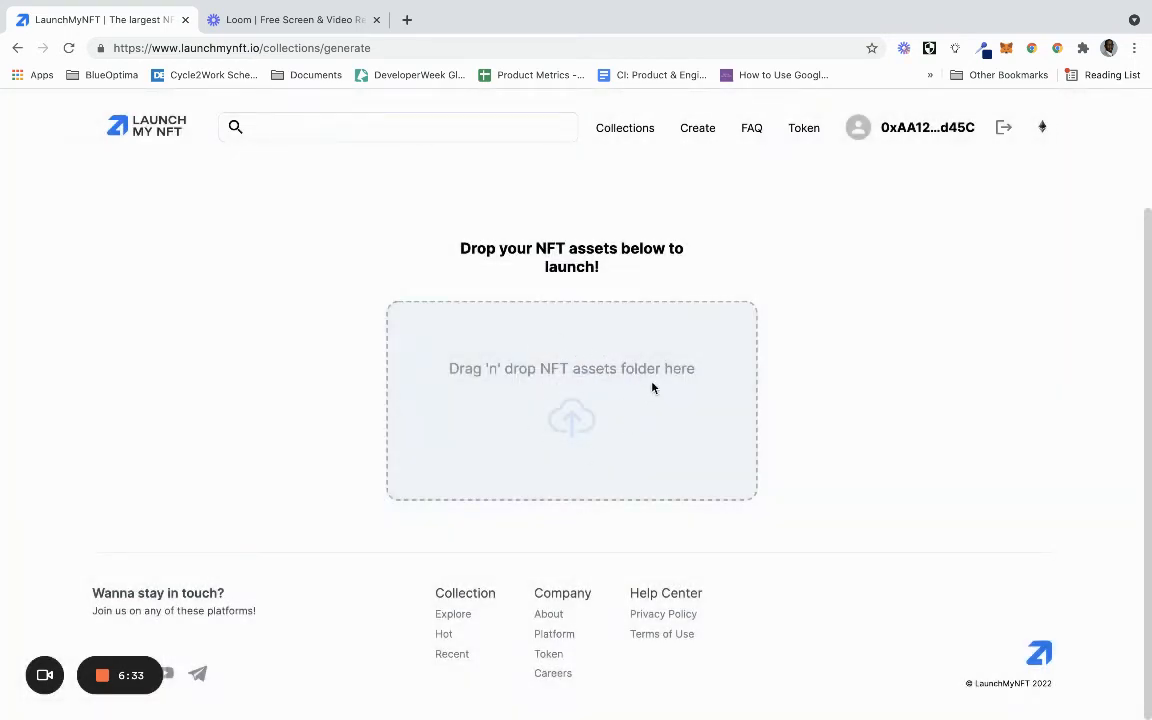
mouse_move(618, 291)
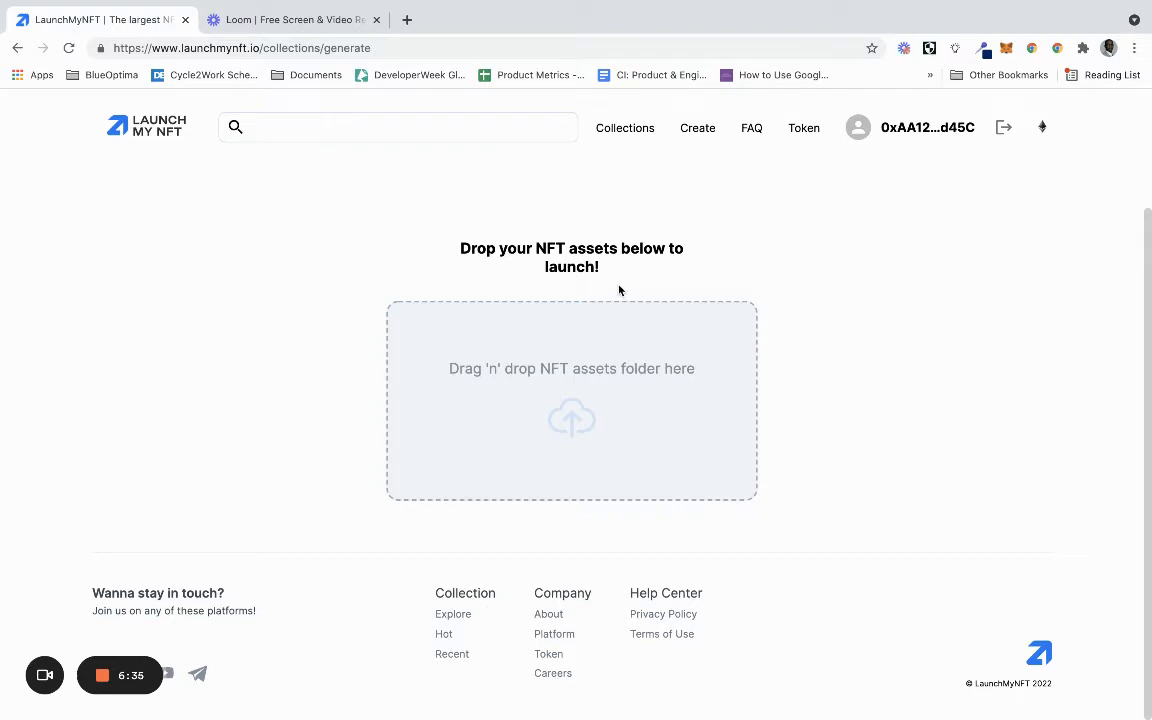
mouse_move(592, 372)
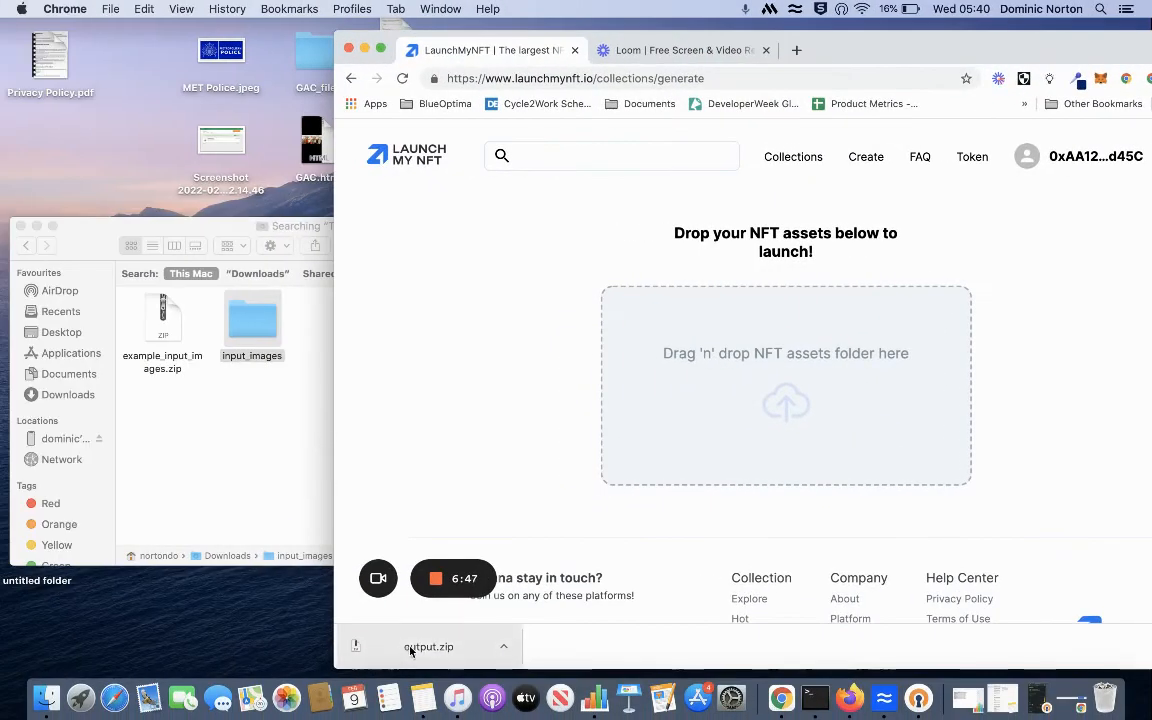
Reveal output.zip in Finder and drag the output folder onto LaunchMyNFT's drop zone
click(428, 646)
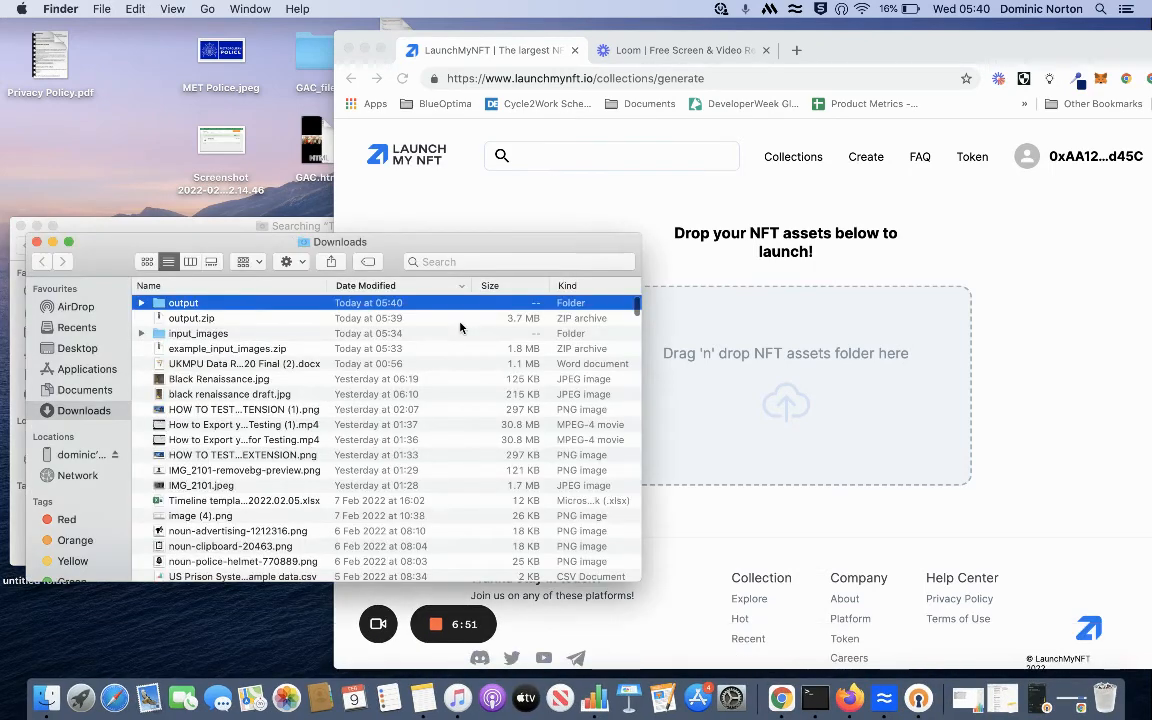
drag(183, 302, 785, 390)
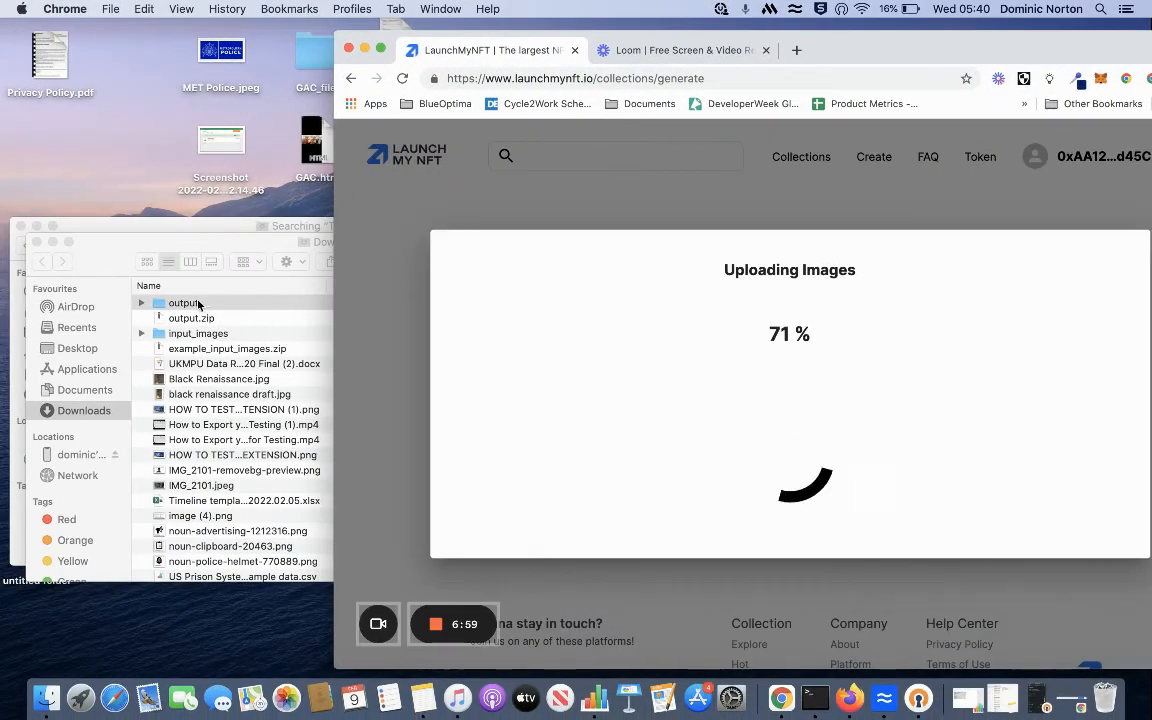
Browse the output images folder, preview several PNGs up to 4.png, then close Preview
double_click(185, 303)
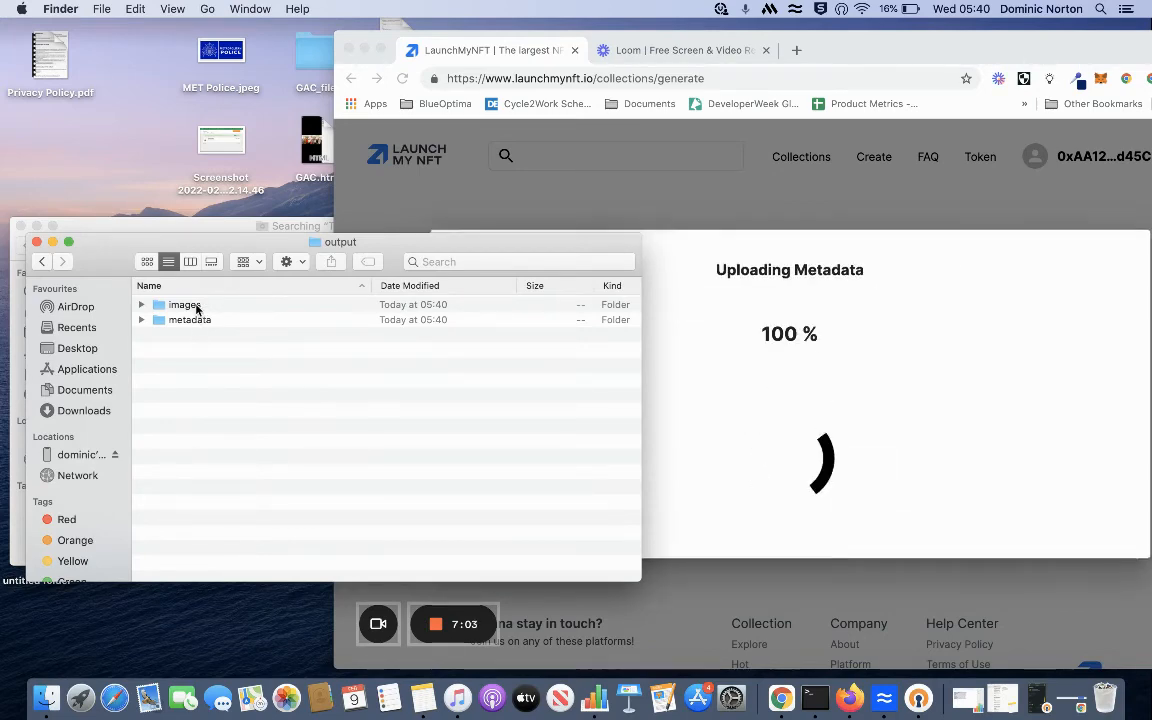
double_click(184, 305)
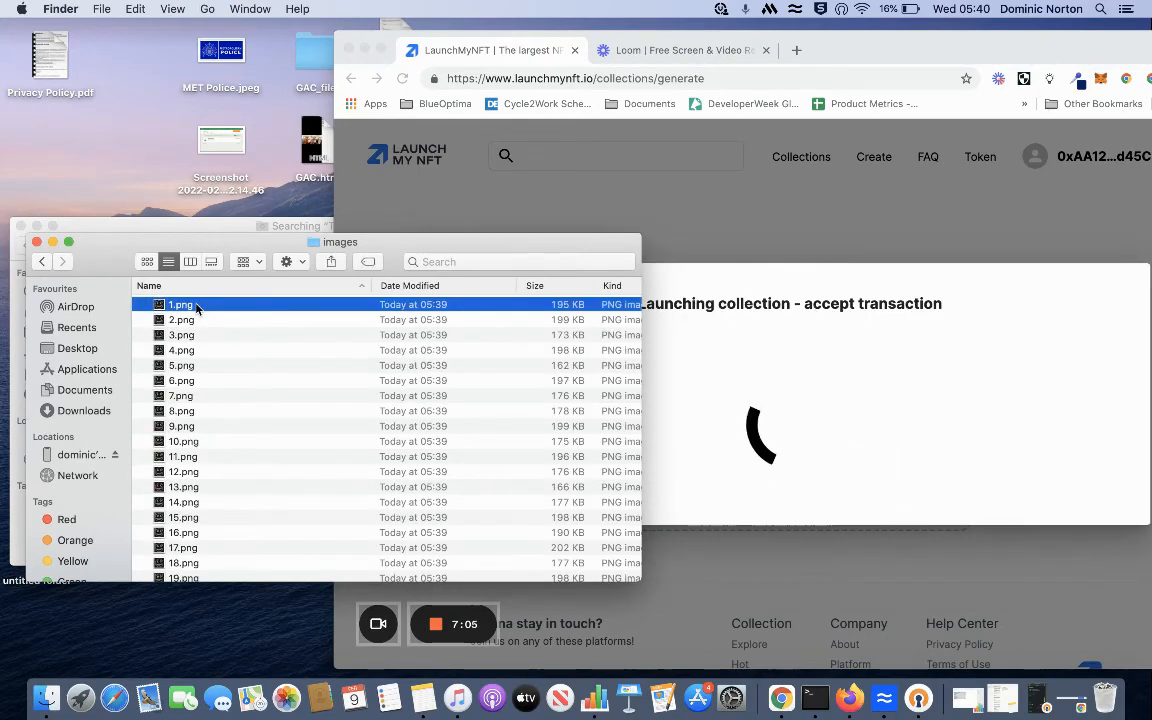
double_click(180, 304)
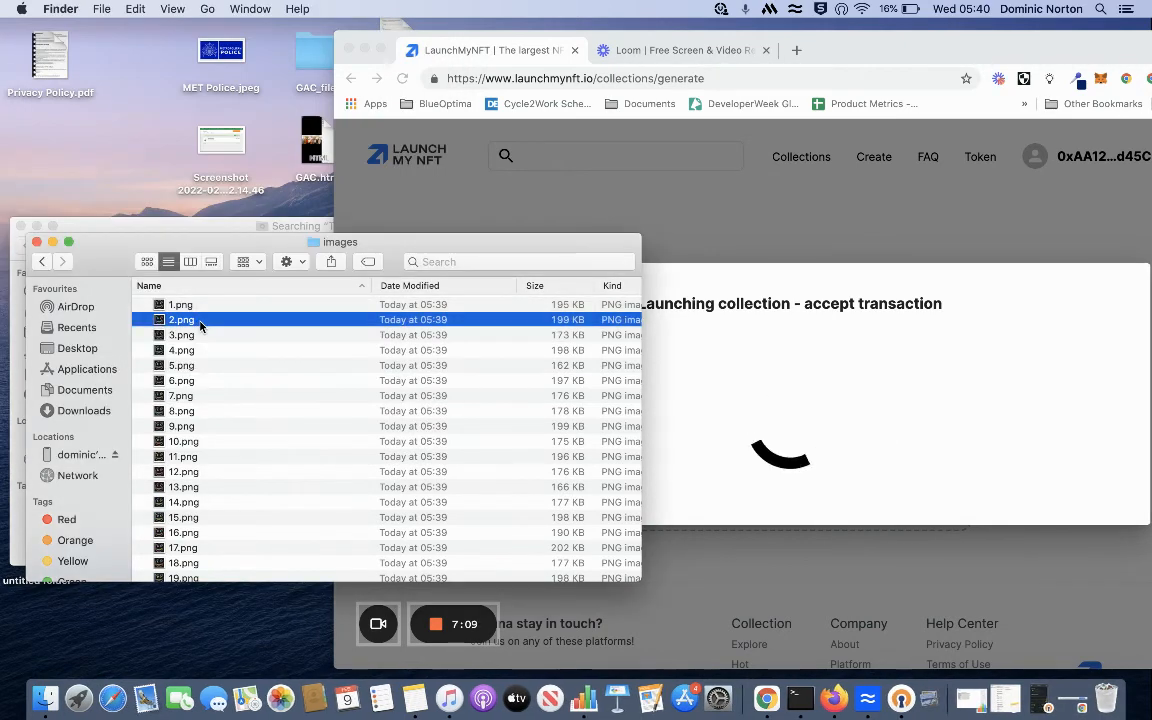
double_click(181, 319)
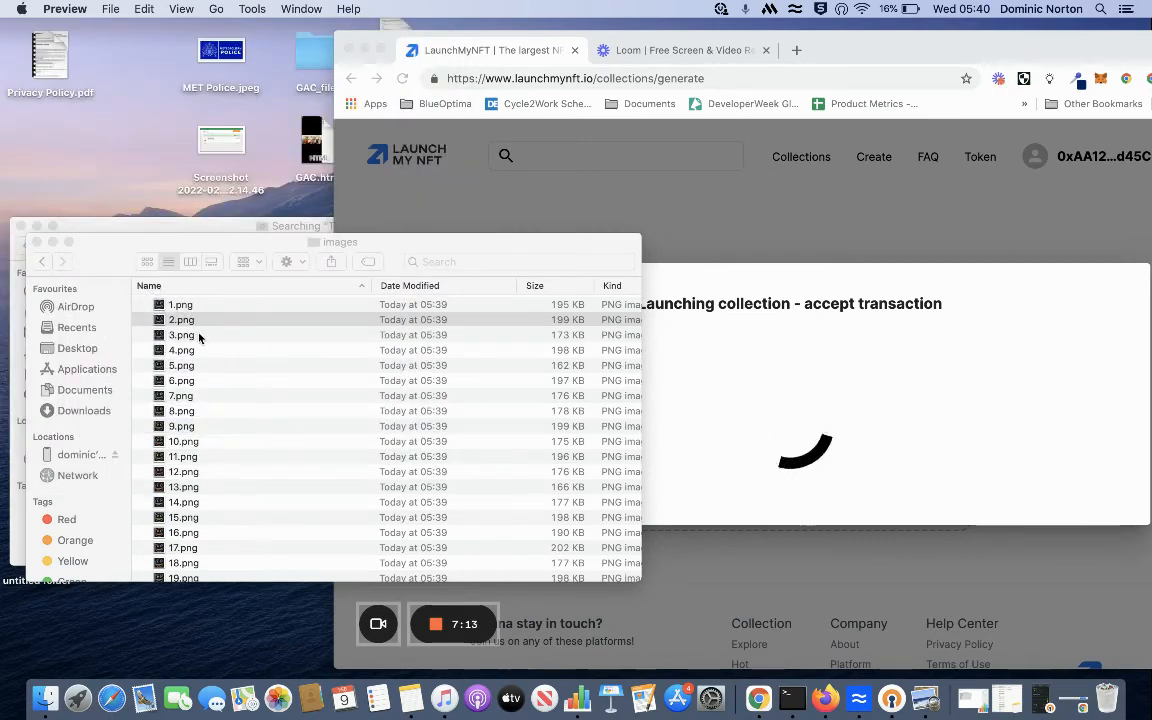
double_click(182, 334)
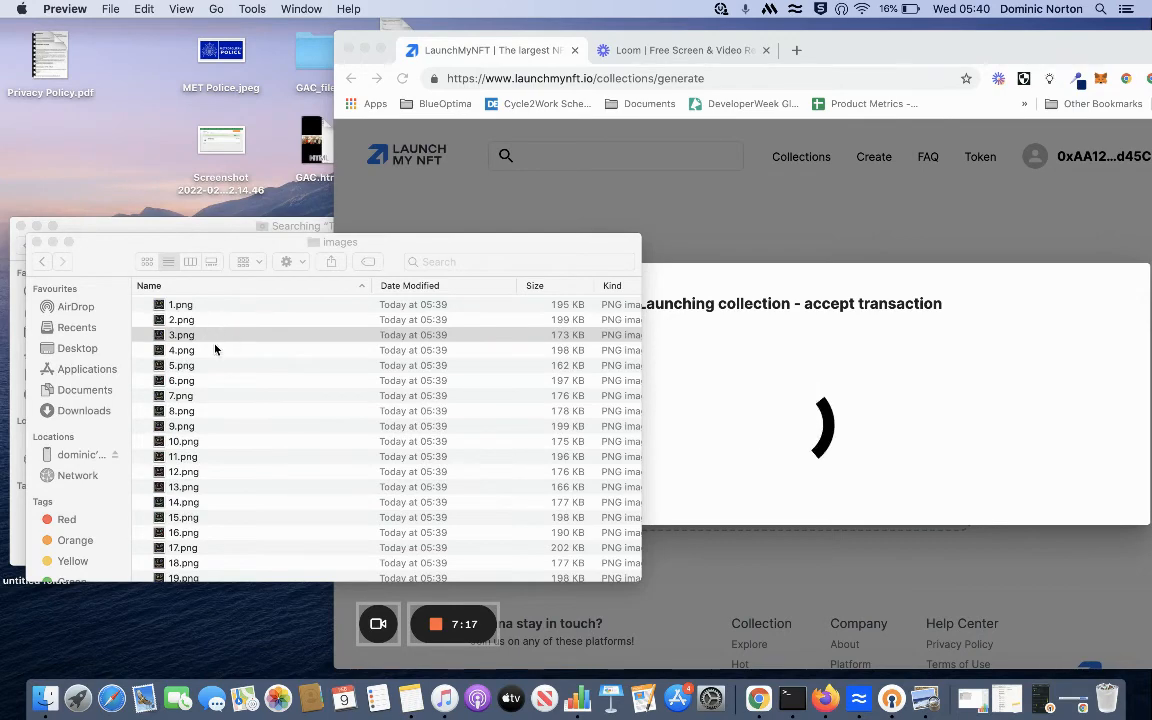
double_click(181, 350)
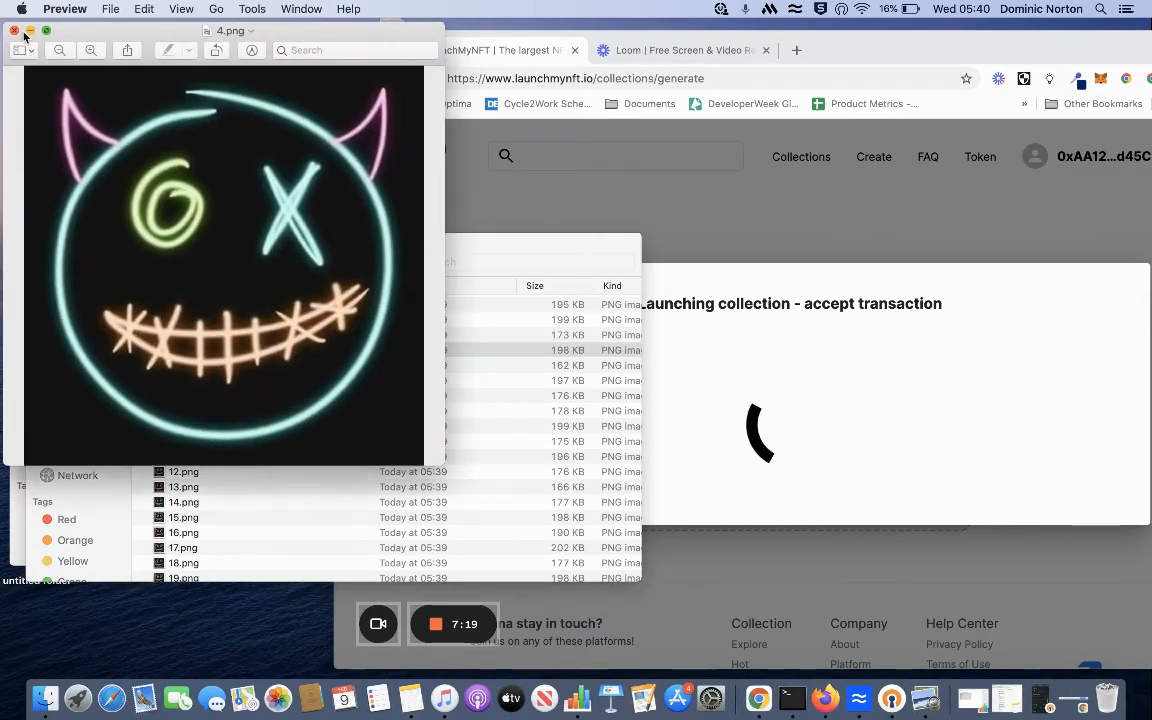
click(14, 30)
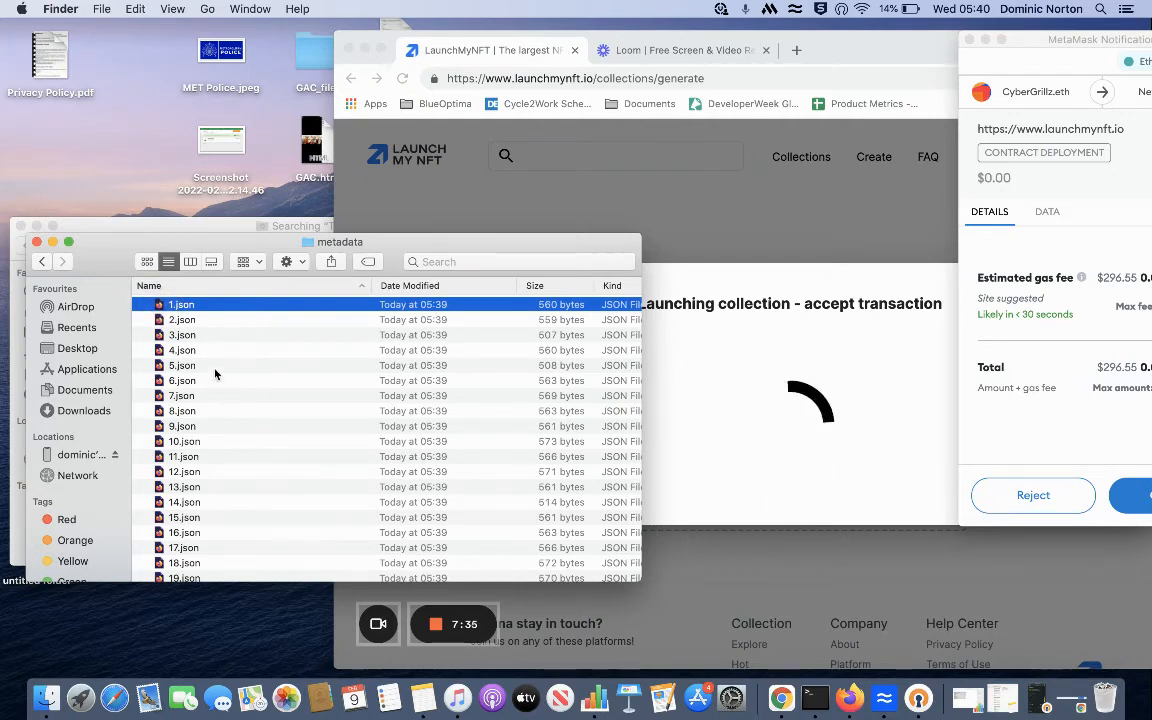
mouse_move(210, 318)
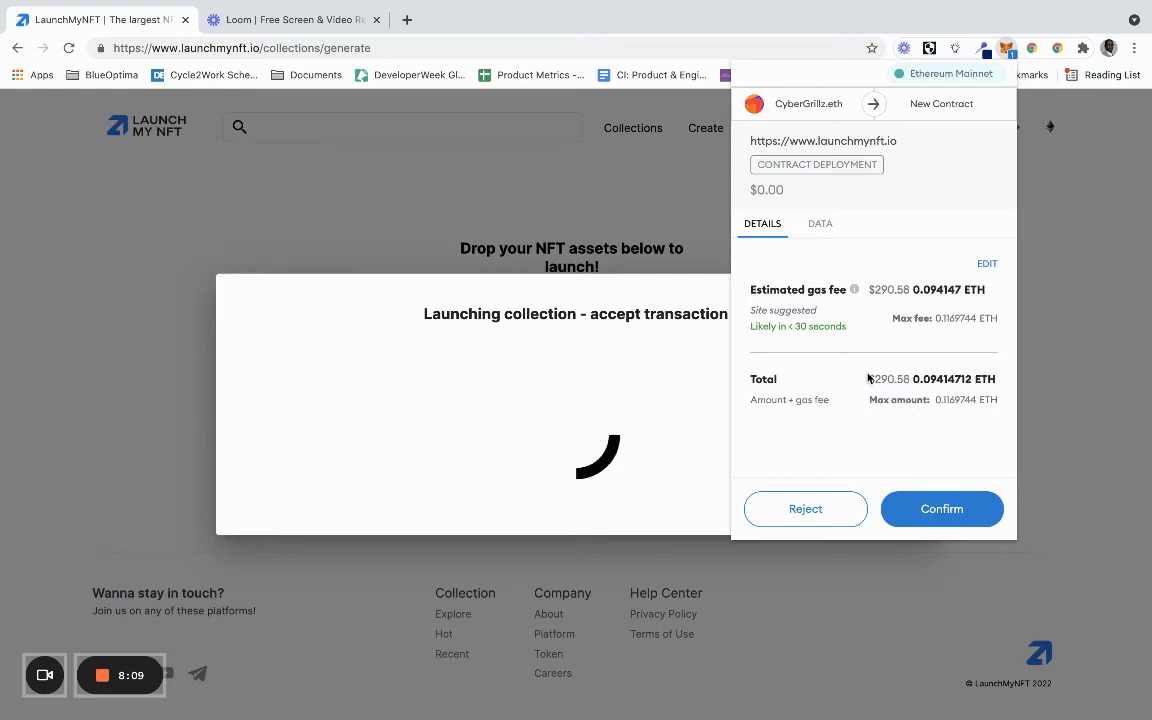
Reject the MetaMask contract deployment request and dismiss LaunchMyNFT's denied-signature error
click(941, 509)
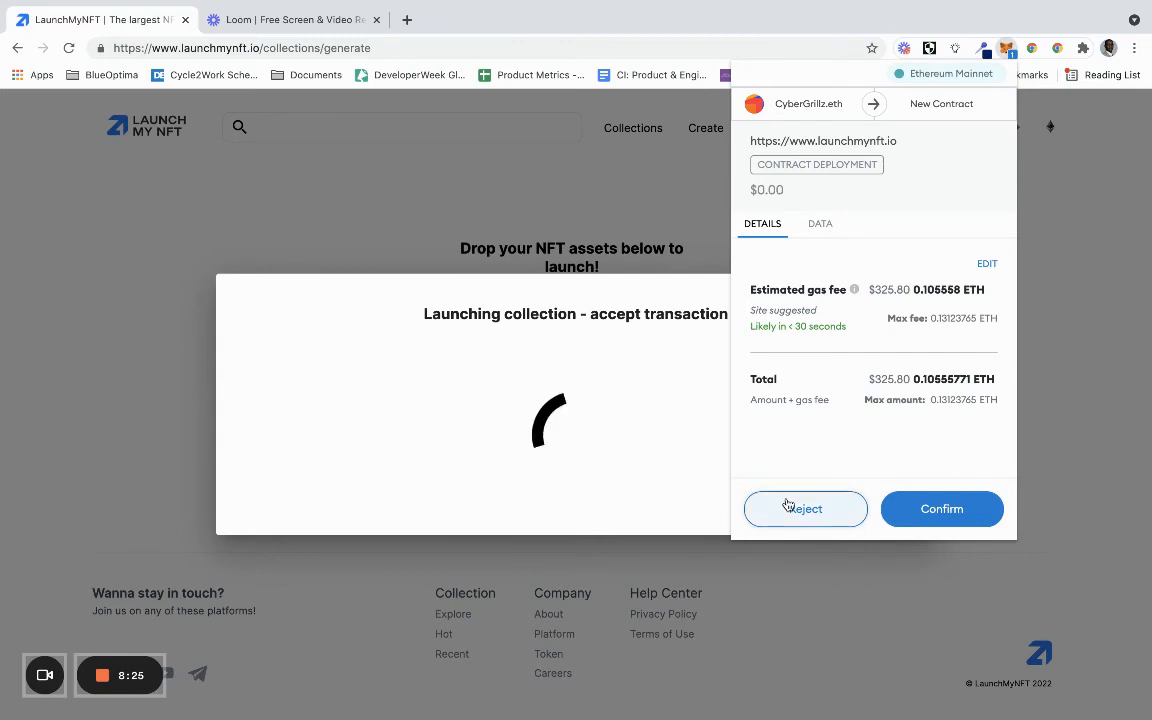
click(805, 508)
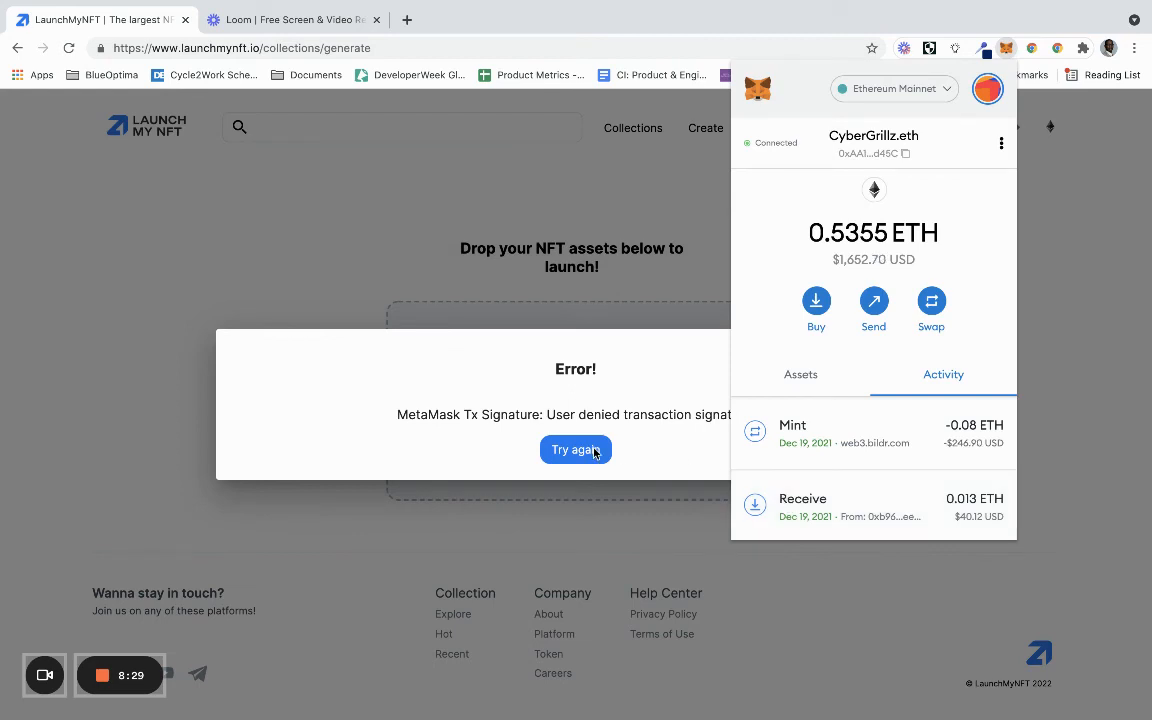
mouse_move(630, 466)
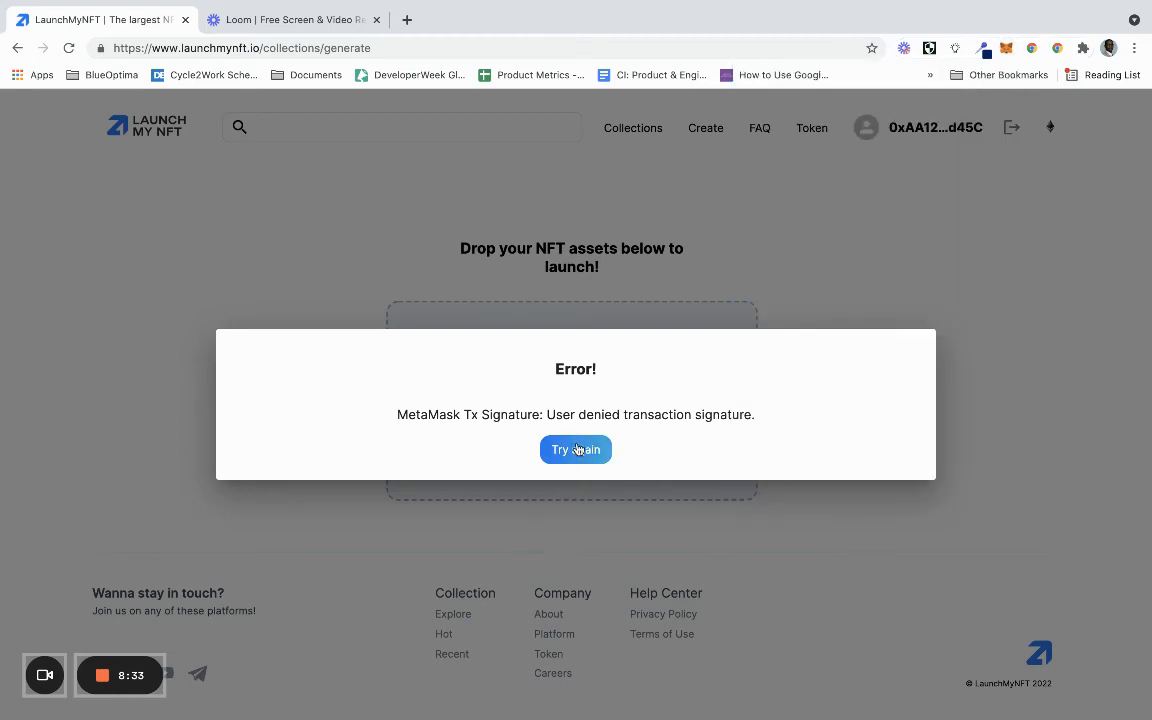
click(575, 449)
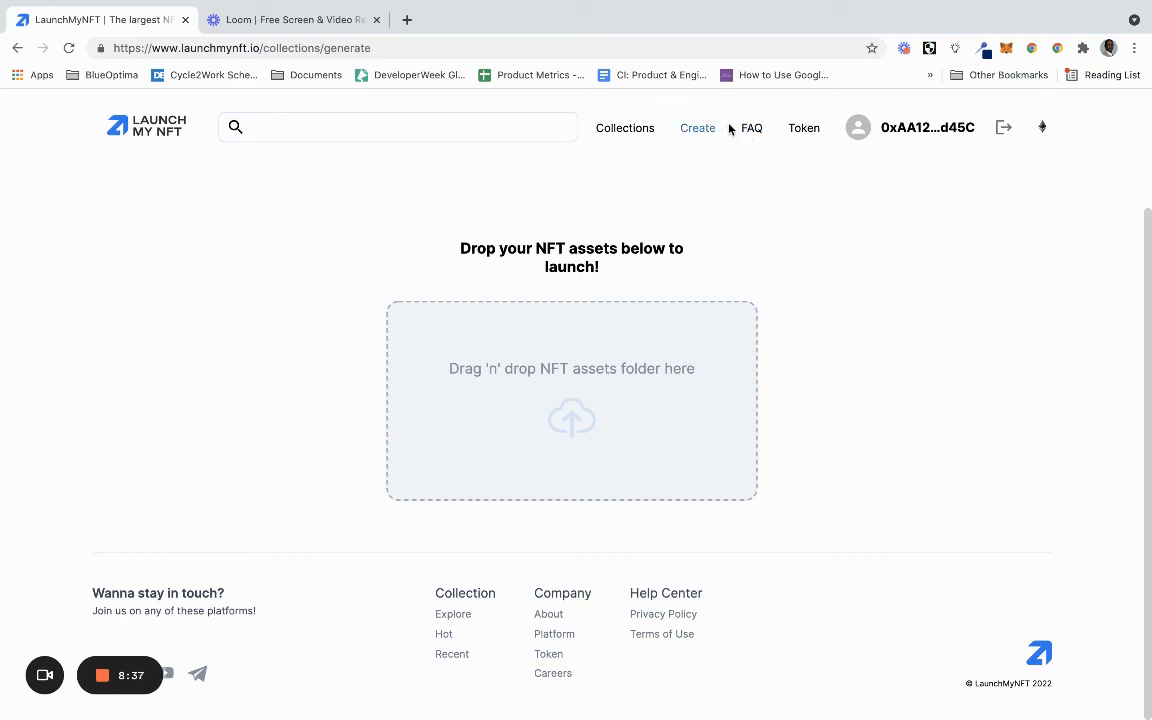
mouse_move(362, 297)
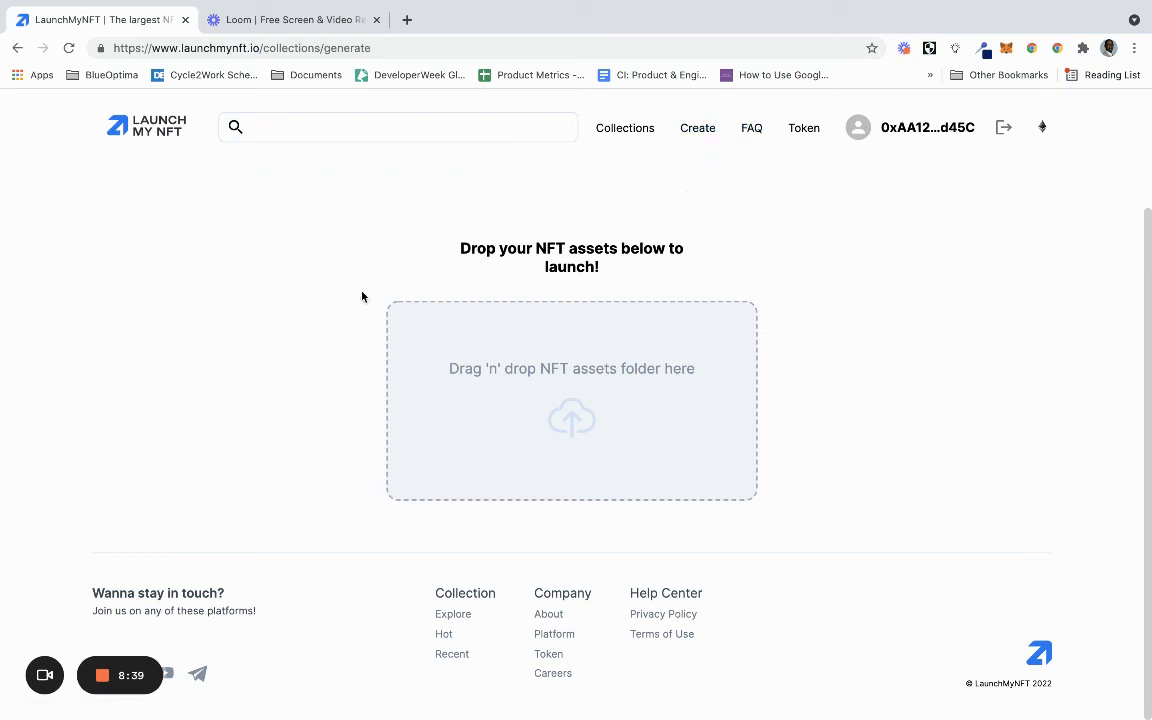
mouse_move(379, 318)
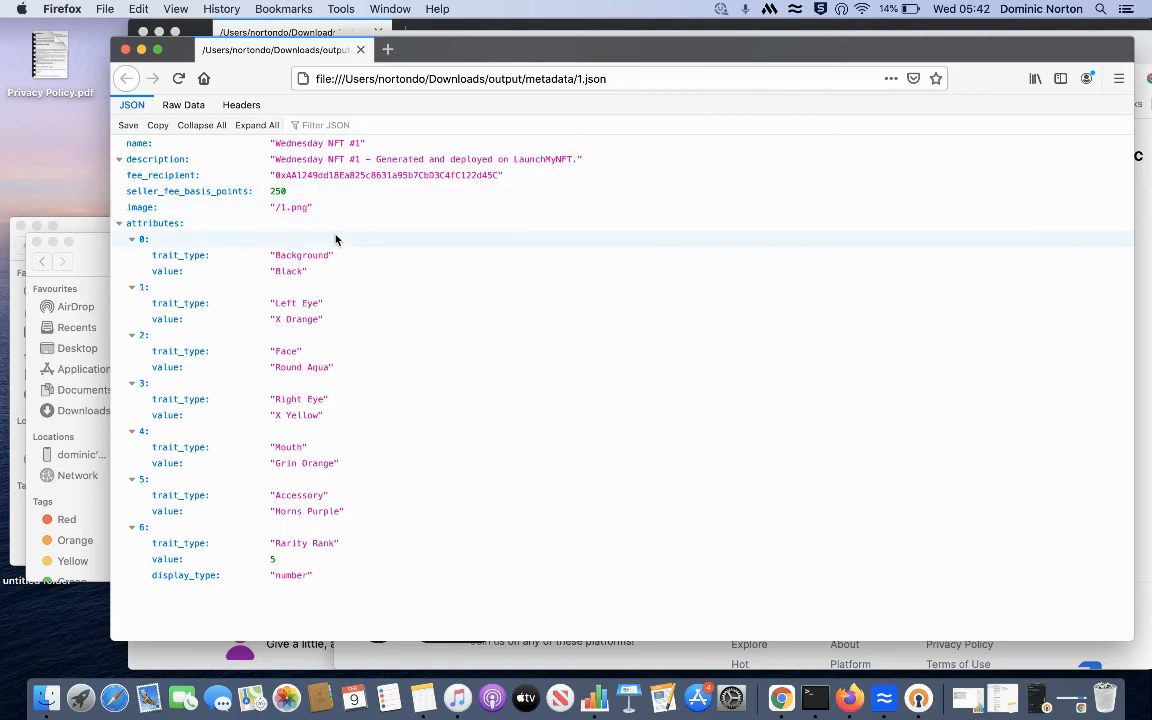
mouse_move(478, 270)
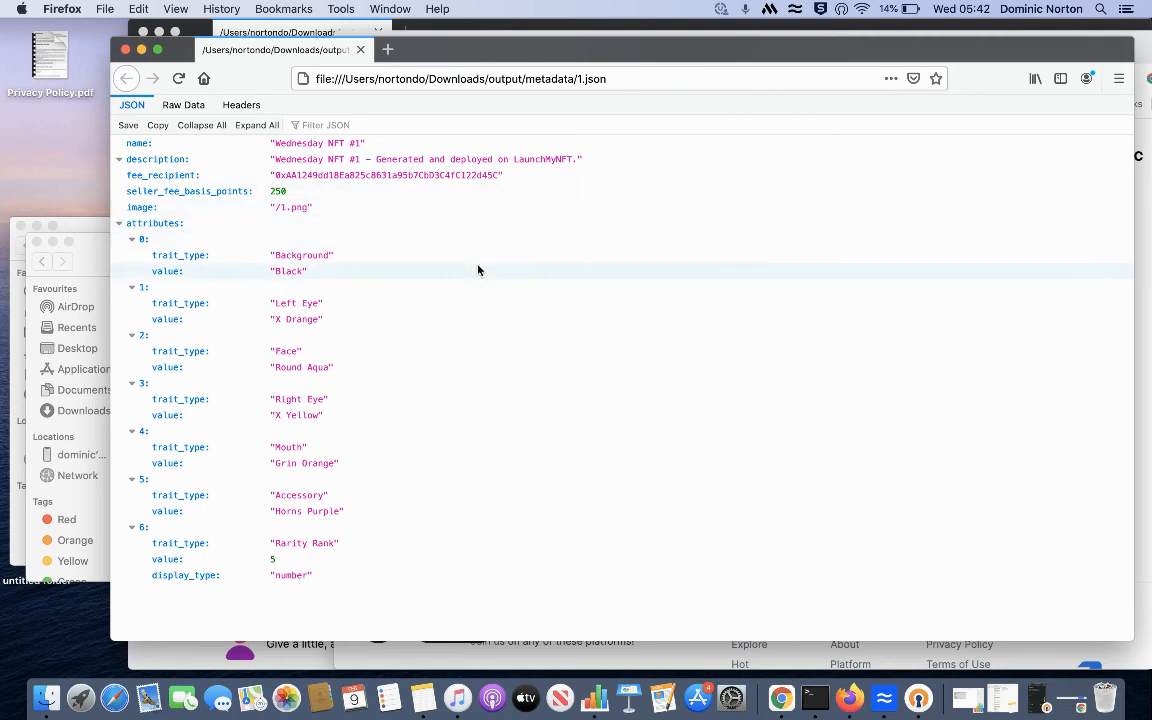
Inspect 1.json's description and seven attributes in Firefox, dismissing the Software Update prompt
click(157, 159)
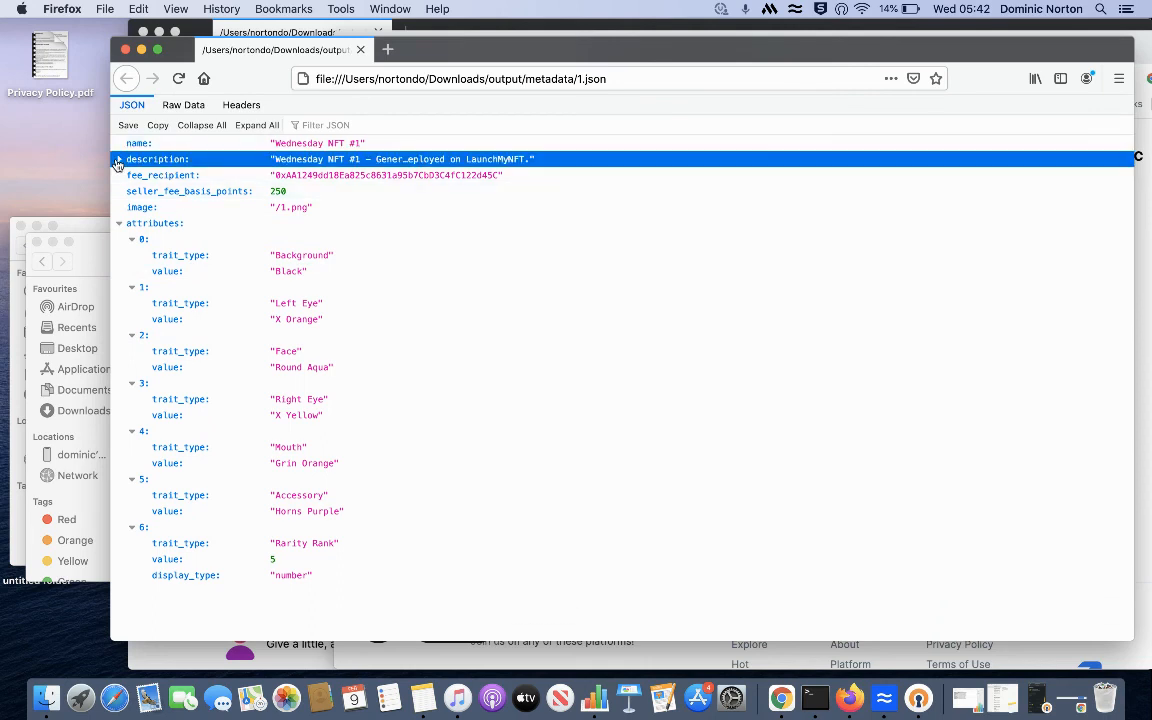
click(120, 223)
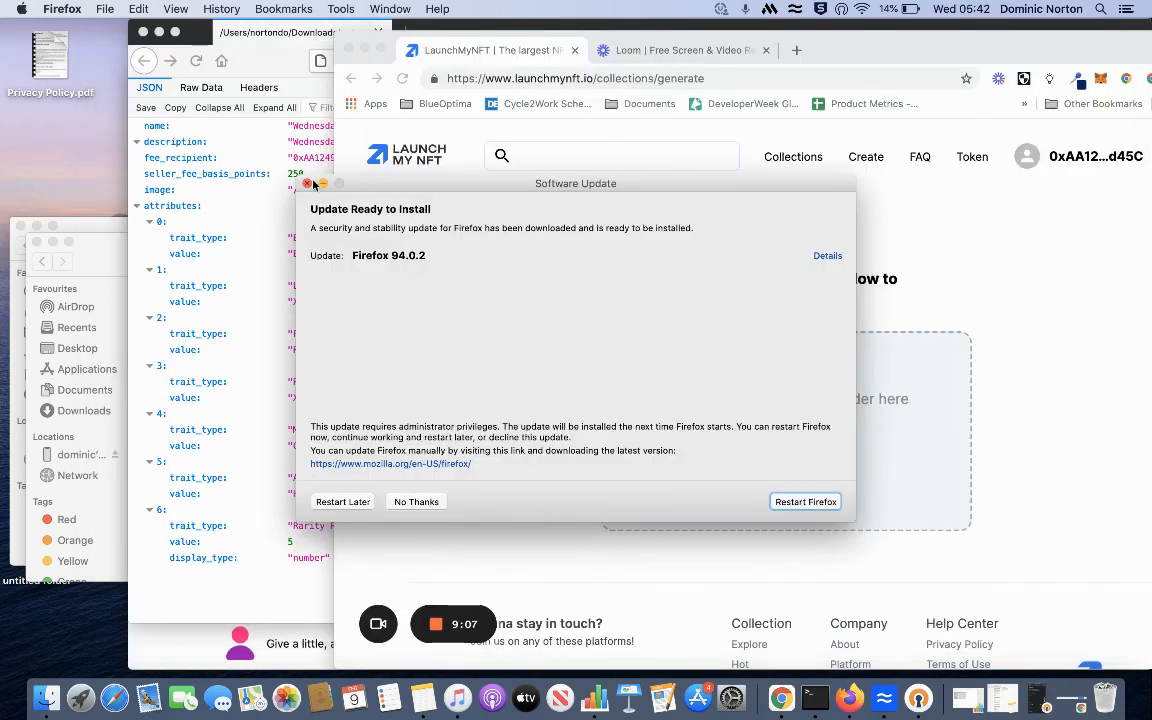
click(415, 501)
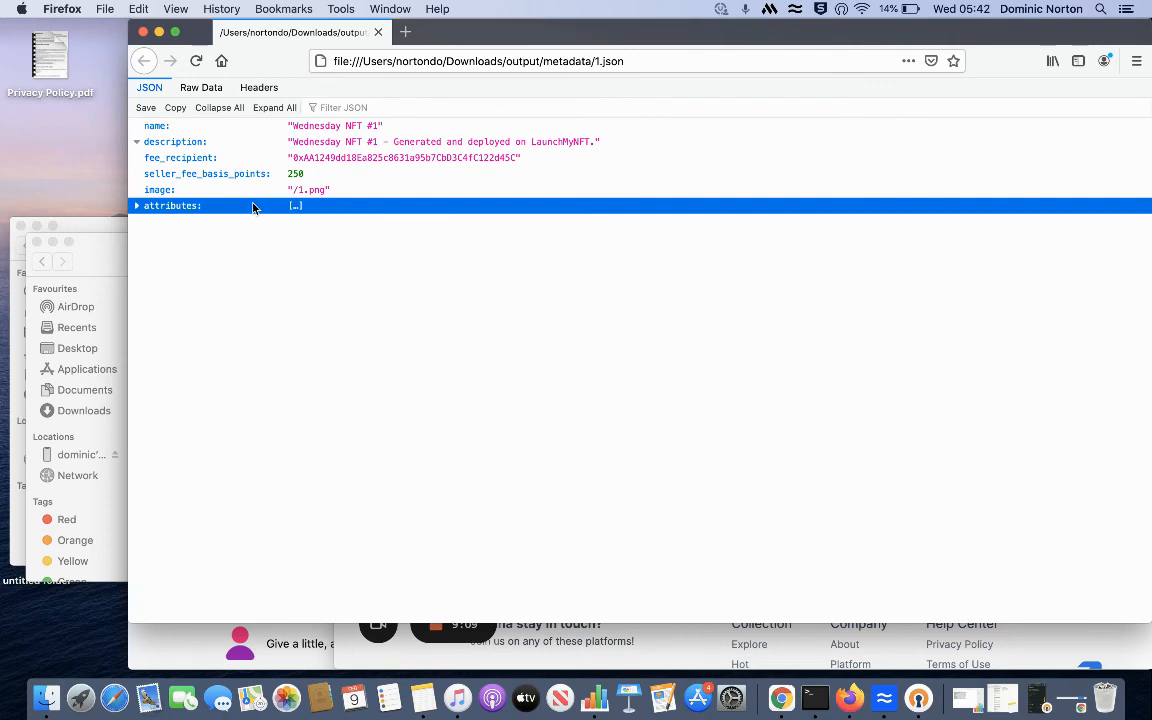
click(136, 205)
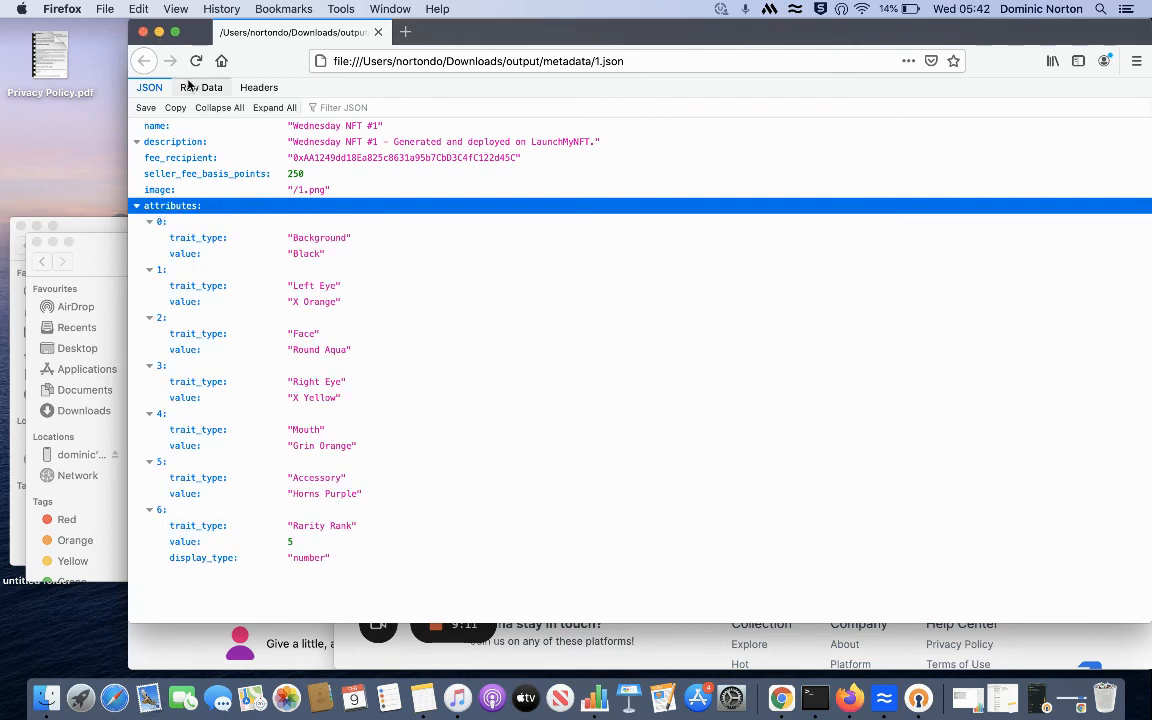
click(405, 50)
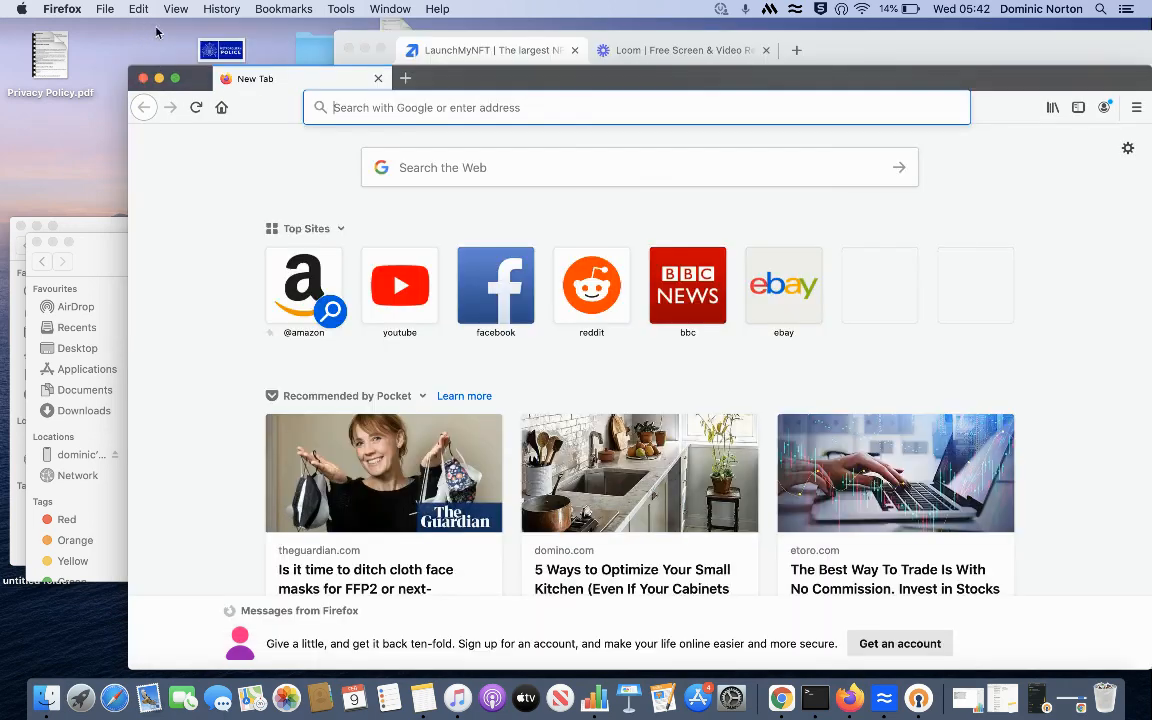
Bring the Chrome LaunchMyNFT generate page with its assets drop area back to the front
click(490, 50)
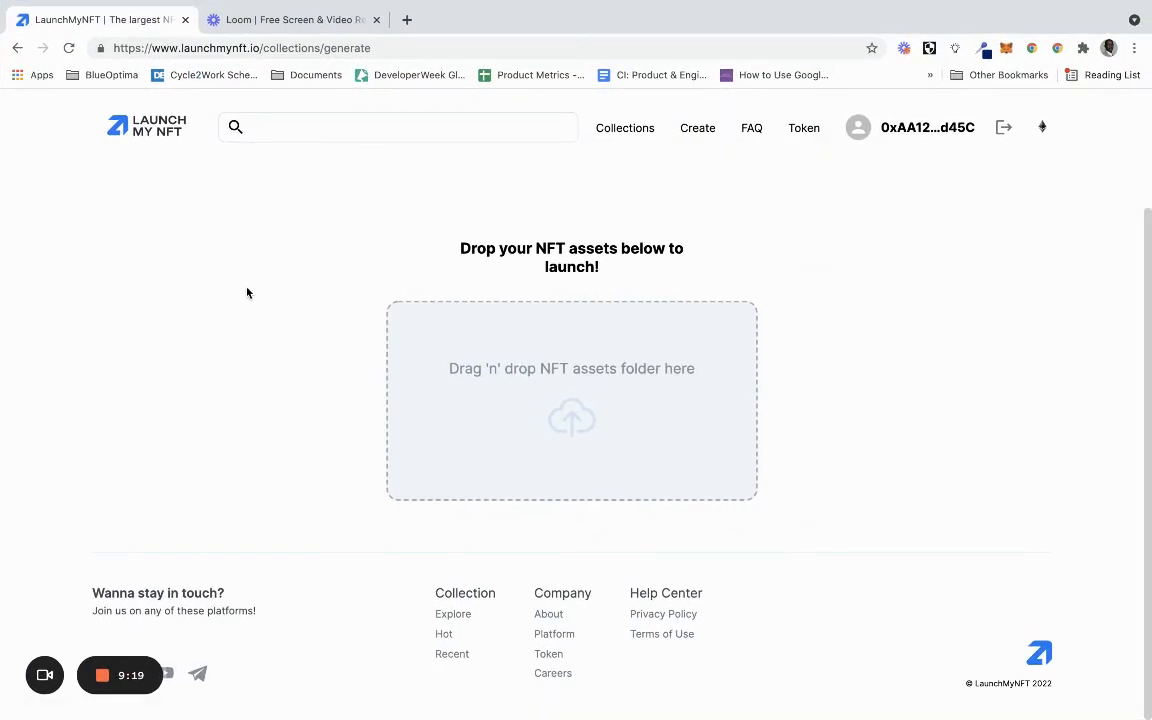
mouse_move(335, 211)
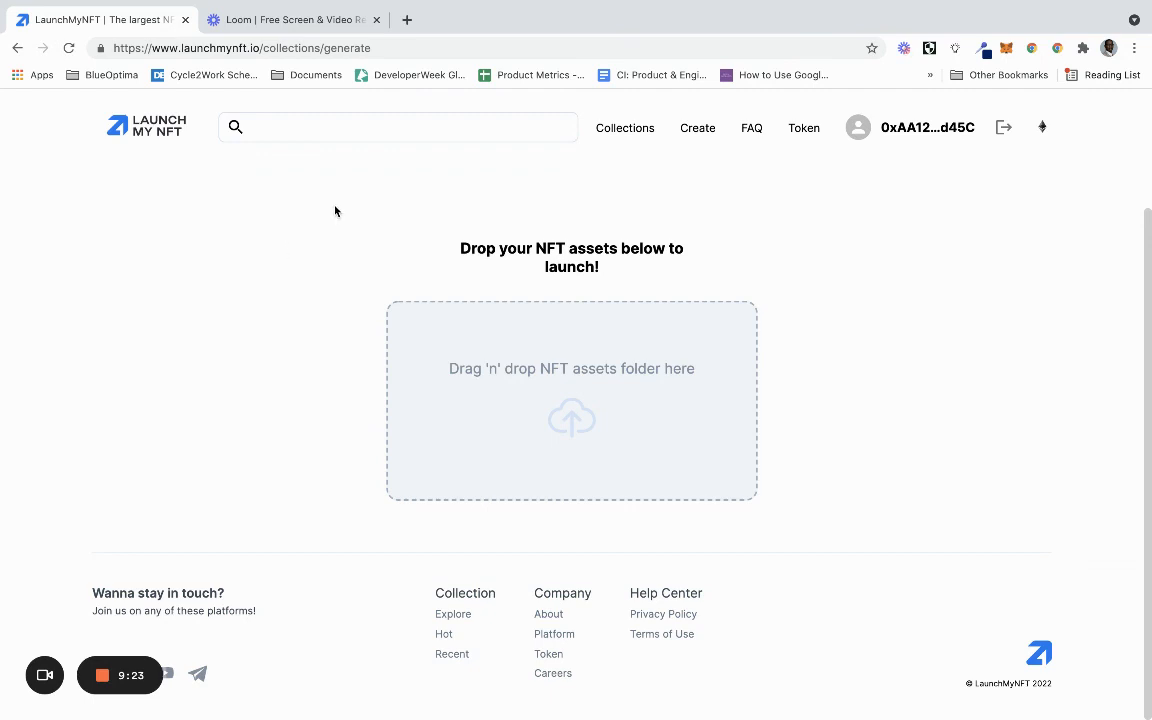
mouse_move(294, 224)
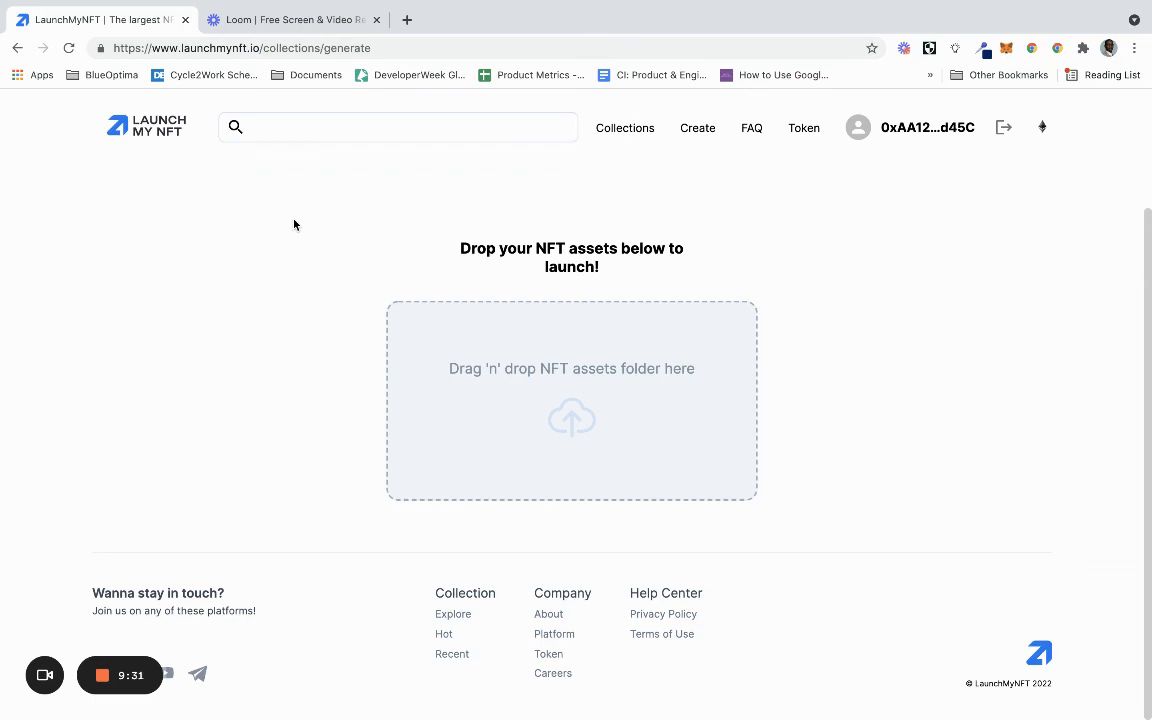
mouse_move(214, 201)
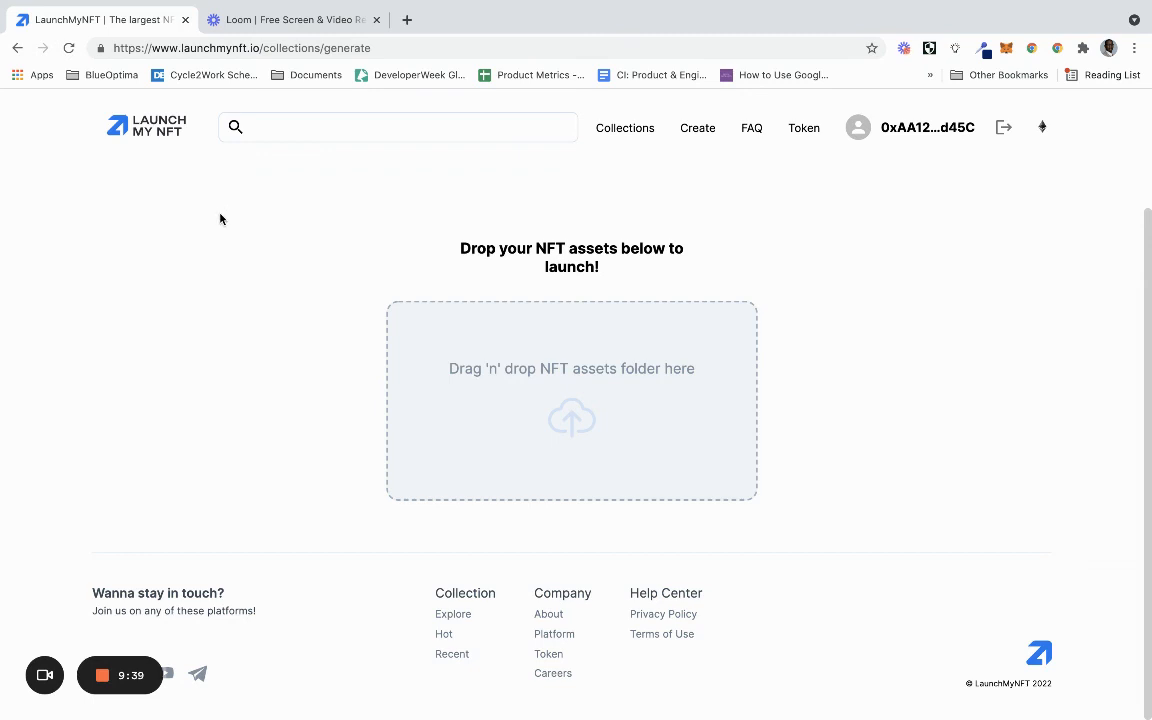
mouse_move(119, 674)
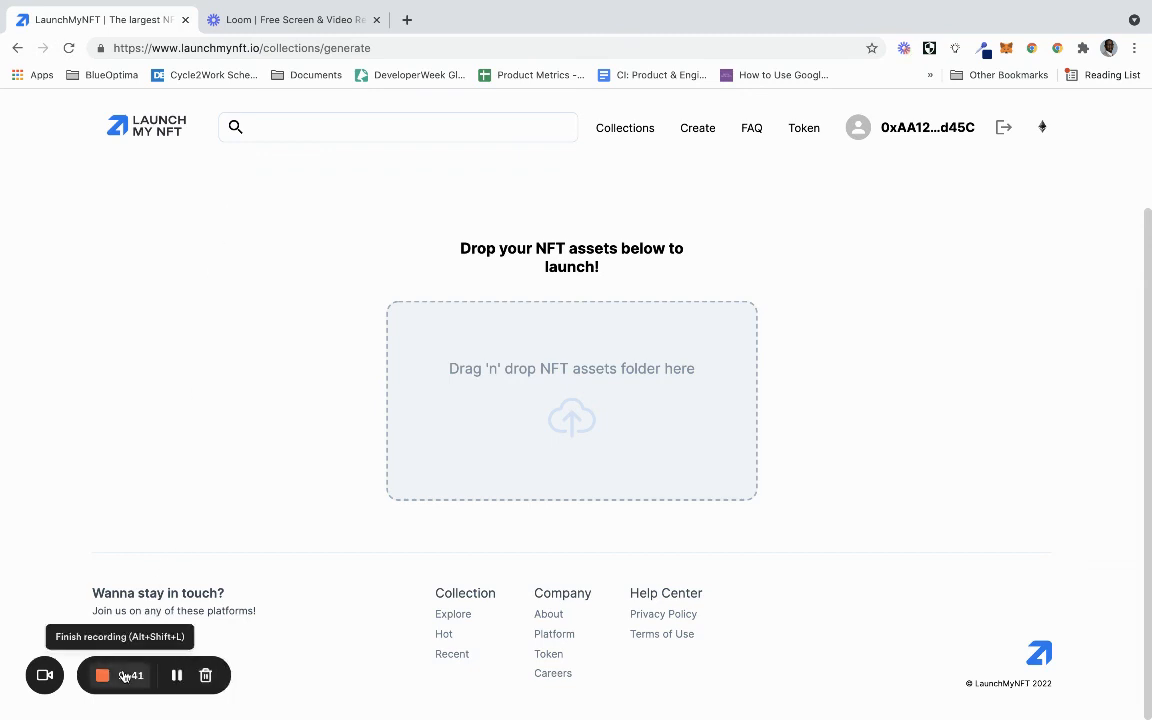